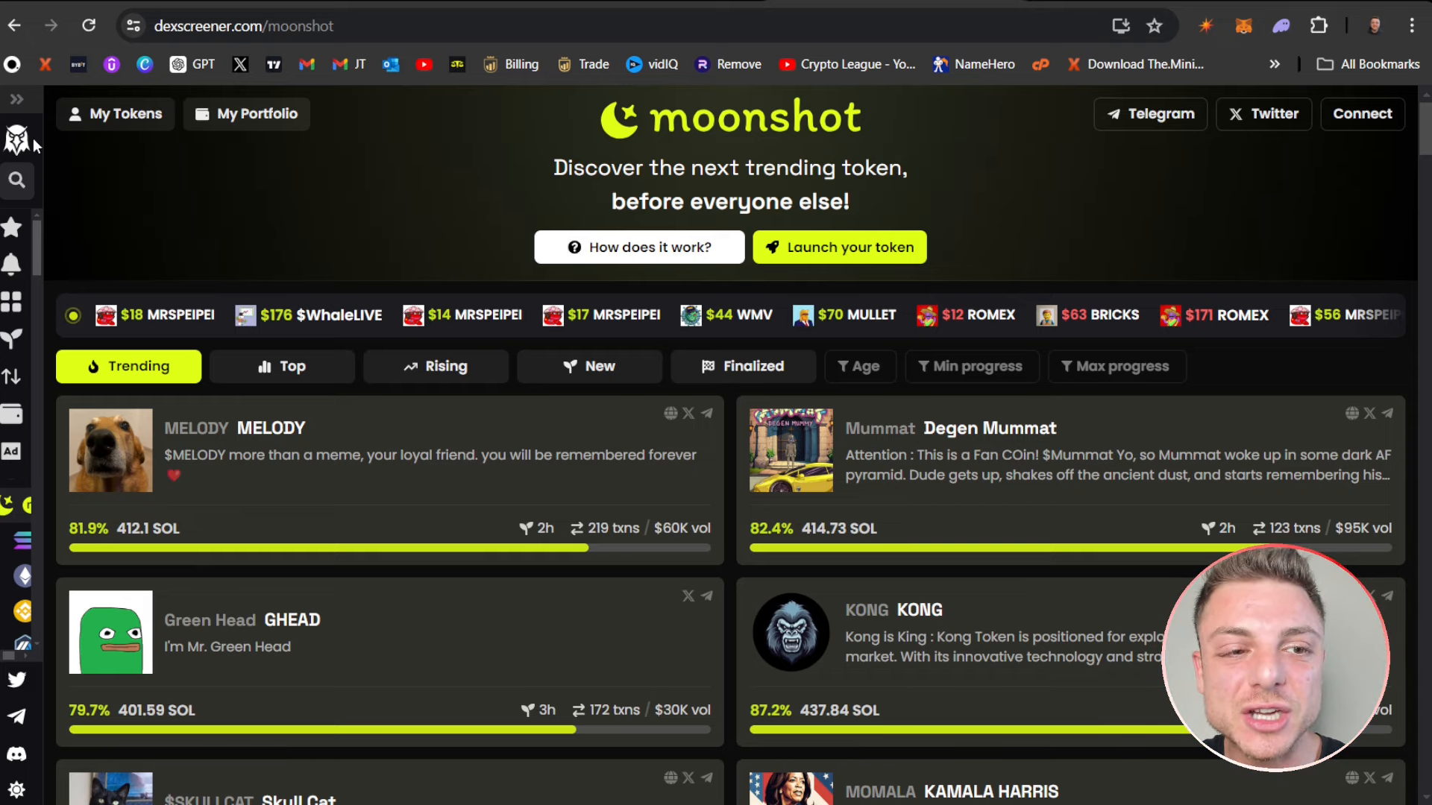
# - Go from the main token rankings to the Moonshot launchpad and browse its trending tokens full-width
pyautogui.click(14, 138)
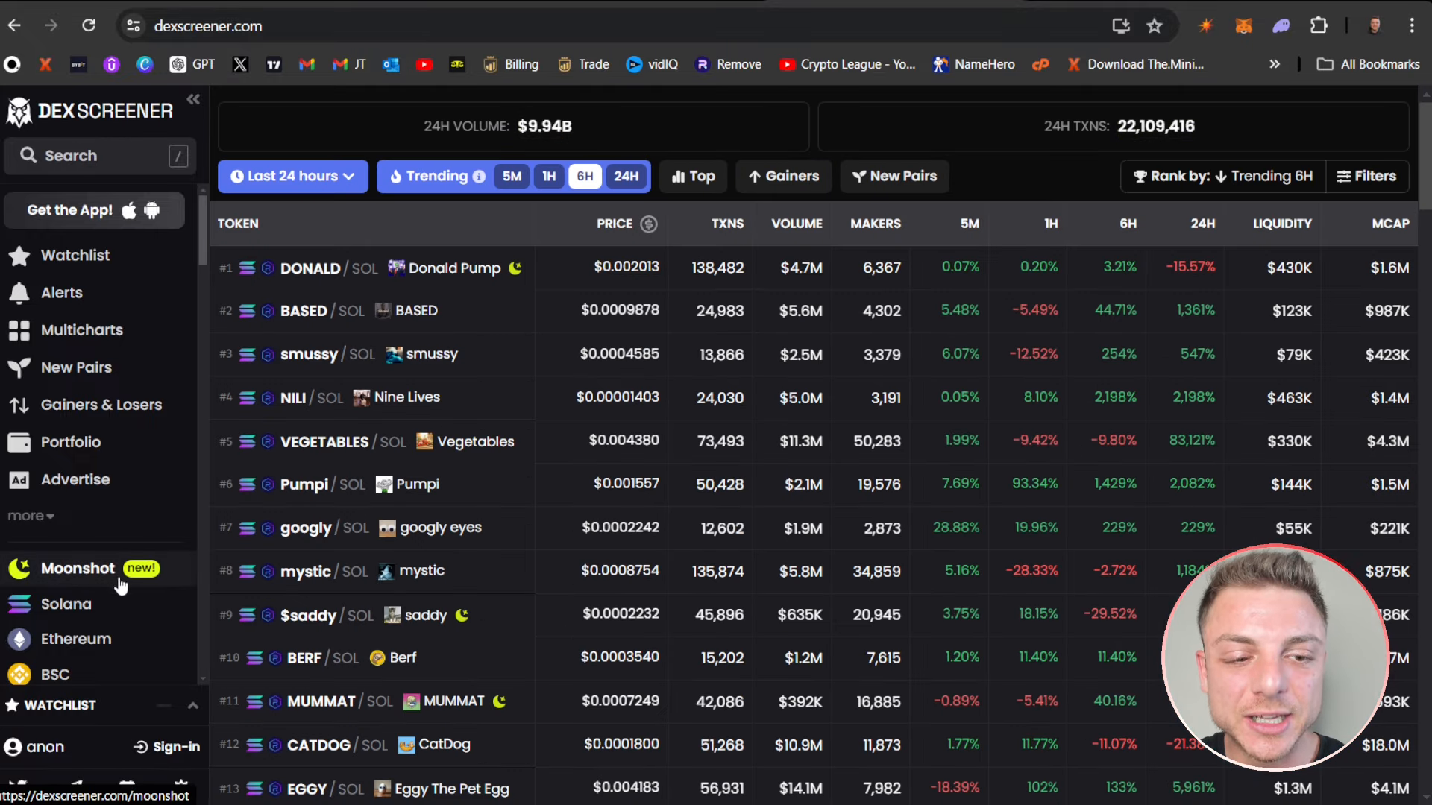
pyautogui.click(77, 570)
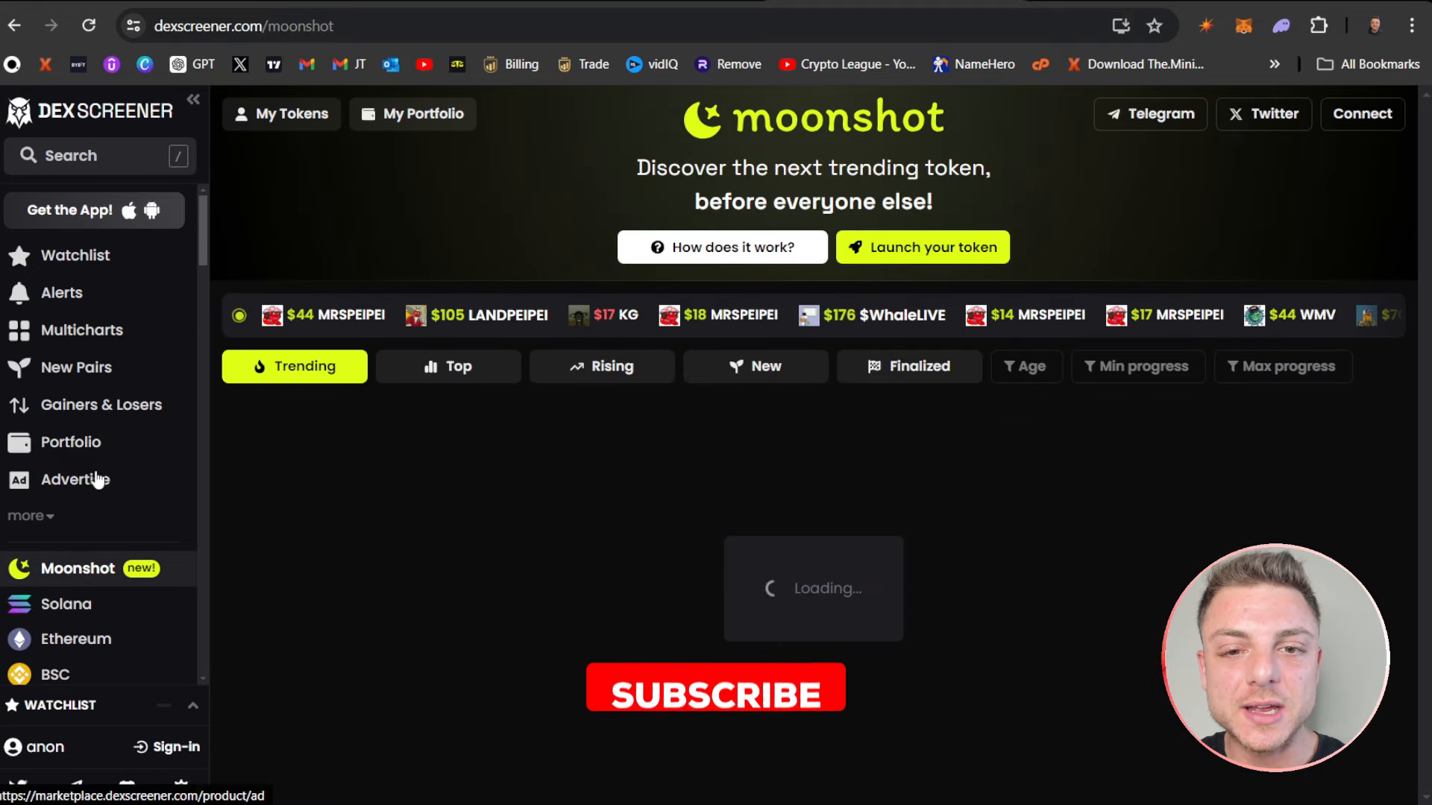
pyautogui.click(190, 100)
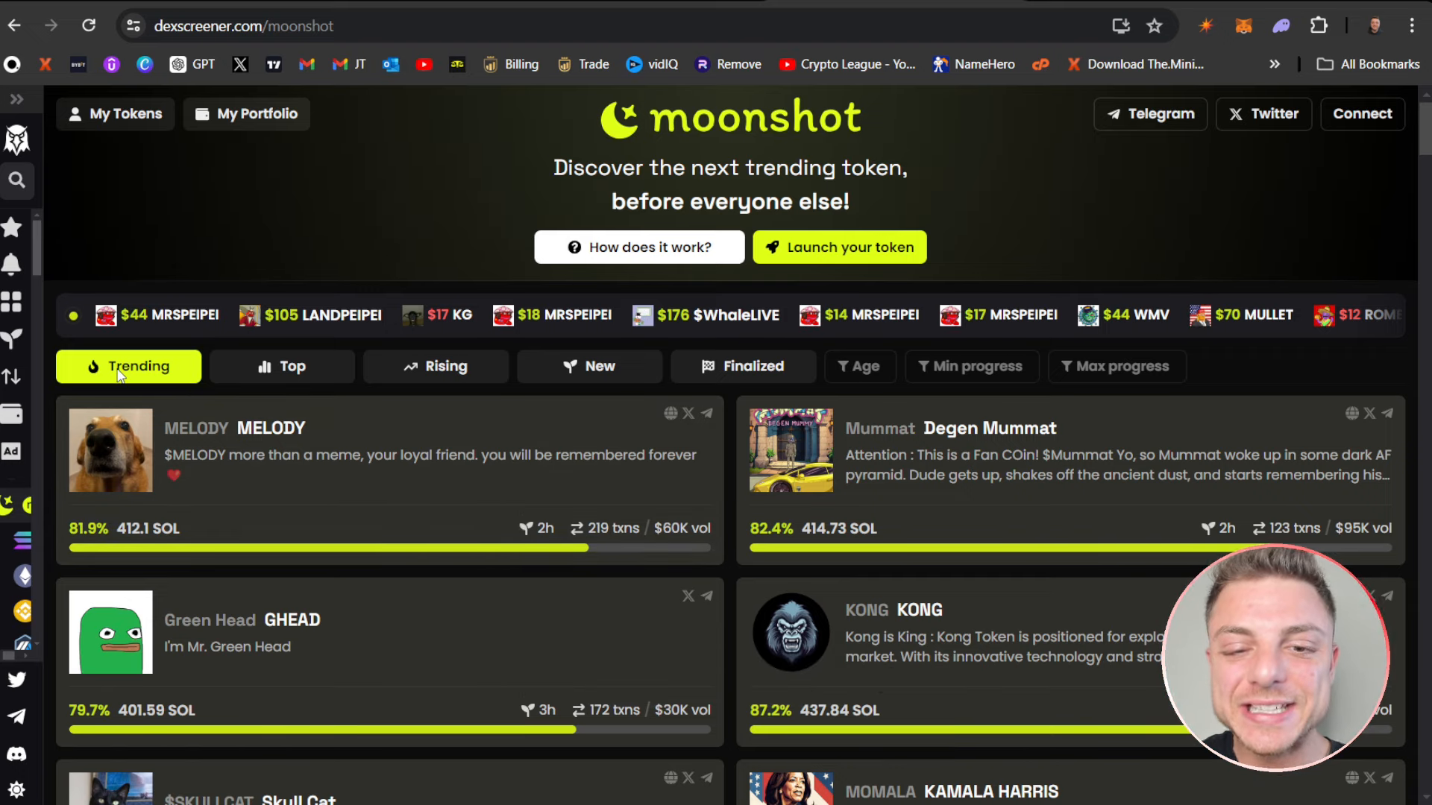
pyautogui.moveTo(541, 539)
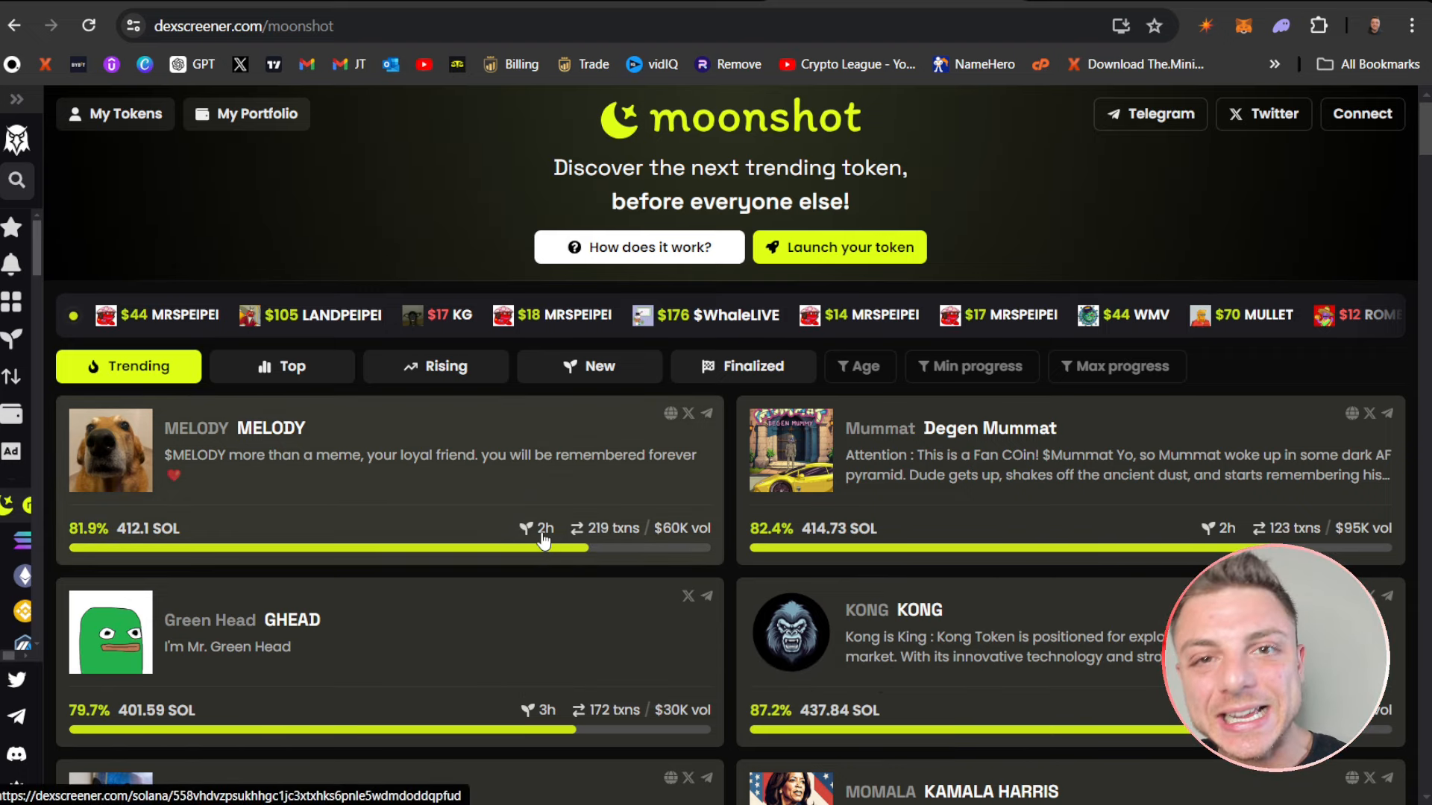
pyautogui.scroll(-3)
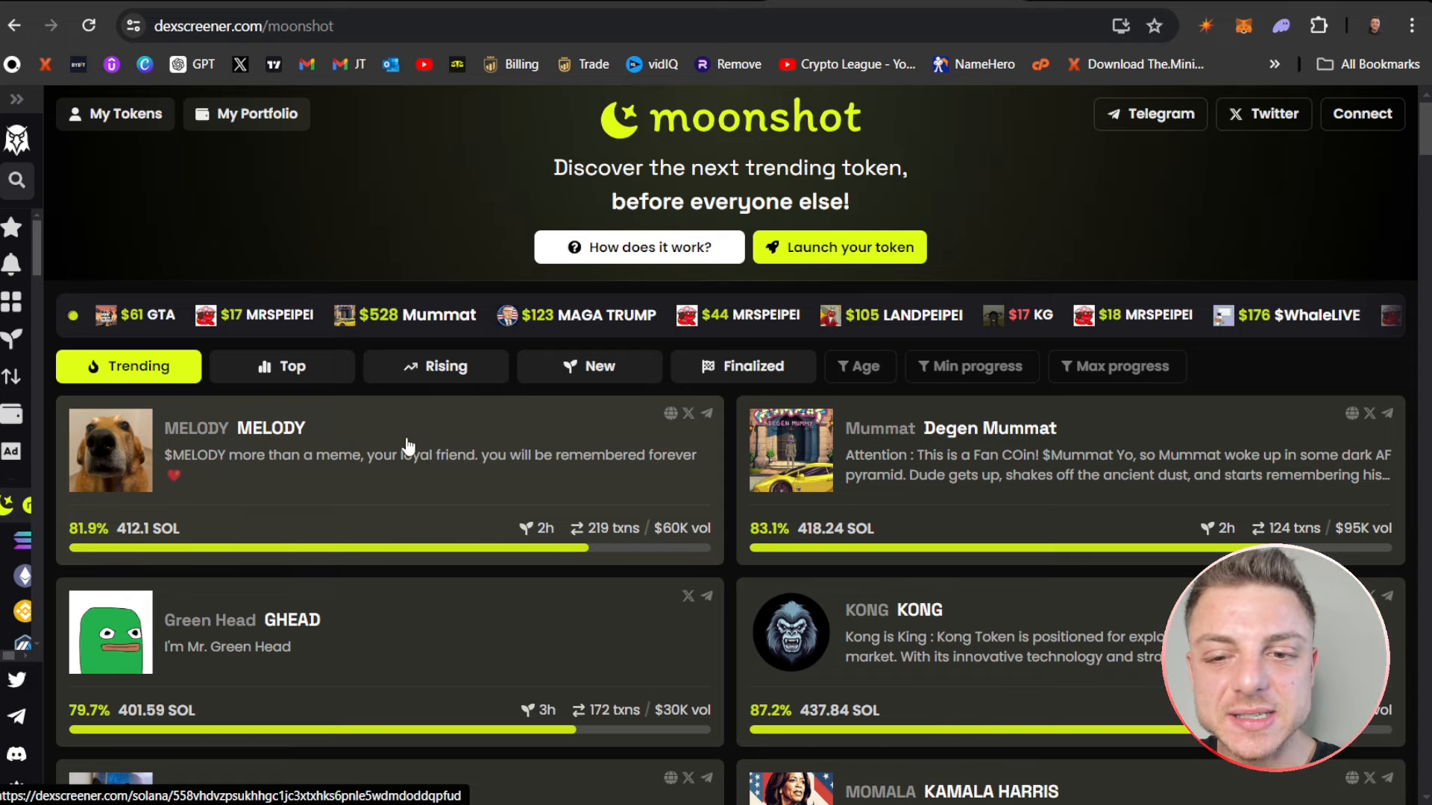
pyautogui.scroll(-3)
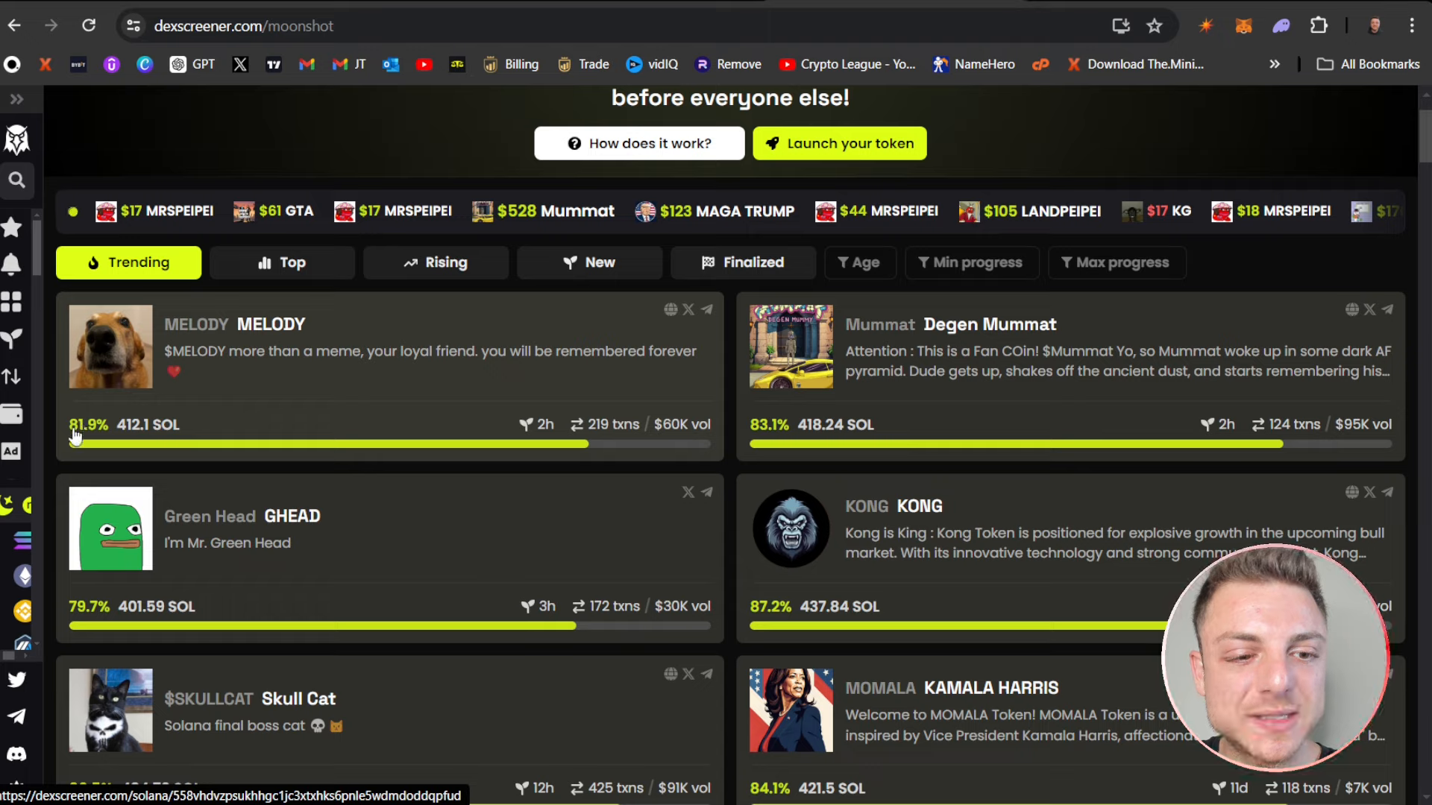
pyautogui.moveTo(98, 446)
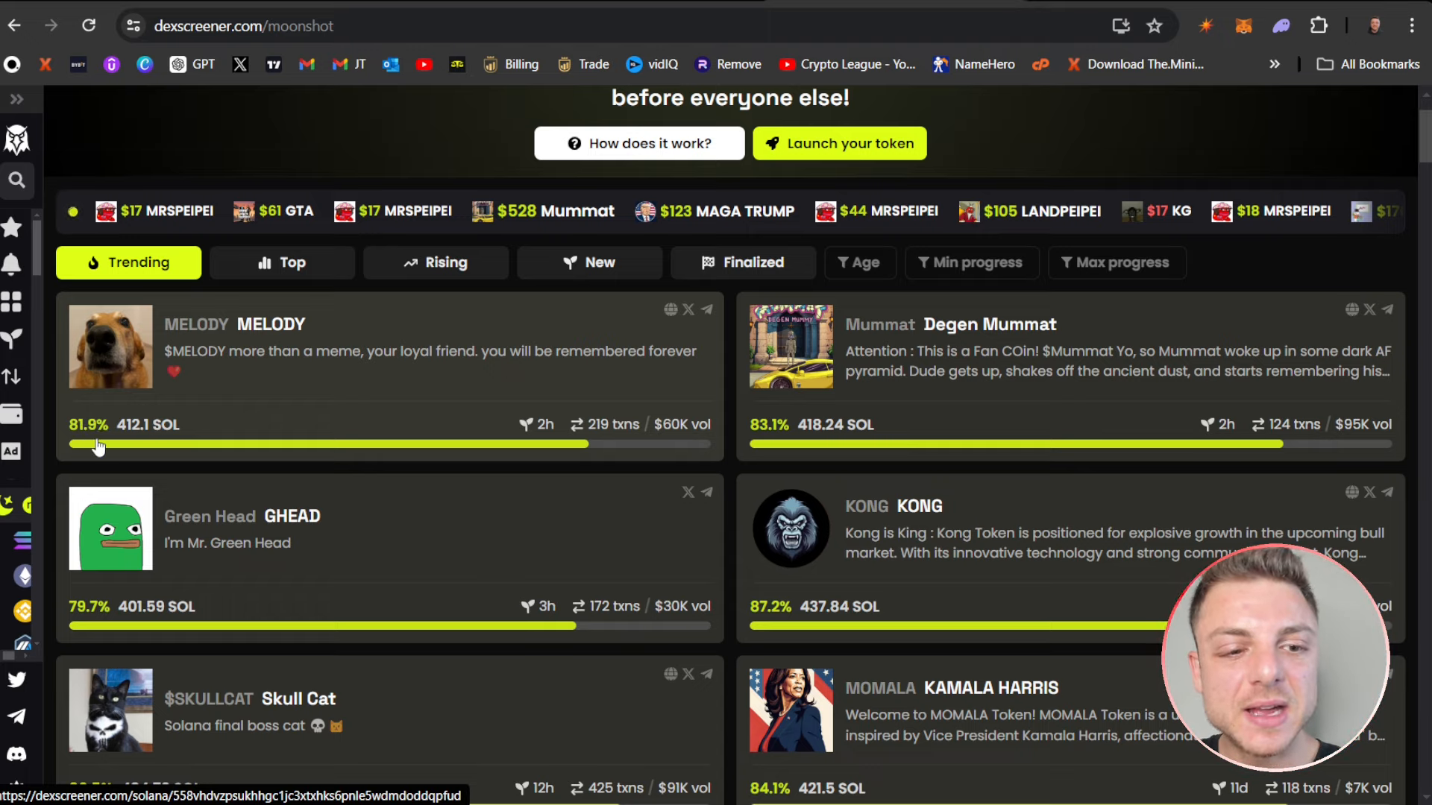
pyautogui.moveTo(706, 452)
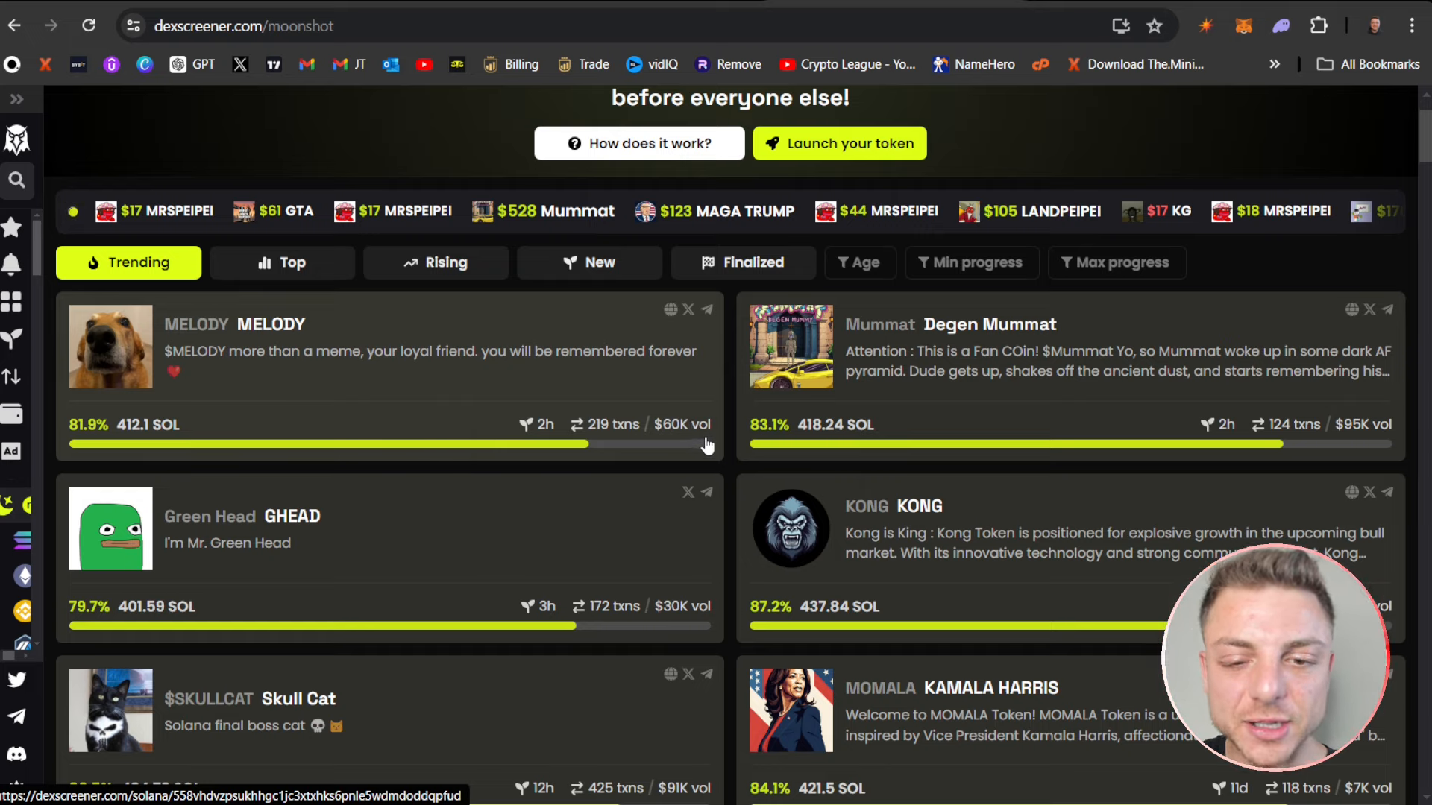
pyautogui.moveTo(83, 439)
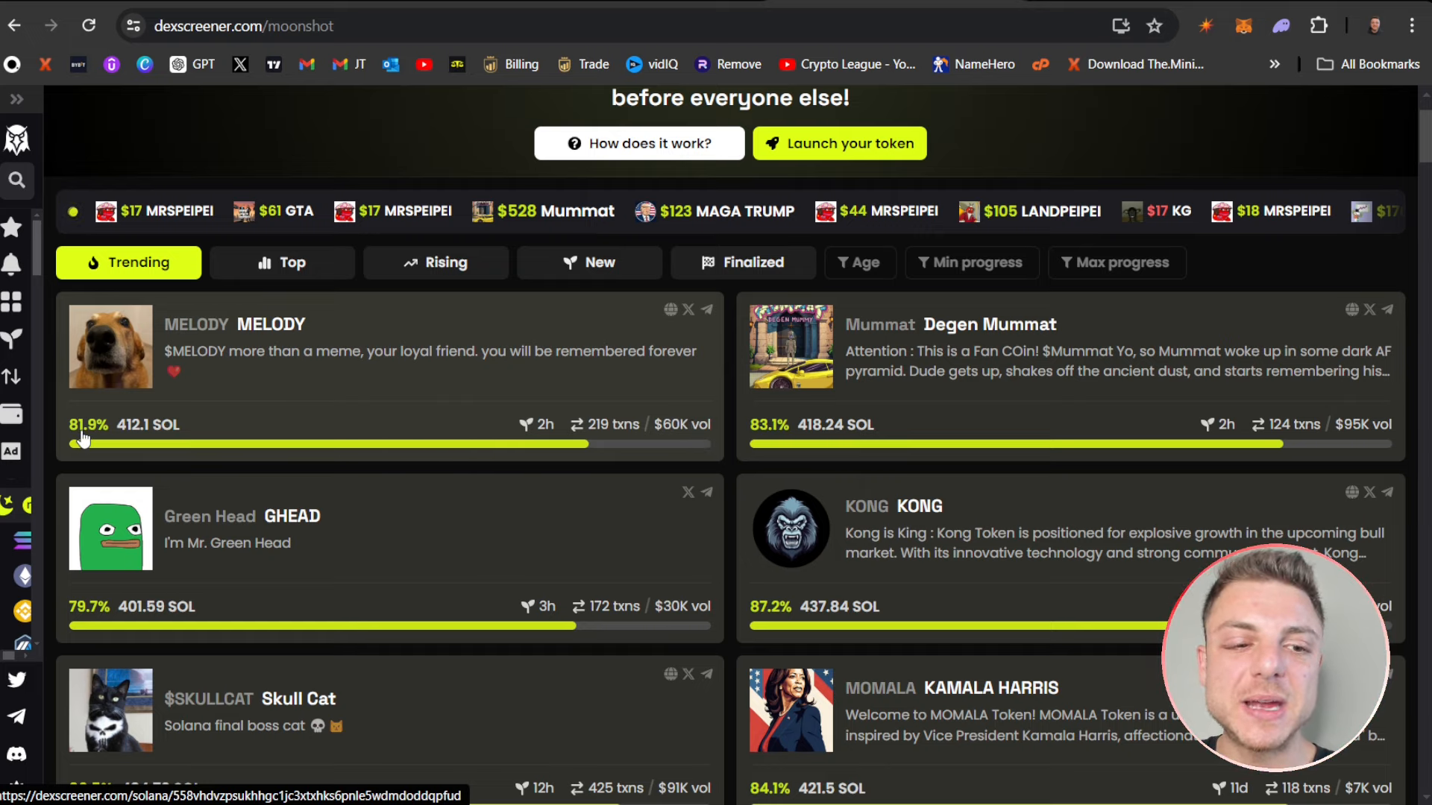
pyautogui.moveTo(296, 561)
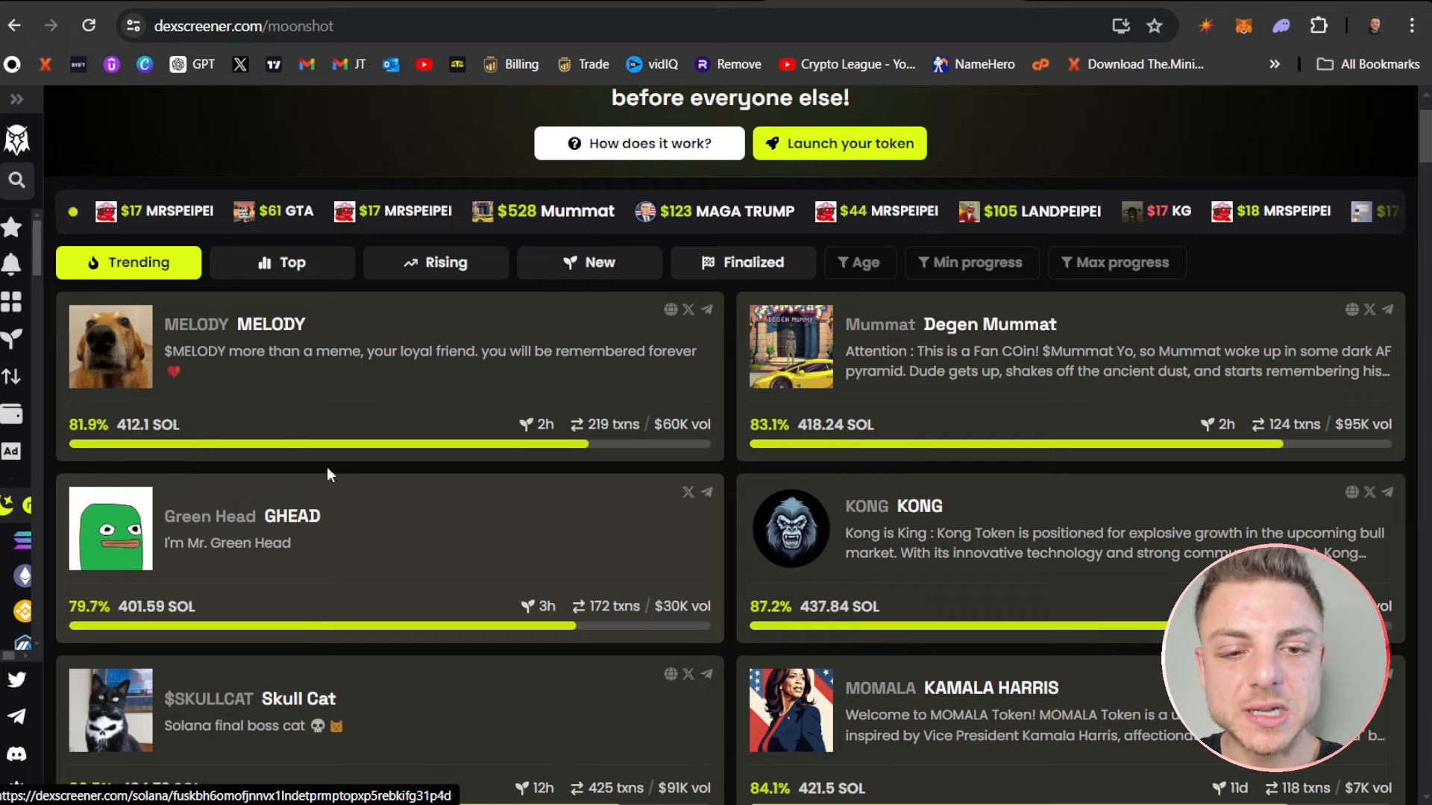
pyautogui.moveTo(534, 435)
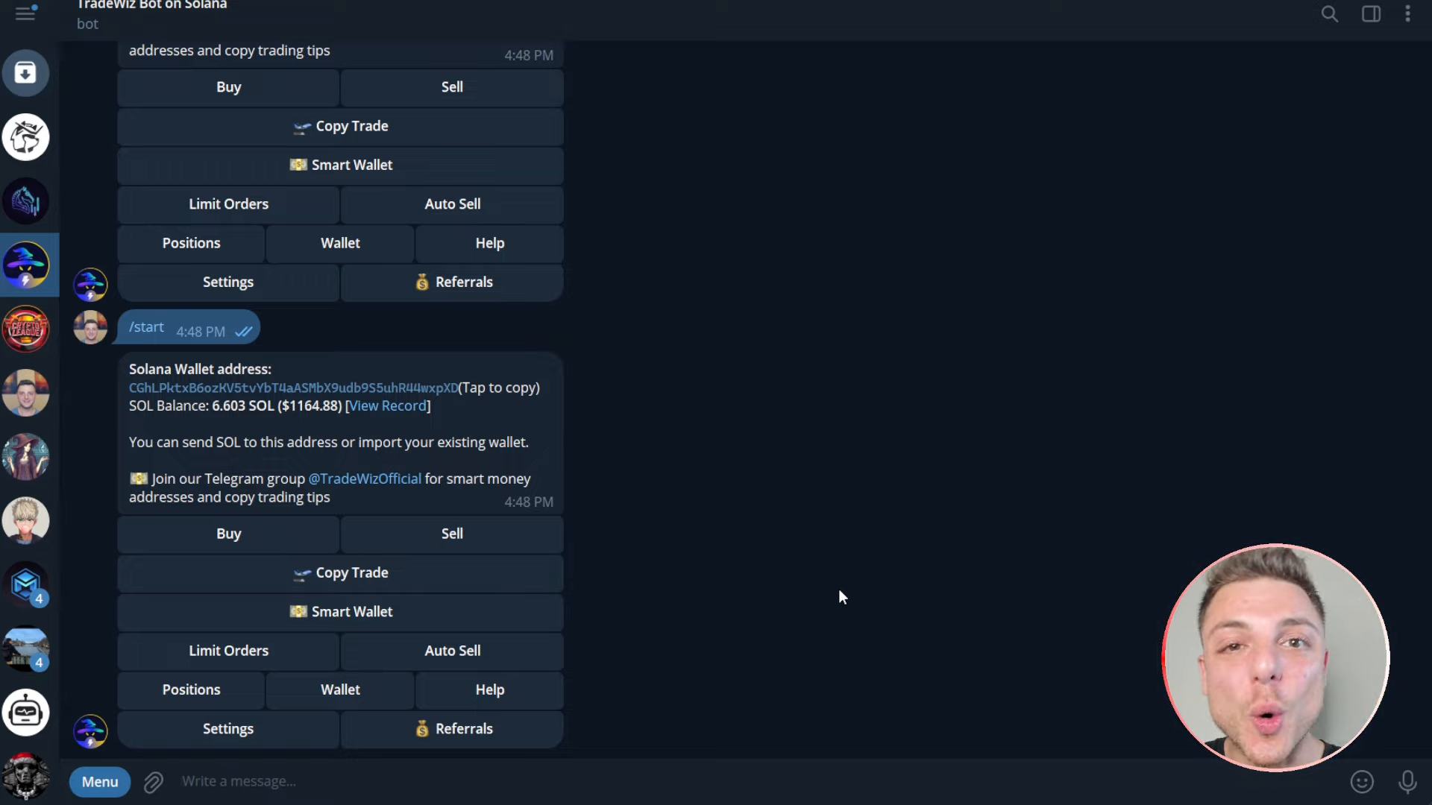
pyautogui.moveTo(222, 570)
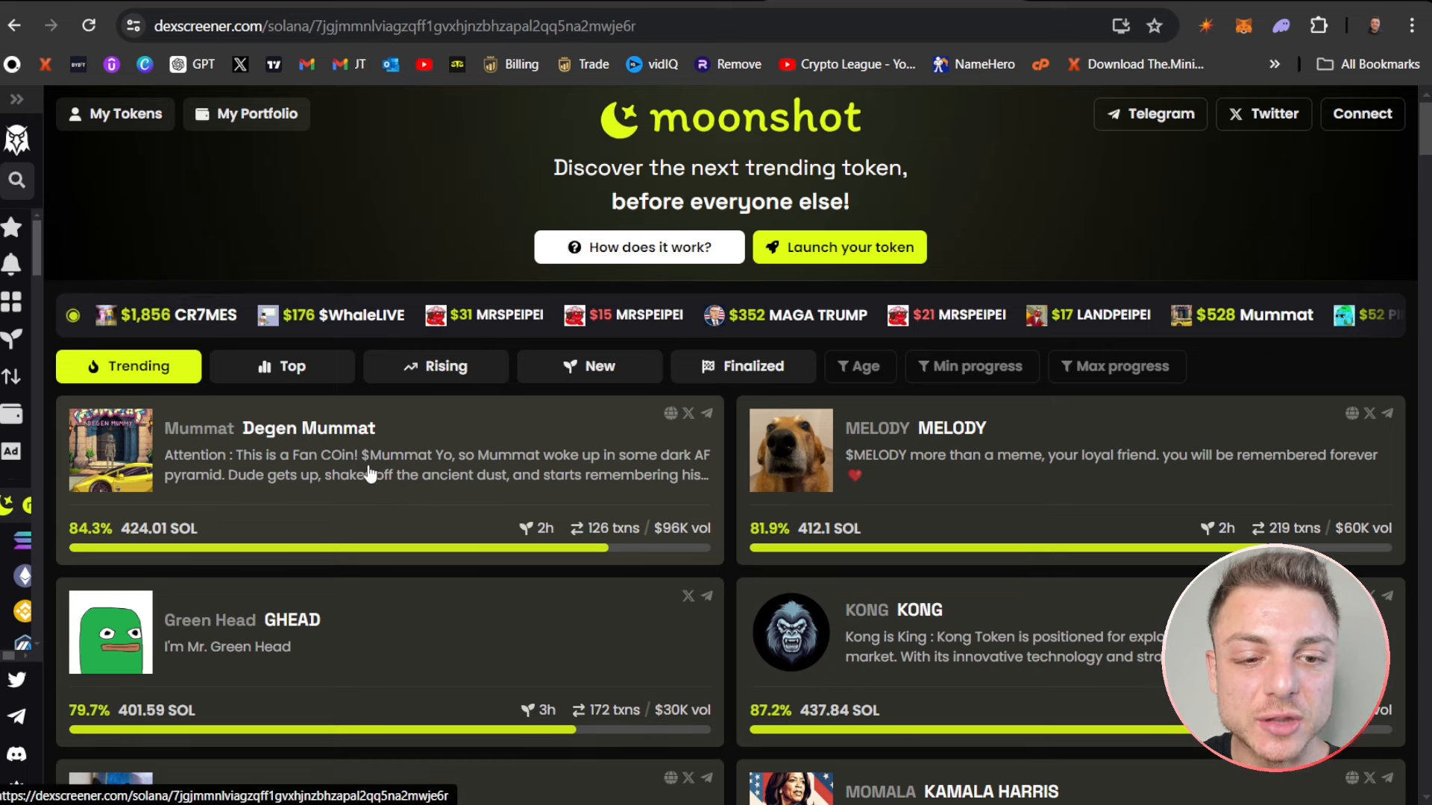
# - Copy Degen Mummat's address from its chart page, then list Top and Rising tokens
pyautogui.click(200, 430)
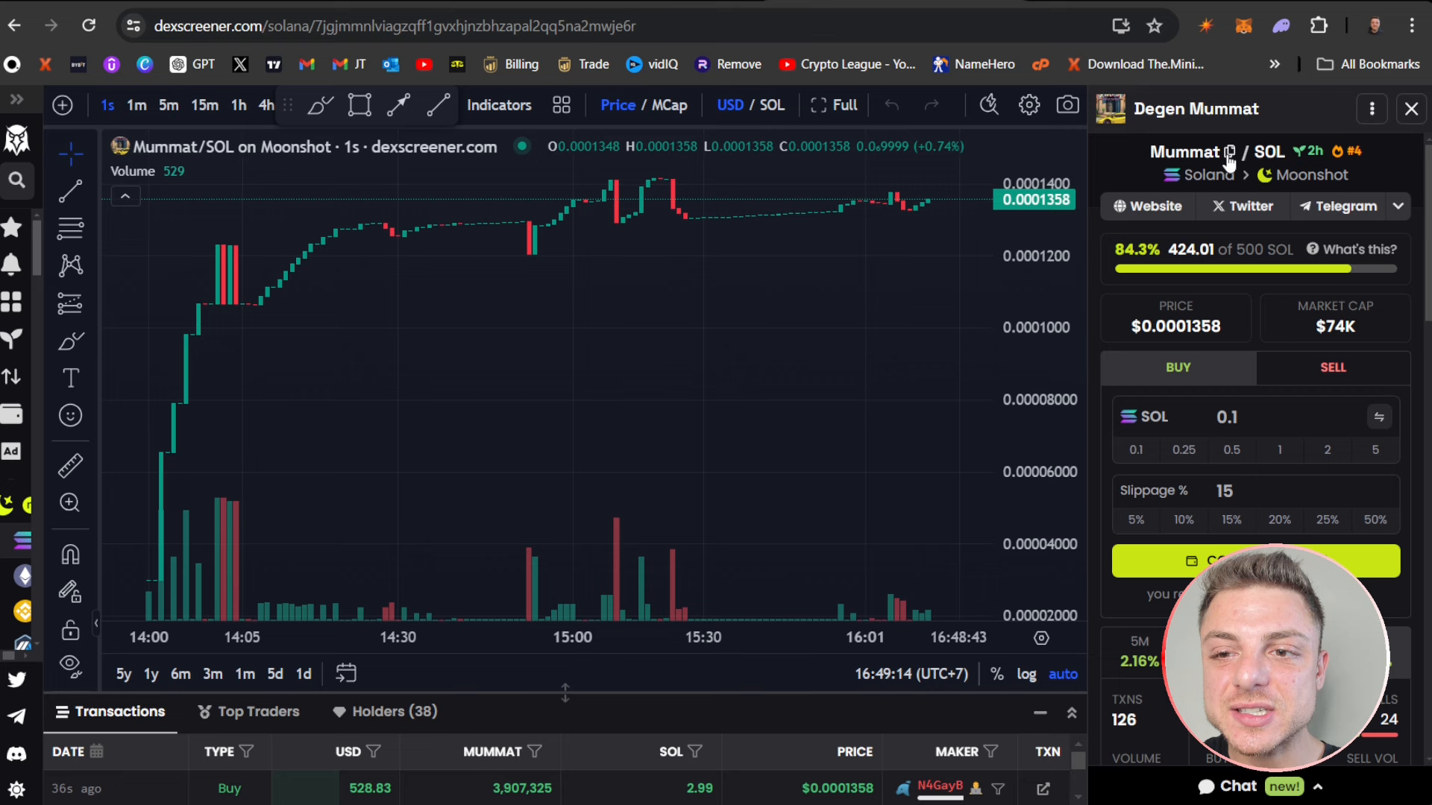
pyautogui.click(1229, 152)
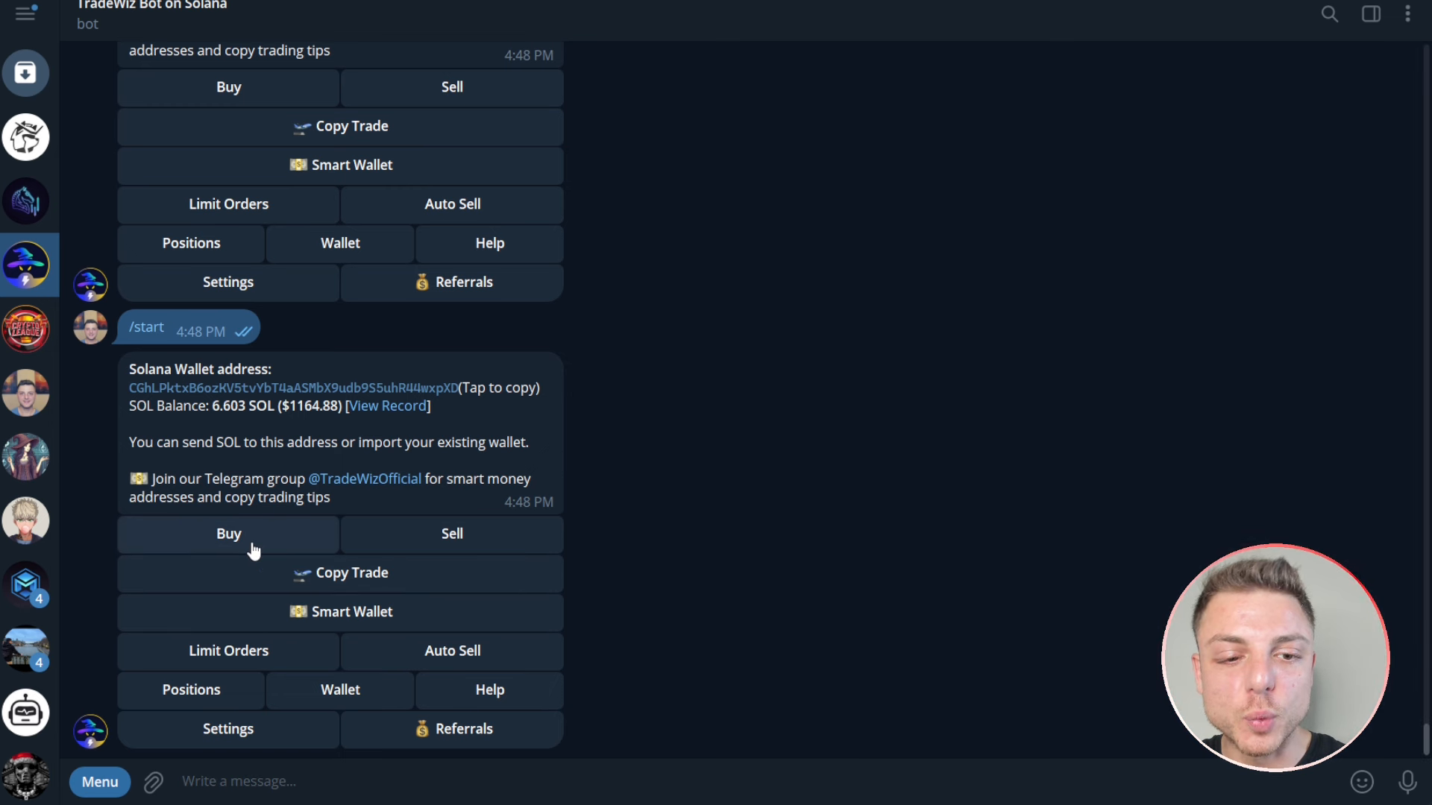
pyautogui.moveTo(246, 543)
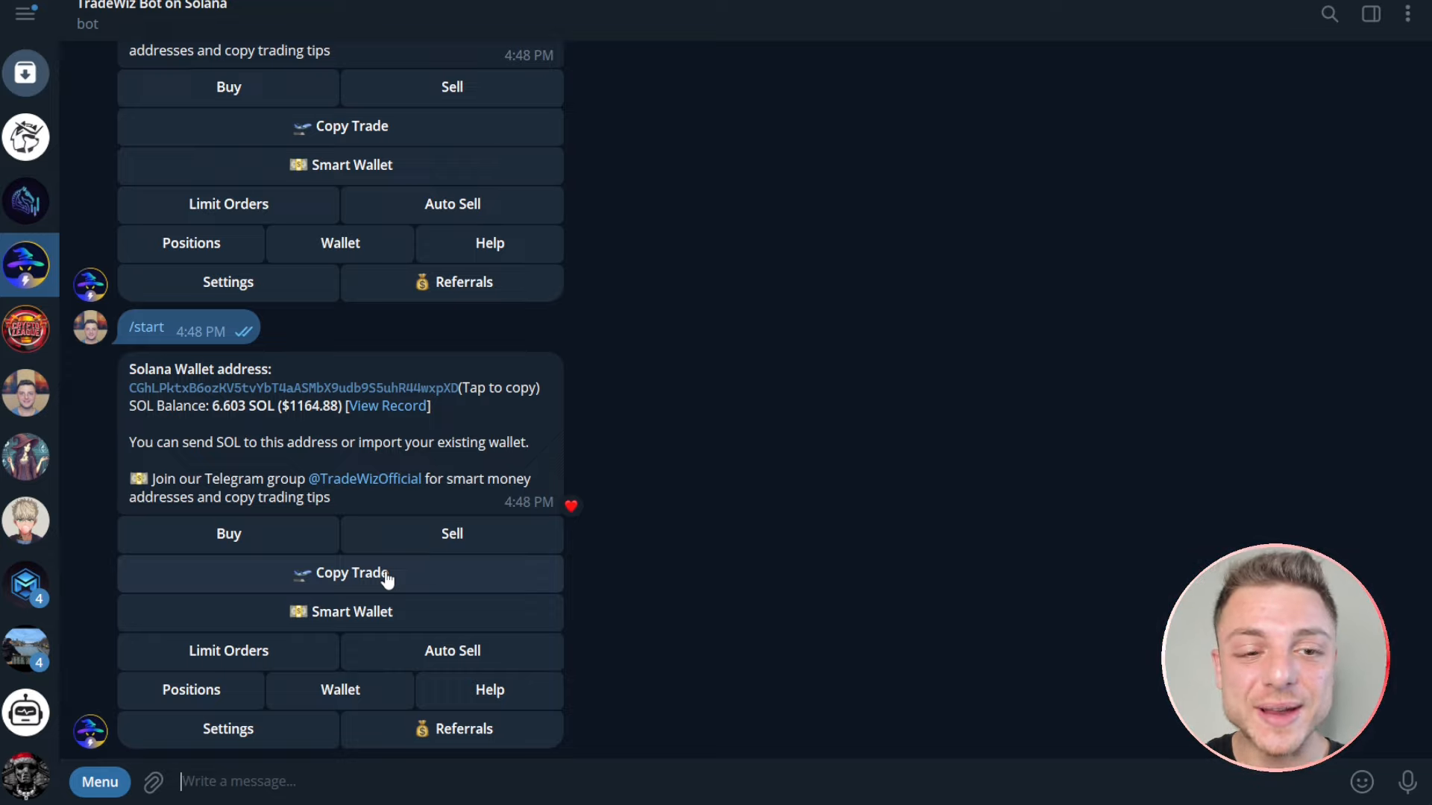
pyautogui.moveTo(402, 618)
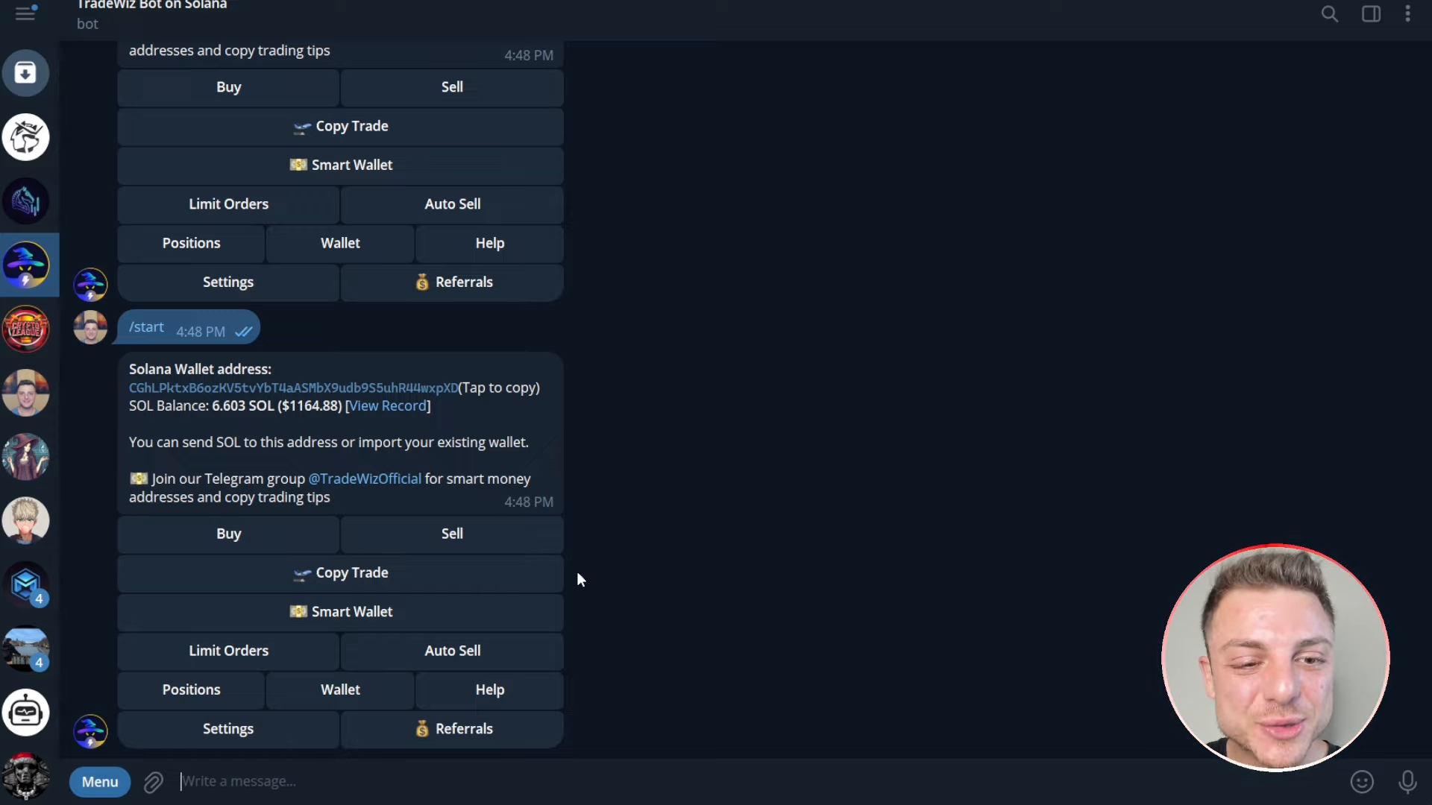
pyautogui.moveTo(1124, 334)
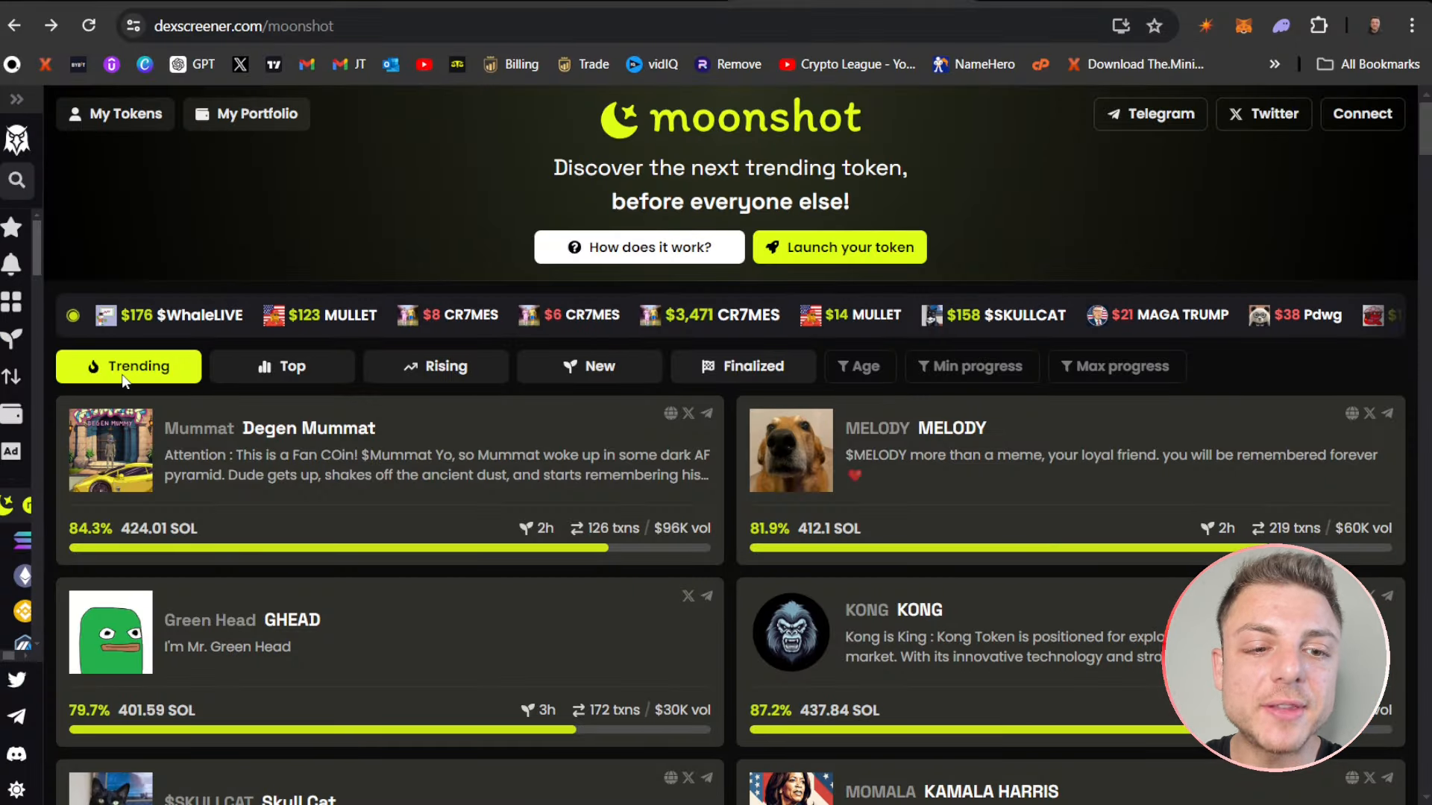
pyautogui.moveTo(281, 370)
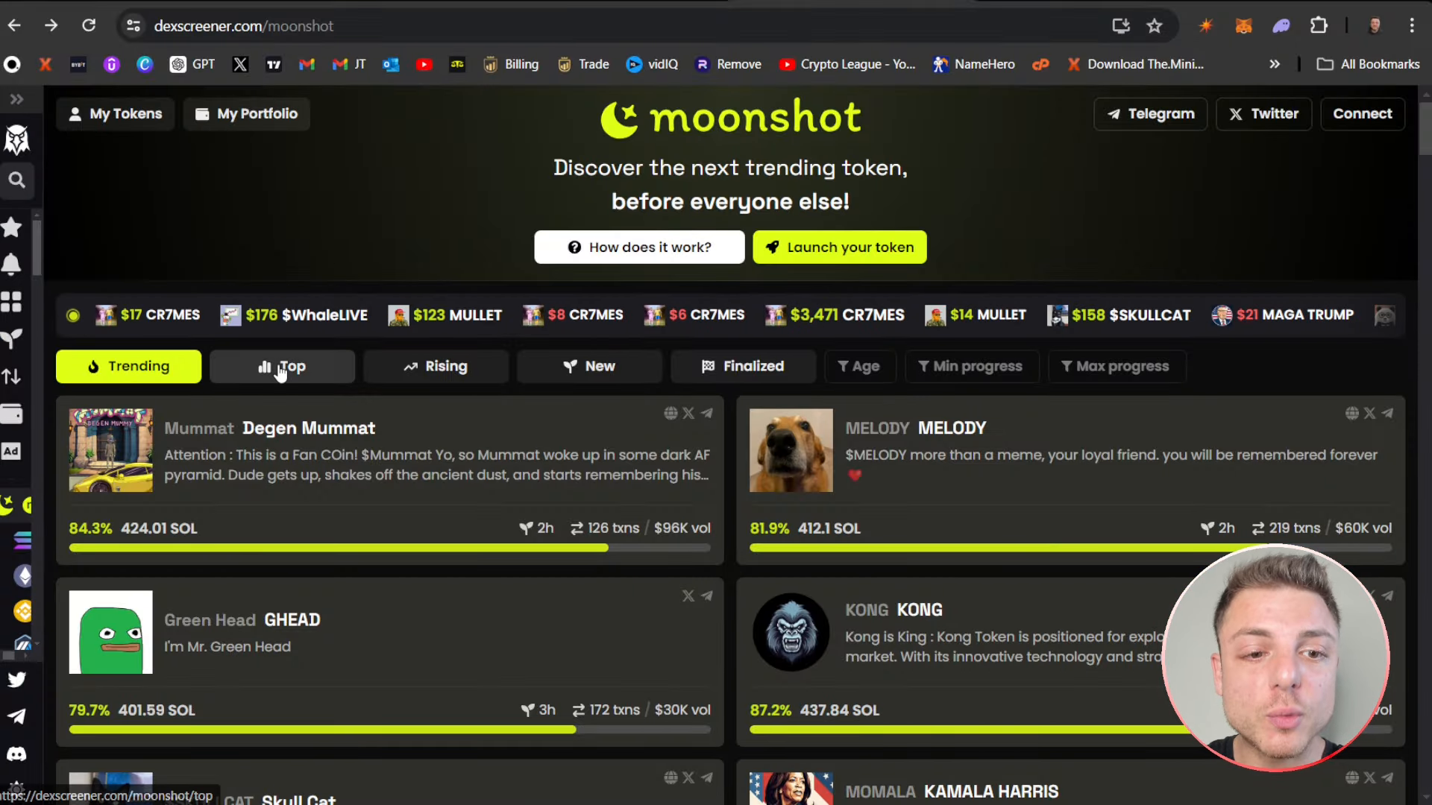
pyautogui.click(281, 367)
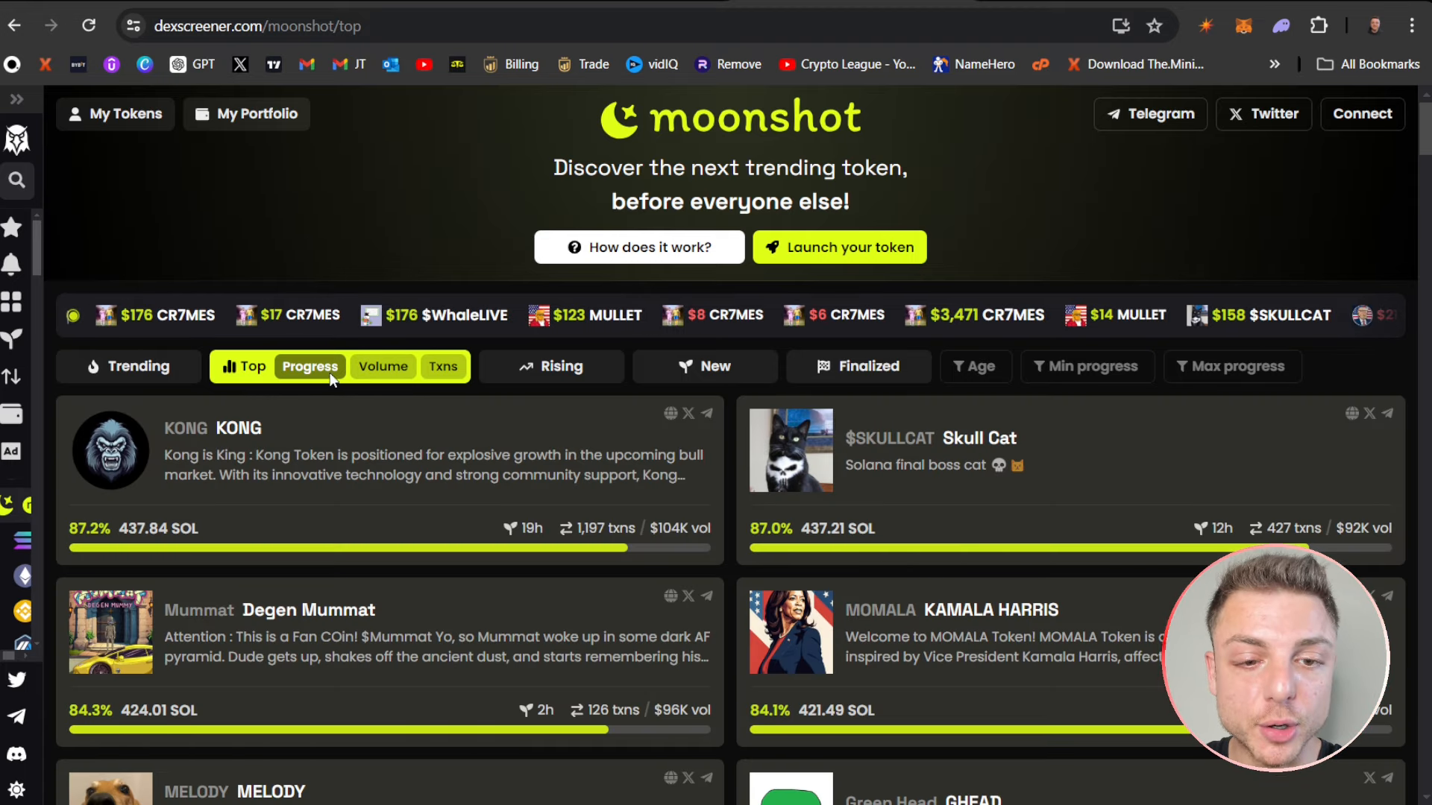
pyautogui.moveTo(443, 373)
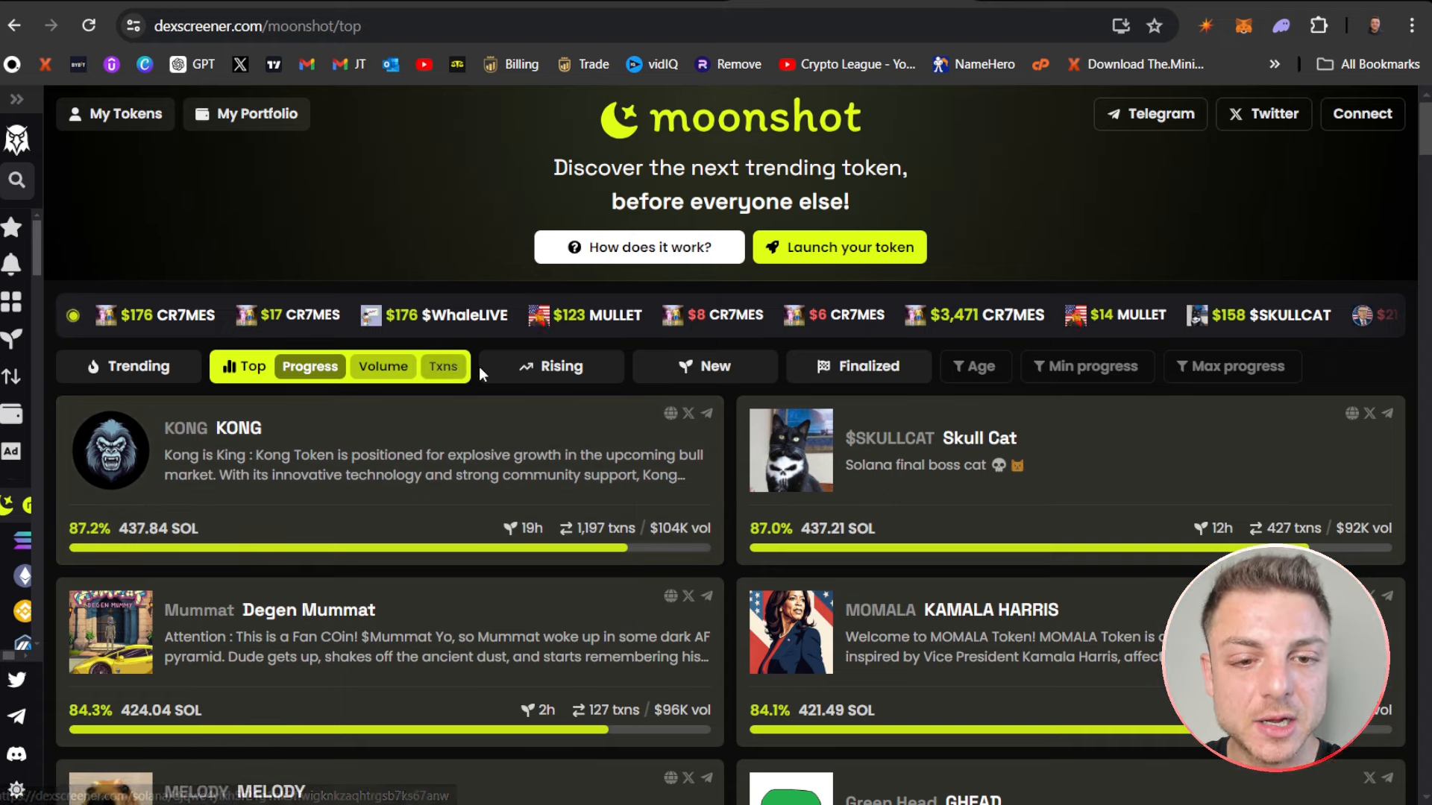
pyautogui.click(559, 367)
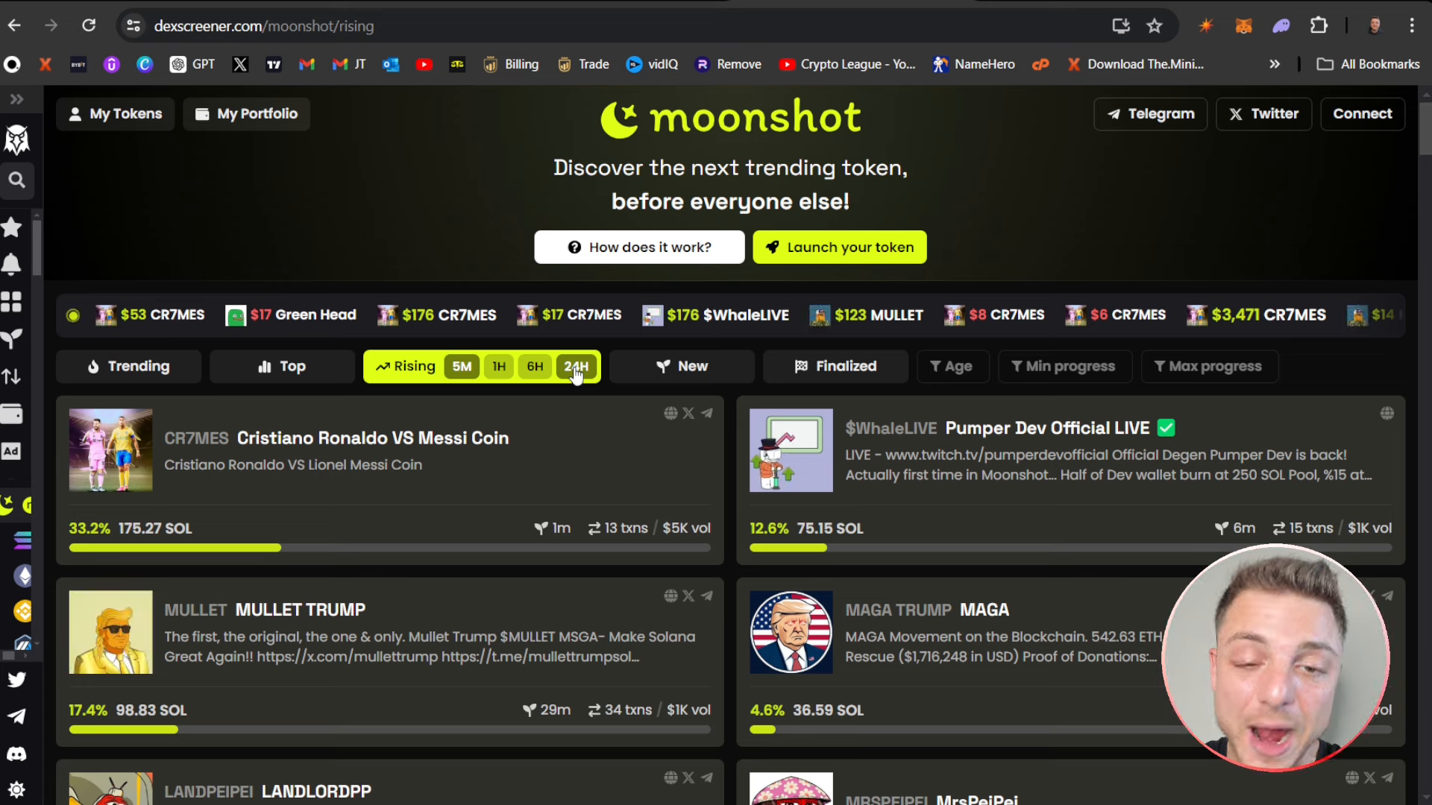
# - Show the New list of freshly launched Moonshot tokens
pyautogui.click(589, 367)
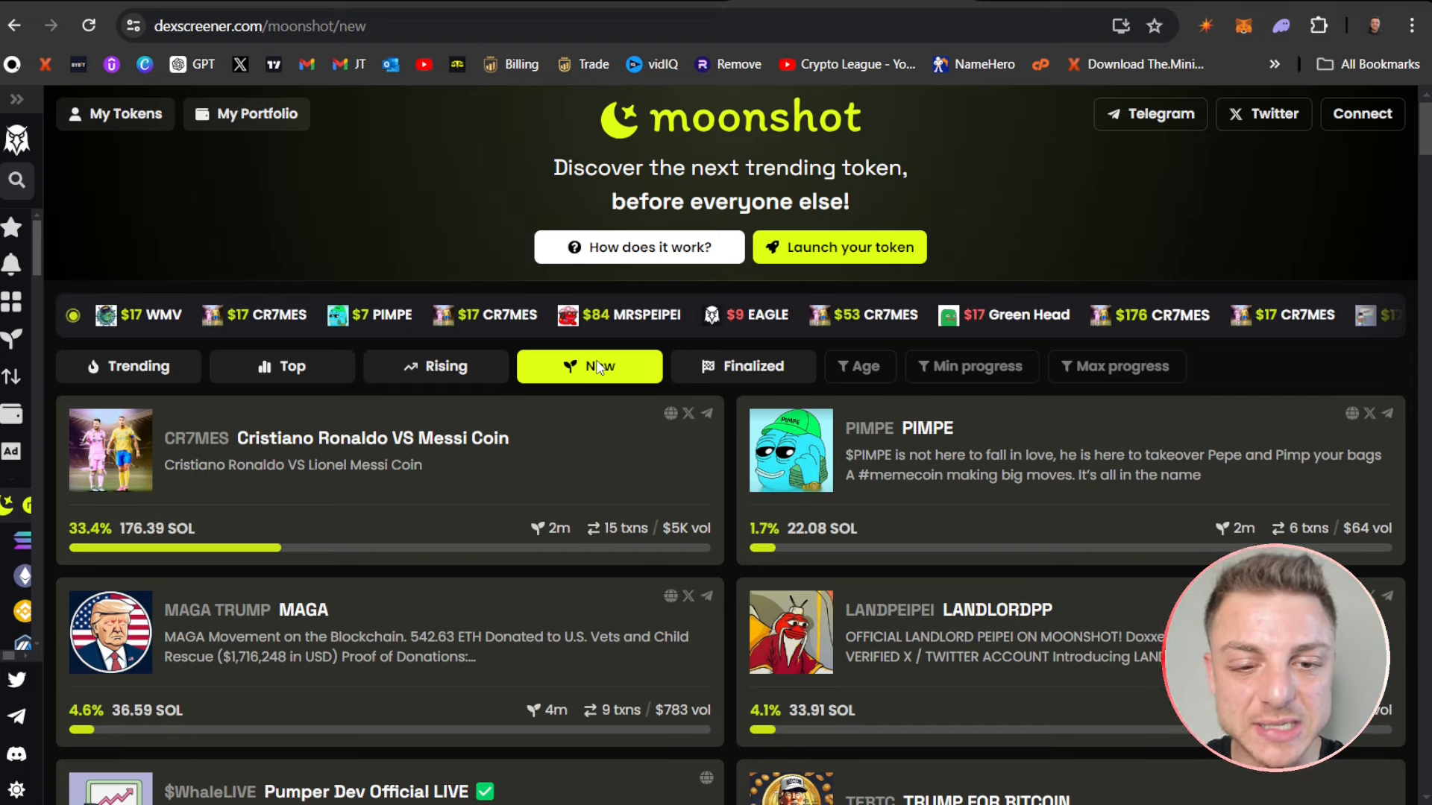
# - Scroll the New list to tokens like Pumper Dev Official LIVE and TRUMP FOR BITCOIN
pyautogui.scroll(-3)
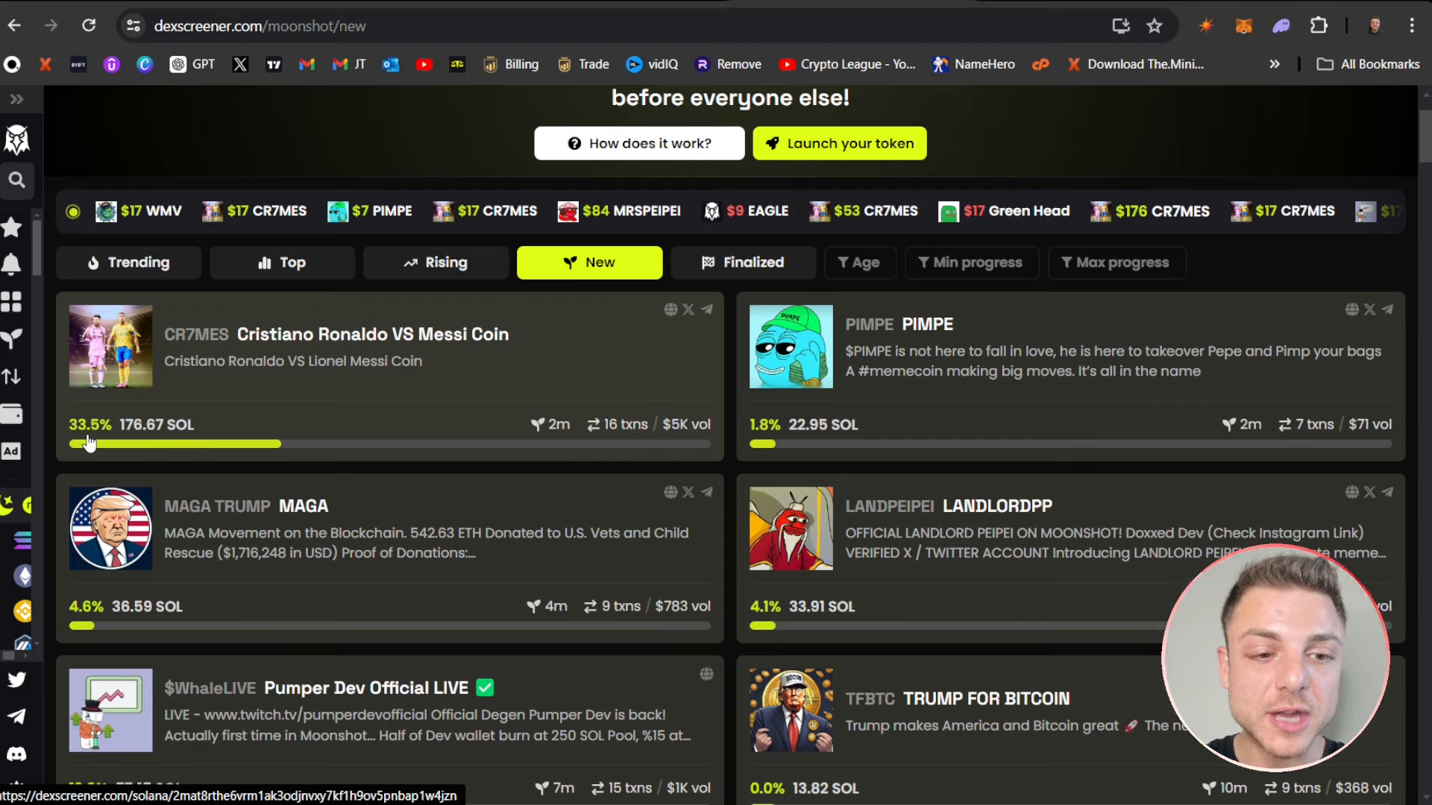
pyautogui.moveTo(120, 453)
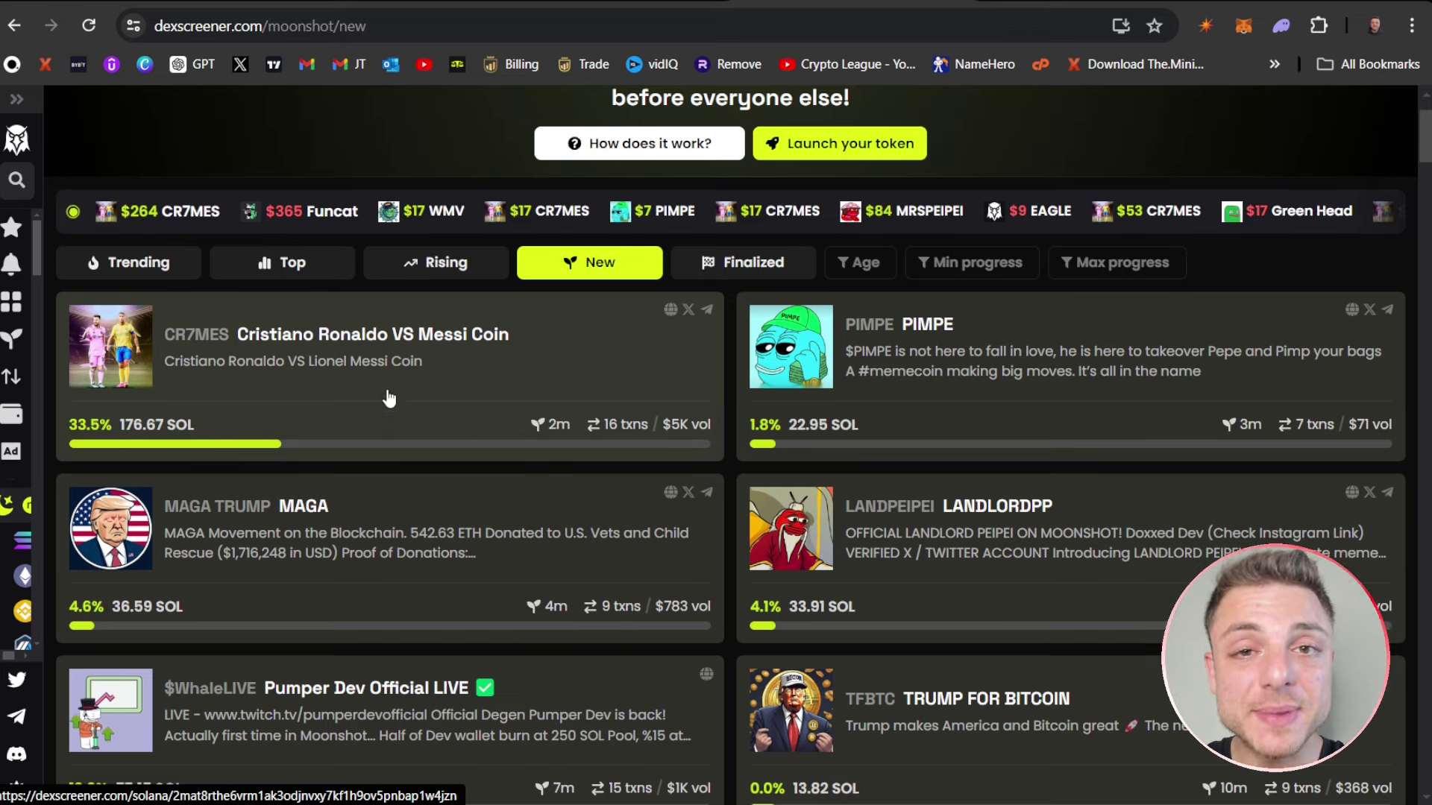
pyautogui.moveTo(385, 450)
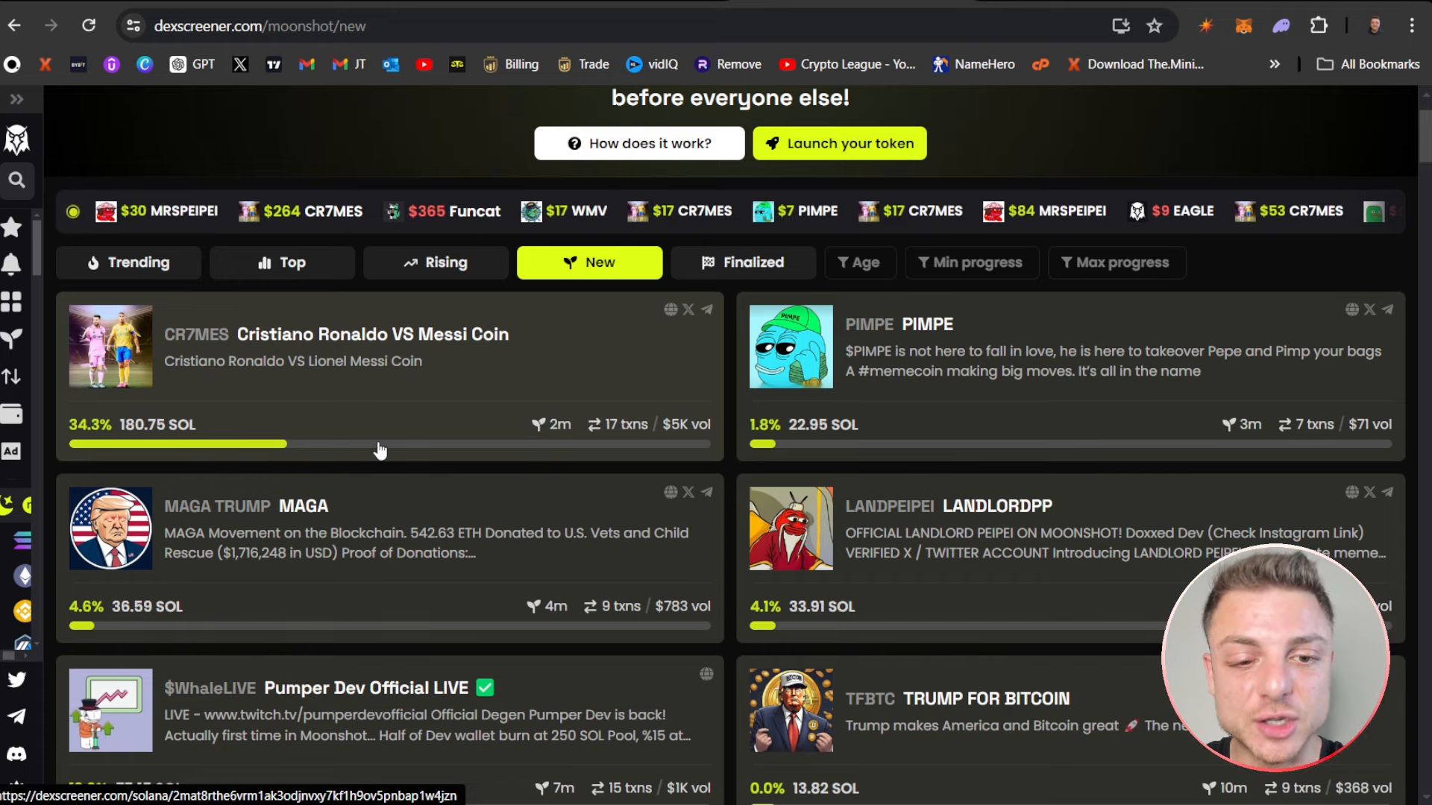
pyautogui.moveTo(707, 453)
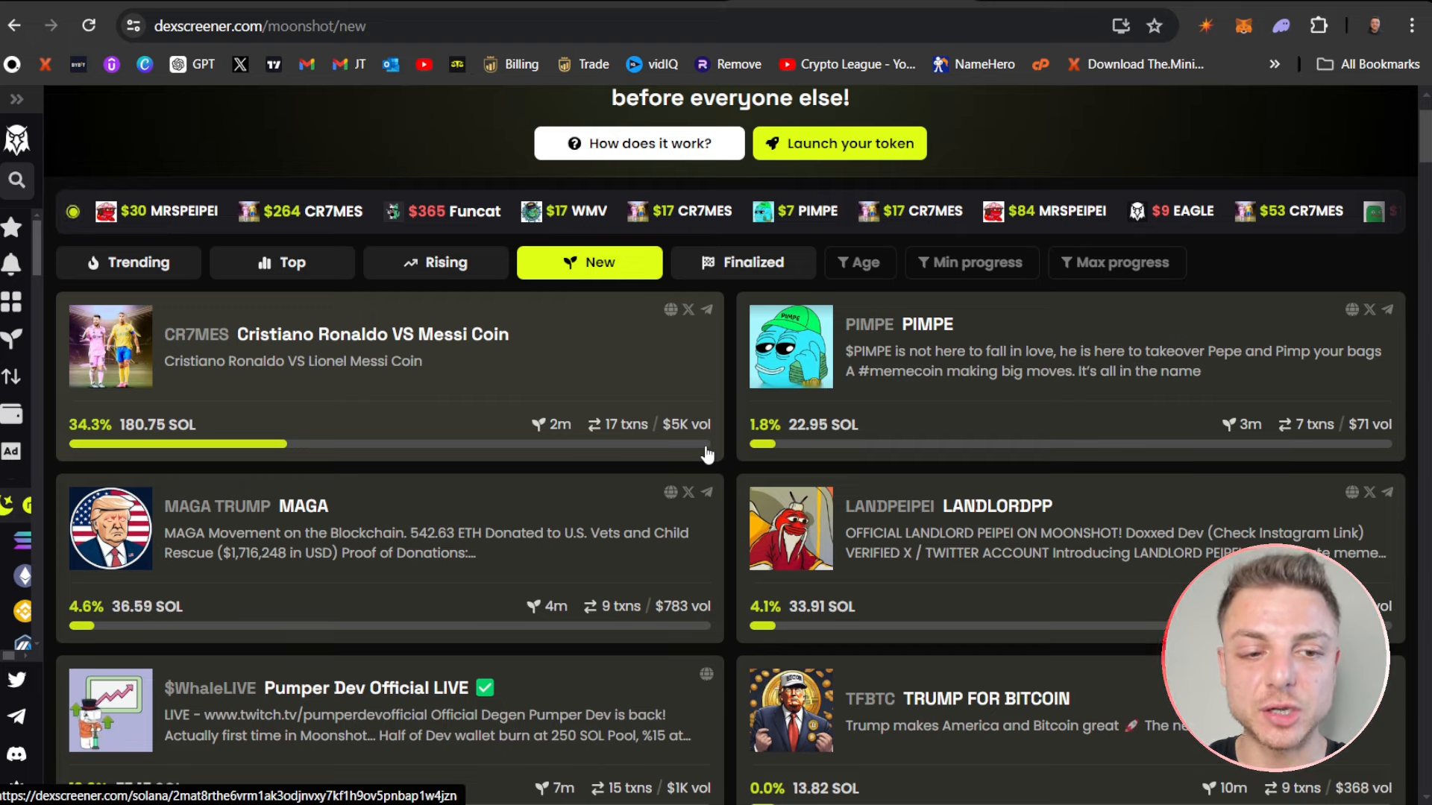
pyautogui.moveTo(110, 453)
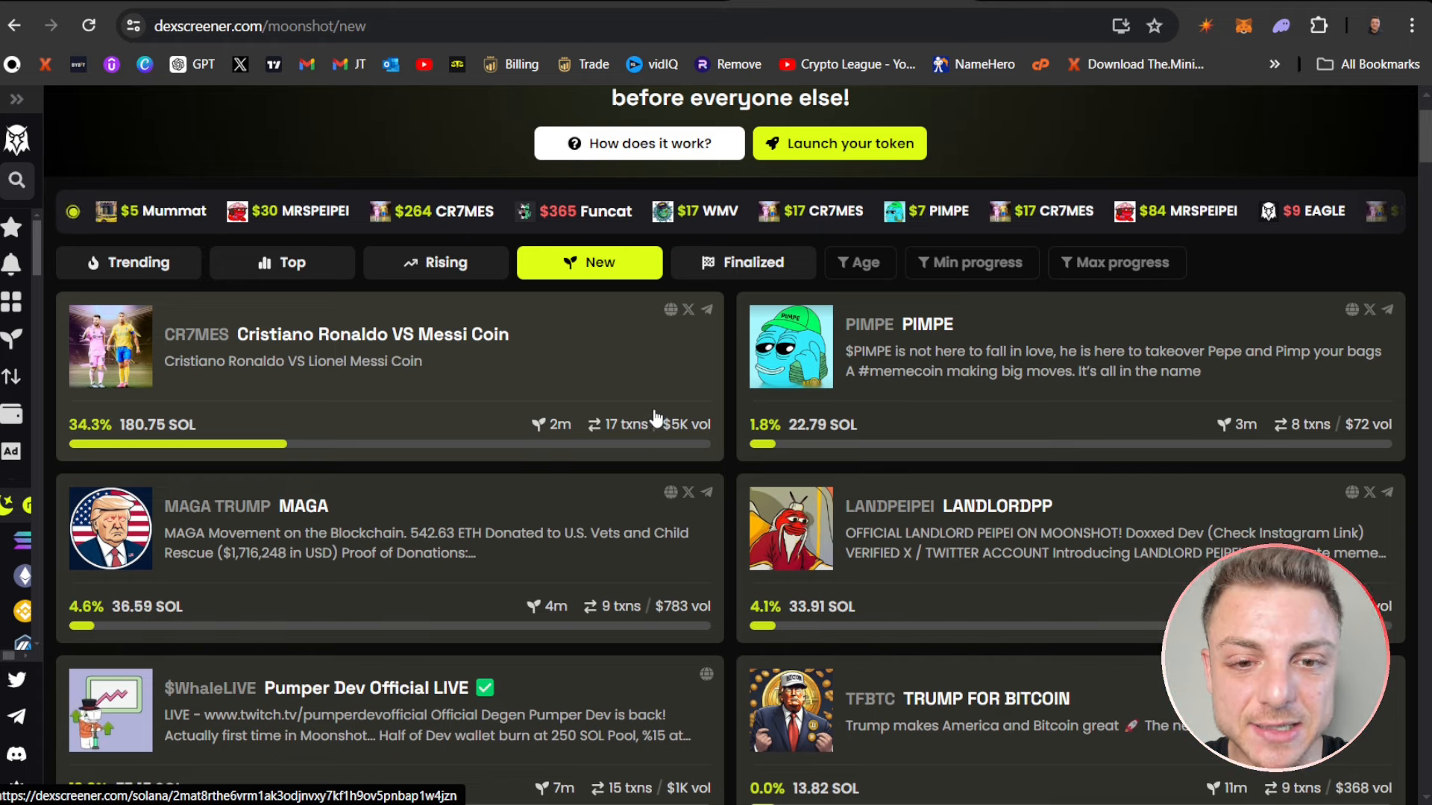
pyautogui.moveTo(538, 381)
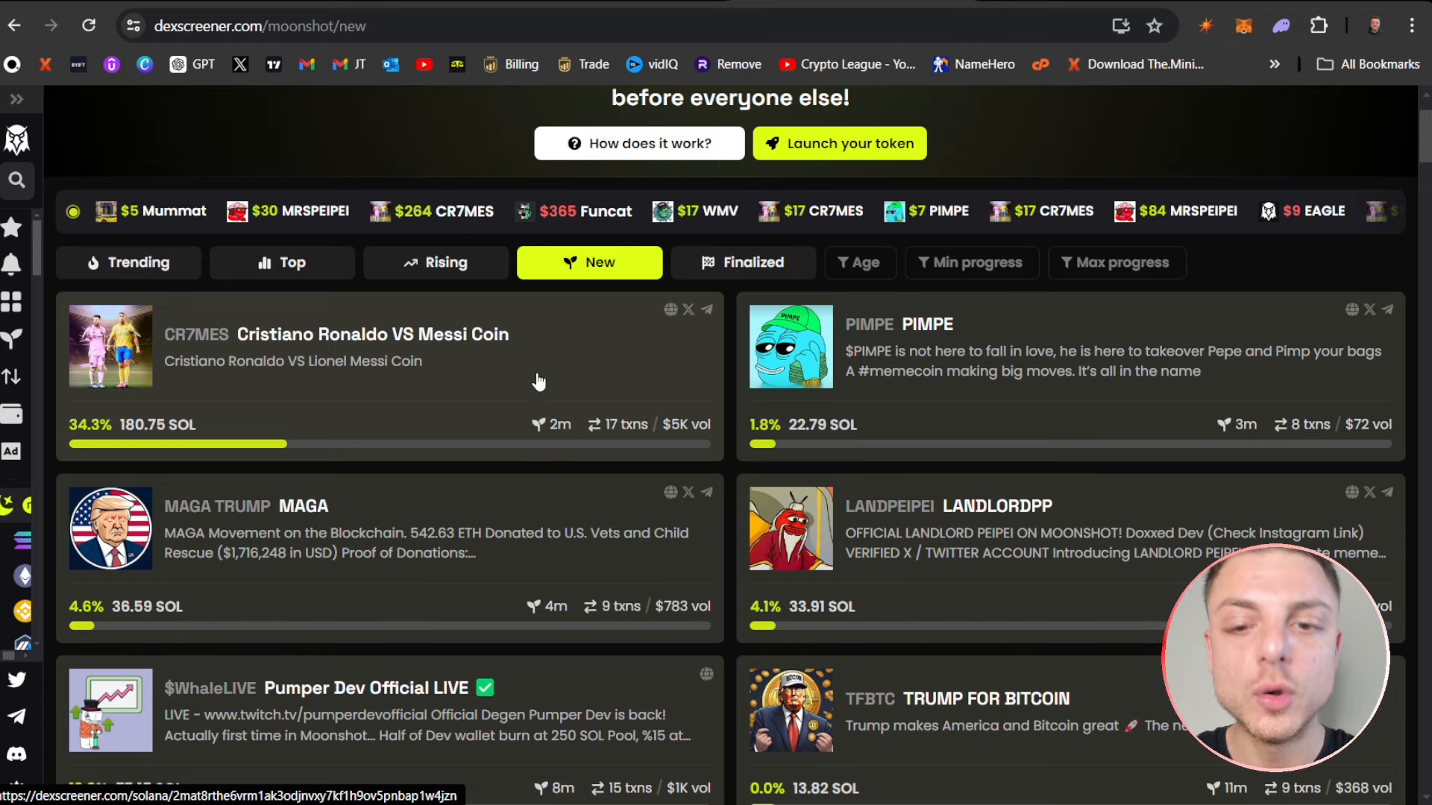
pyautogui.moveTo(555, 421)
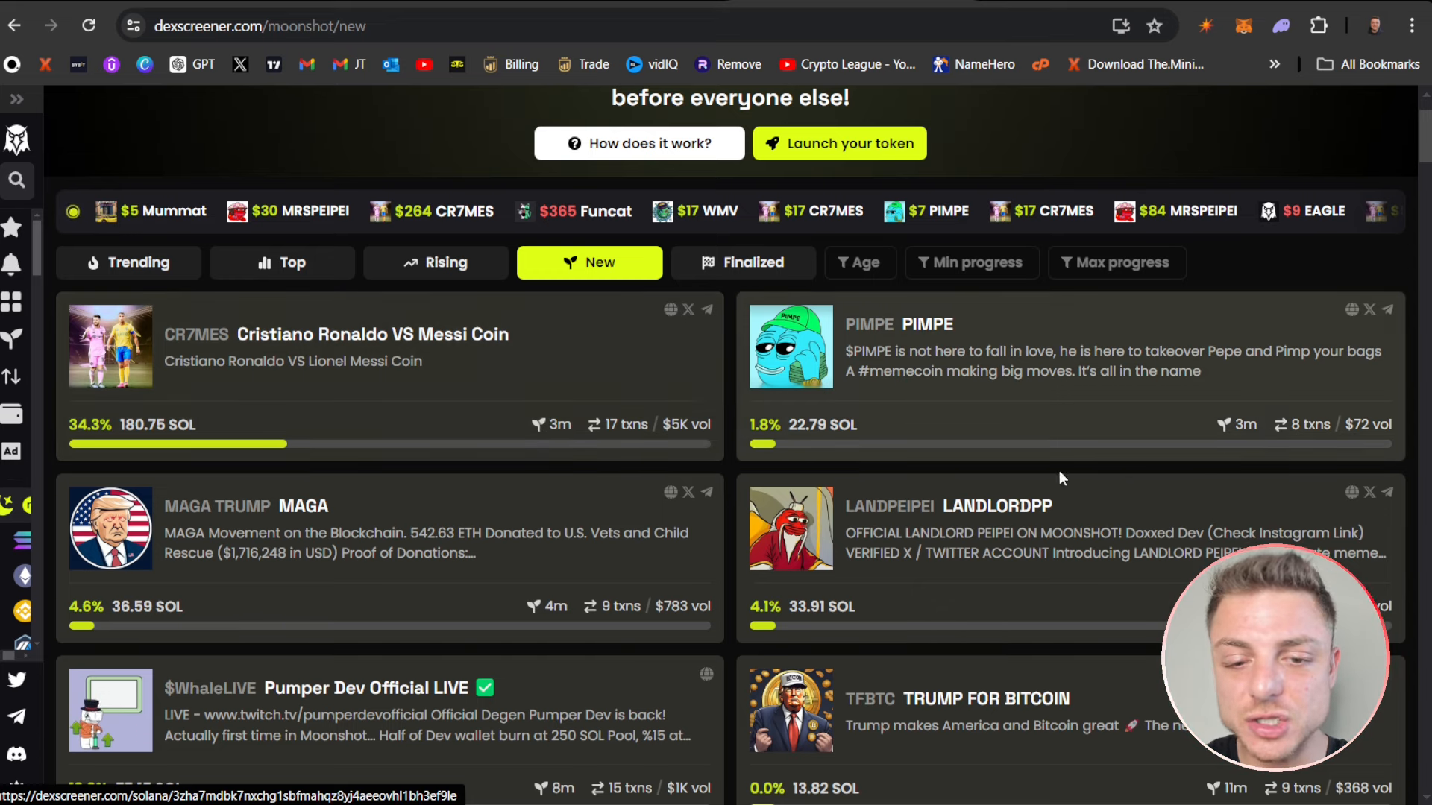
# - Browse far down the New token cards, then open Degen Mummat's chart and stats page
pyautogui.scroll(-3)
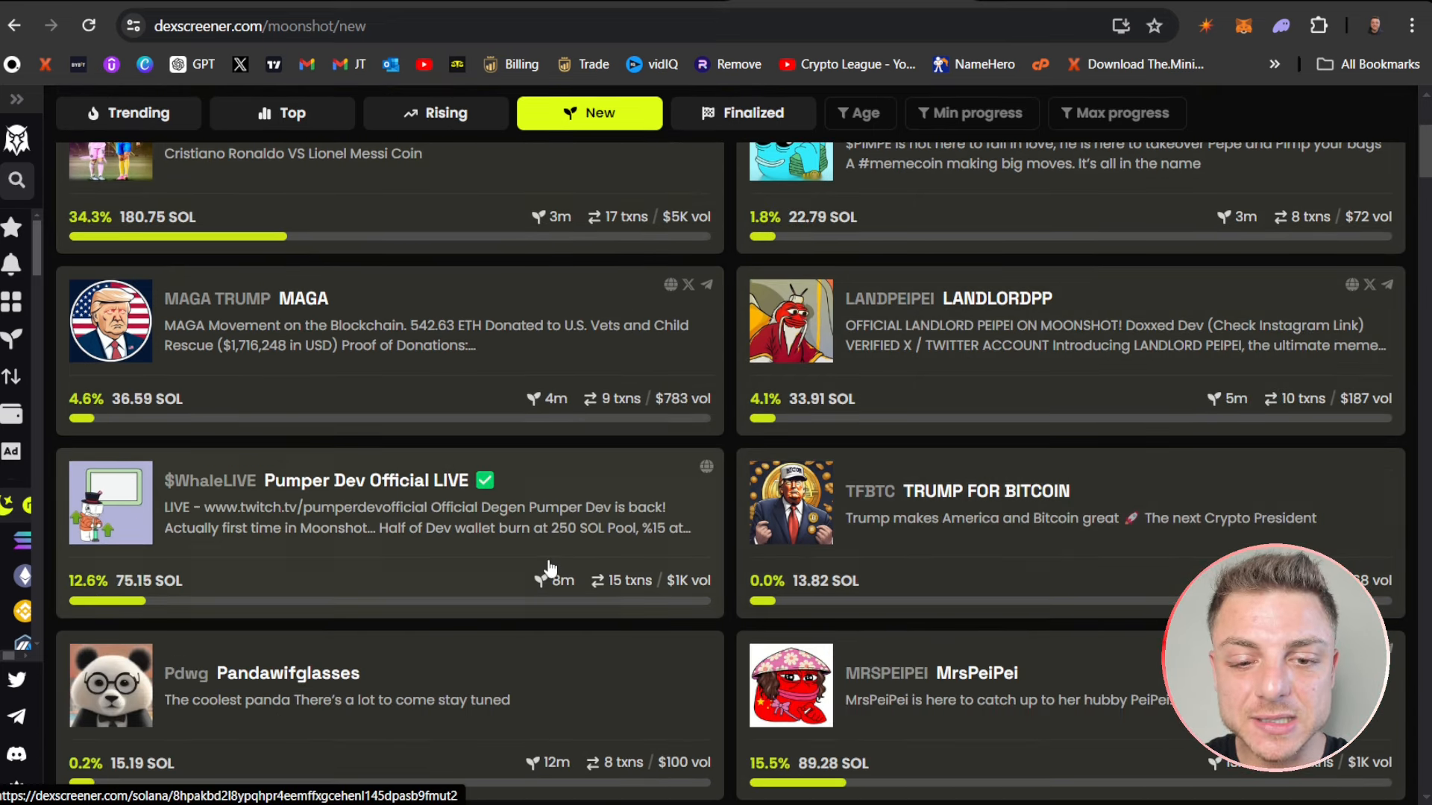
pyautogui.scroll(-3)
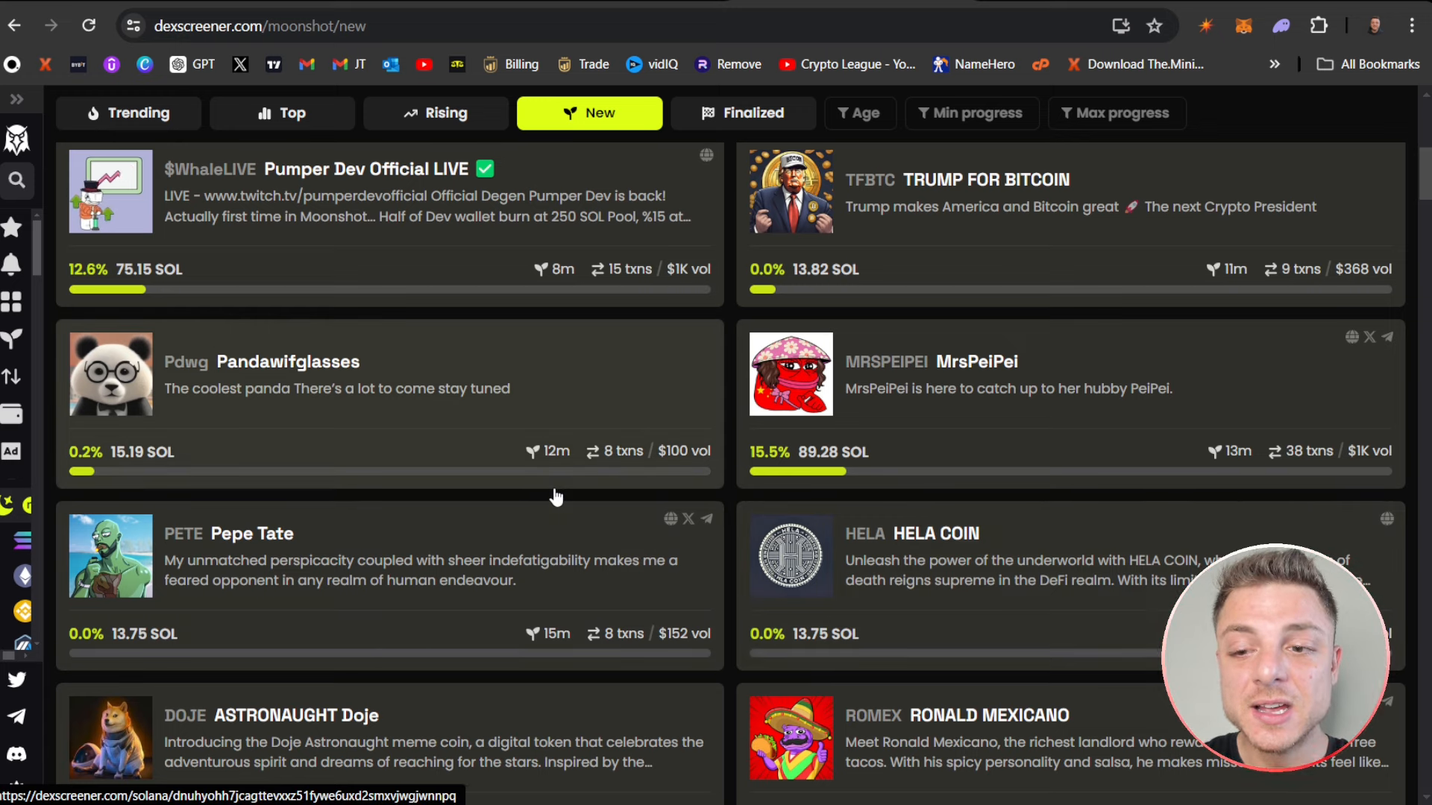
pyautogui.scroll(-3)
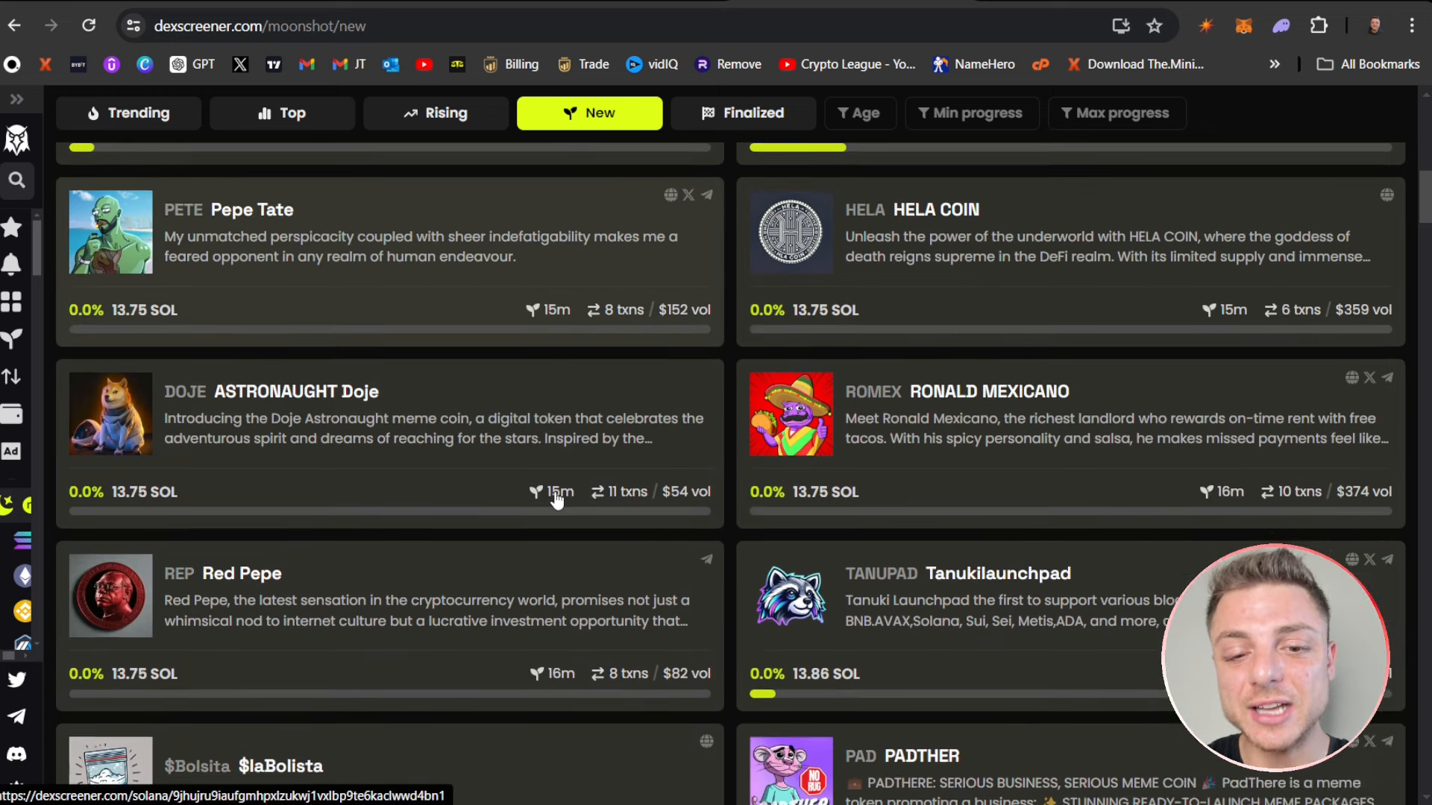
pyautogui.scroll(-3)
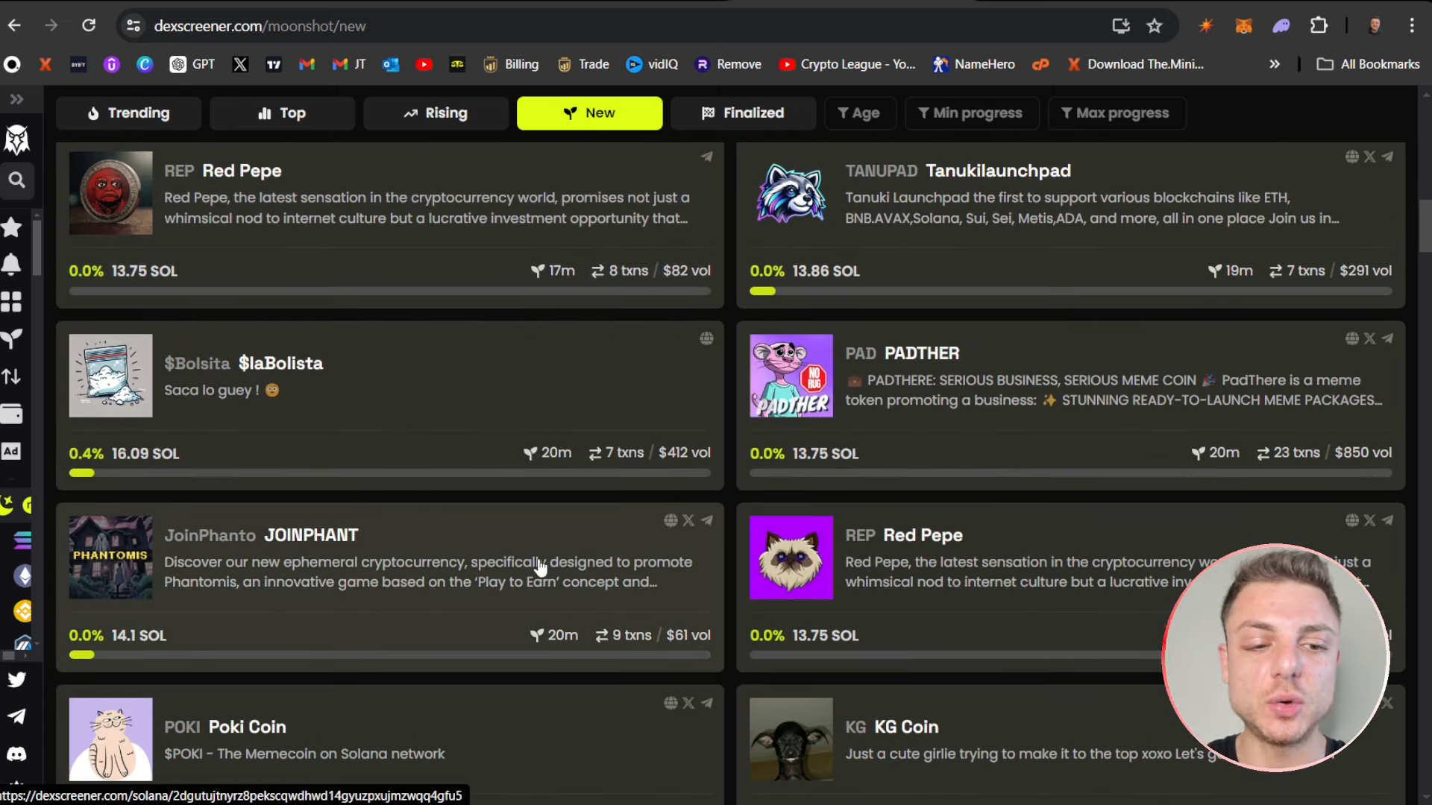
pyautogui.scroll(-3)
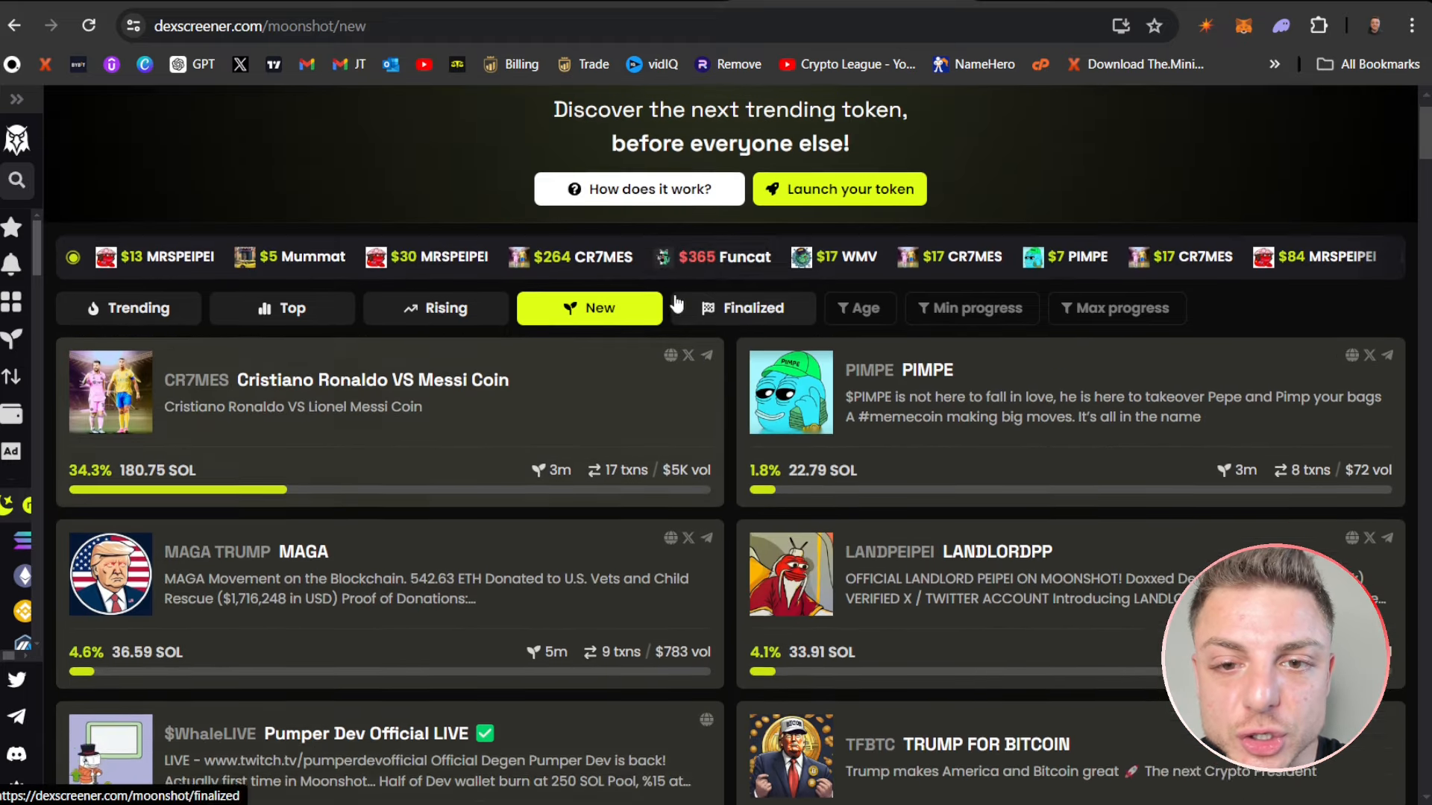
pyautogui.scroll(-3)
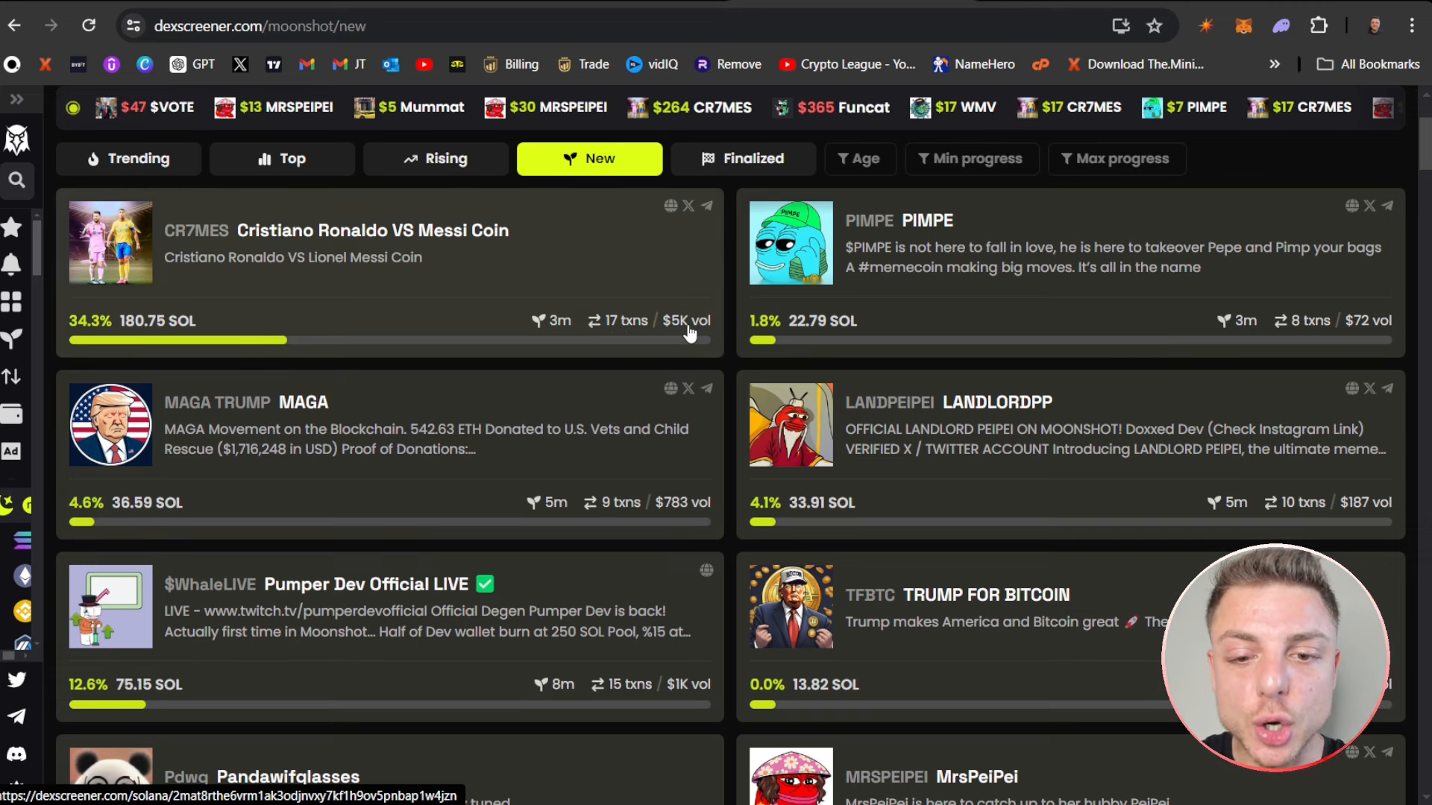
pyautogui.scroll(-3)
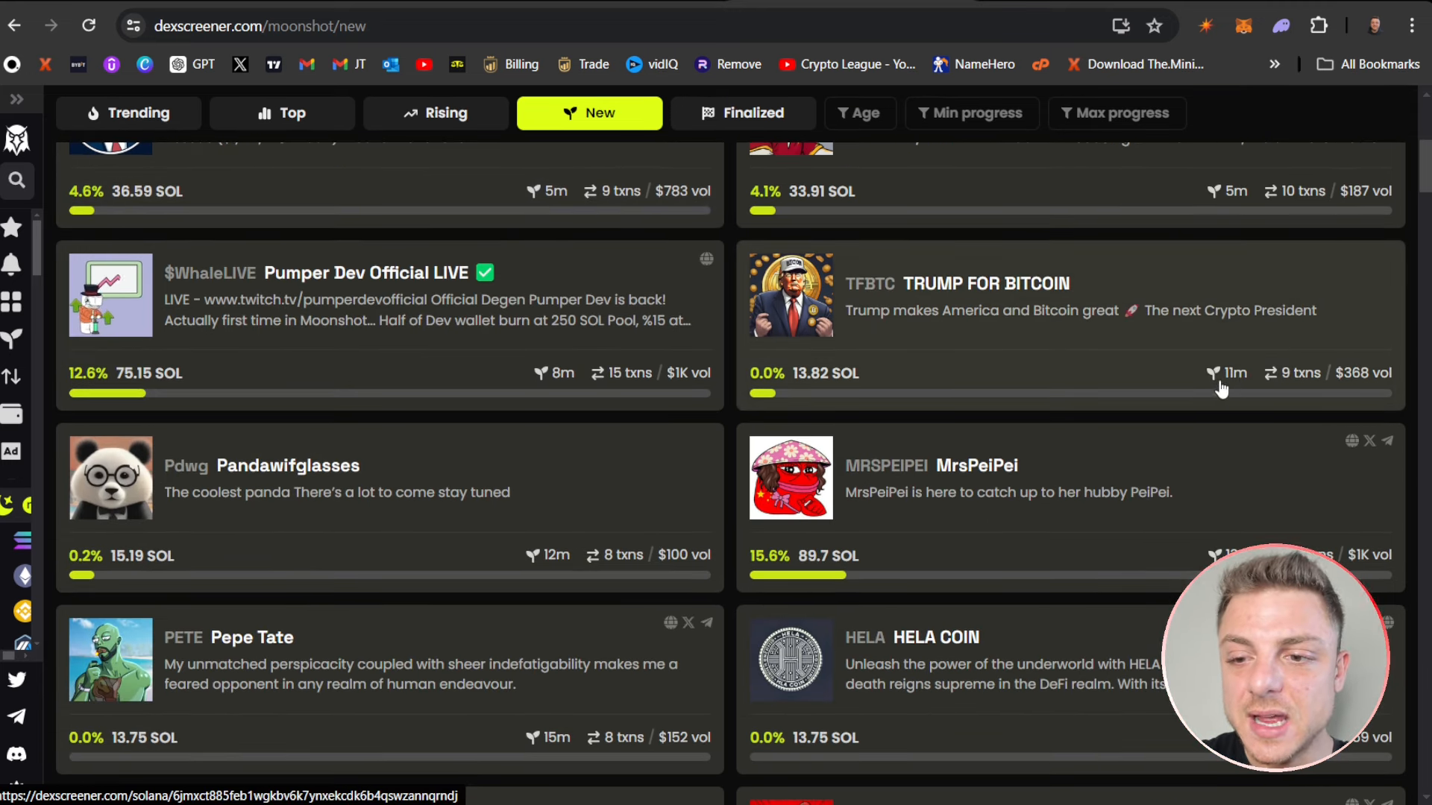
pyautogui.scroll(-3)
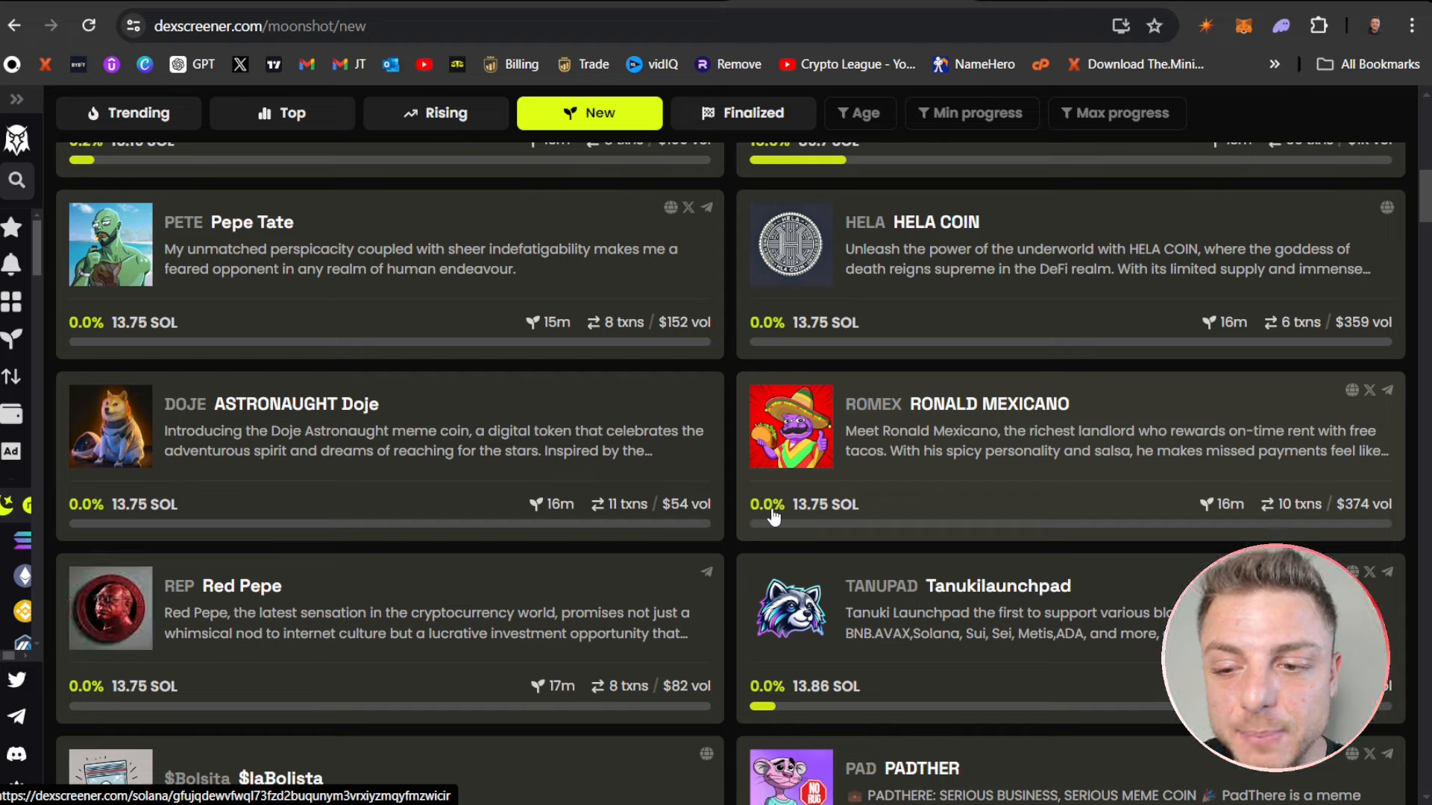
pyautogui.moveTo(1306, 520)
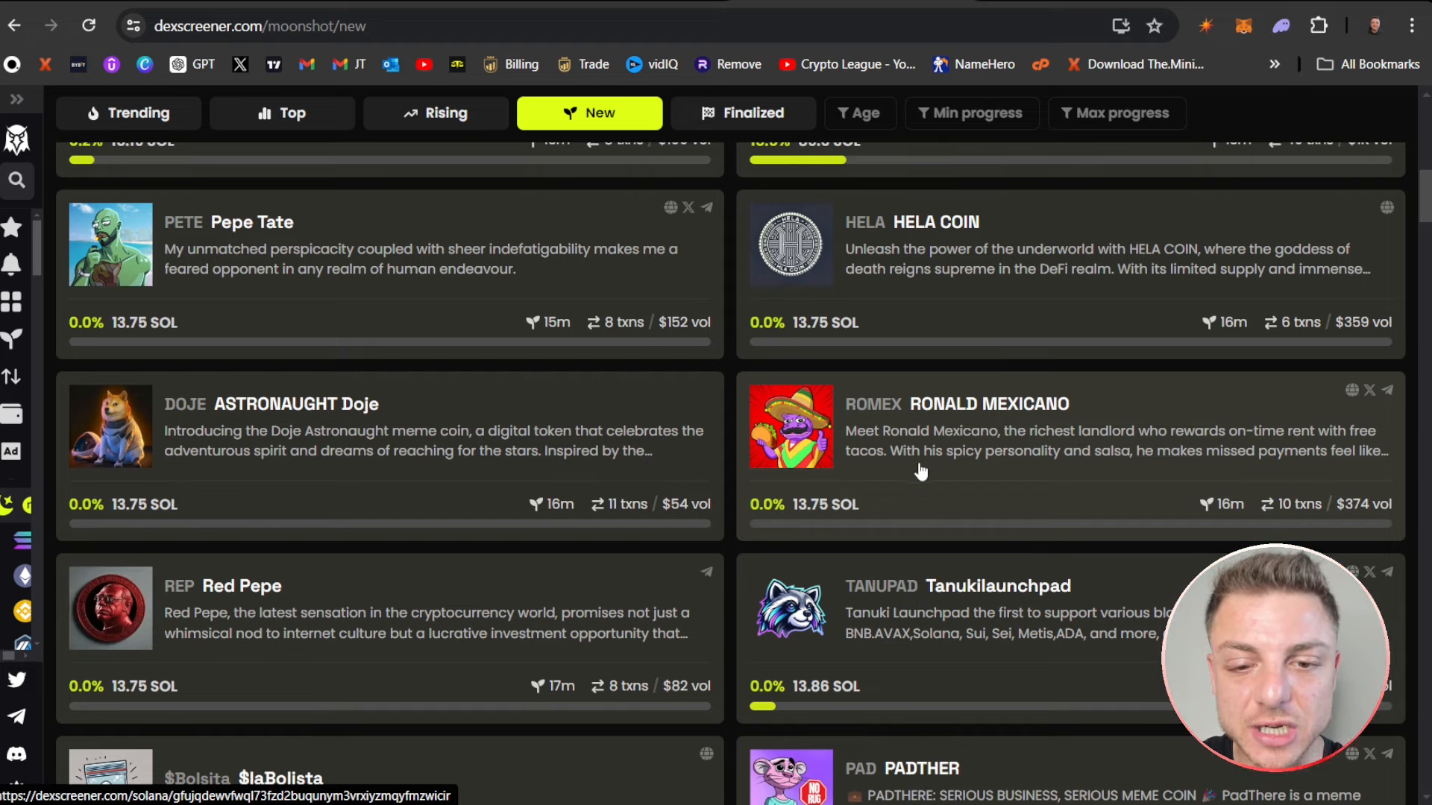
pyautogui.scroll(-3)
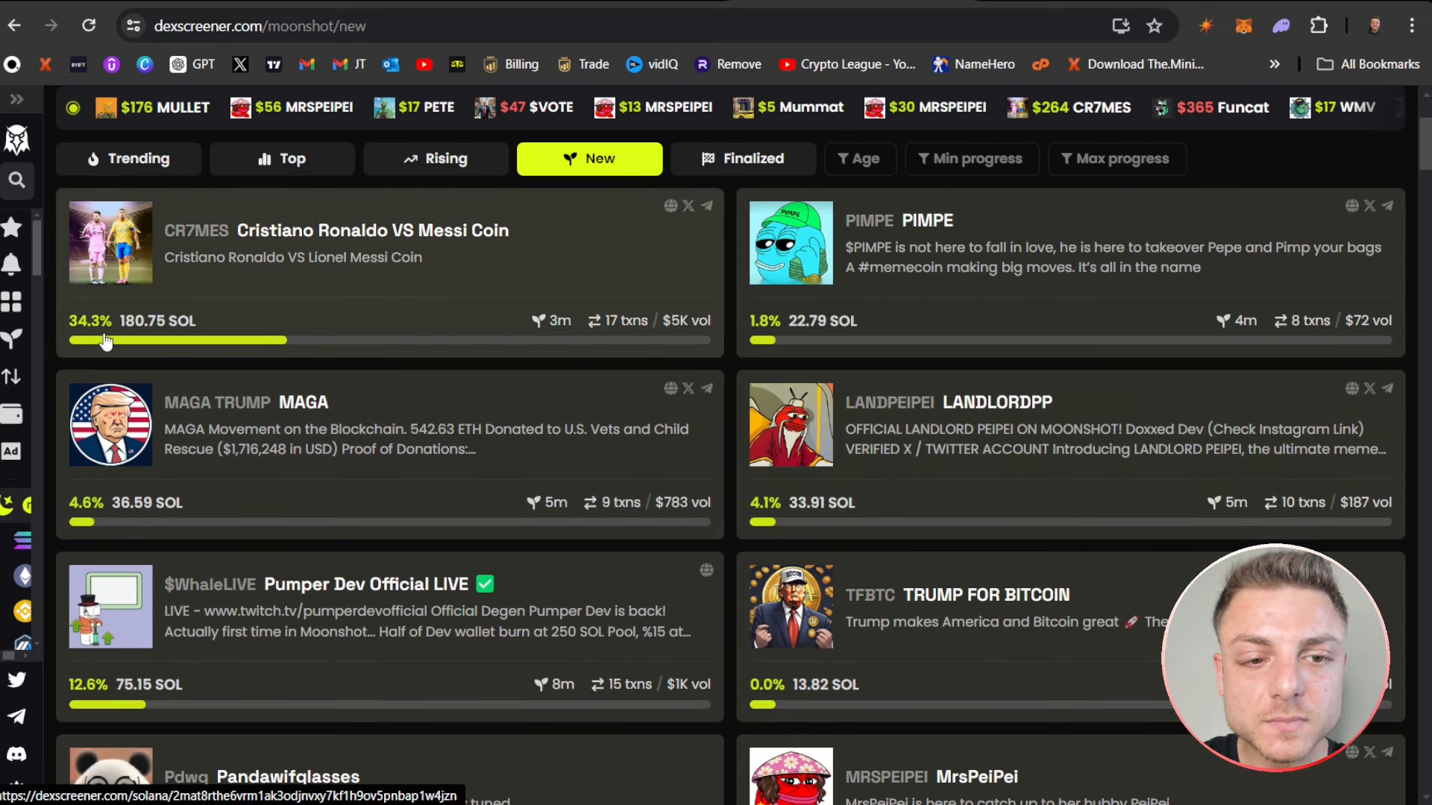
pyautogui.moveTo(133, 350)
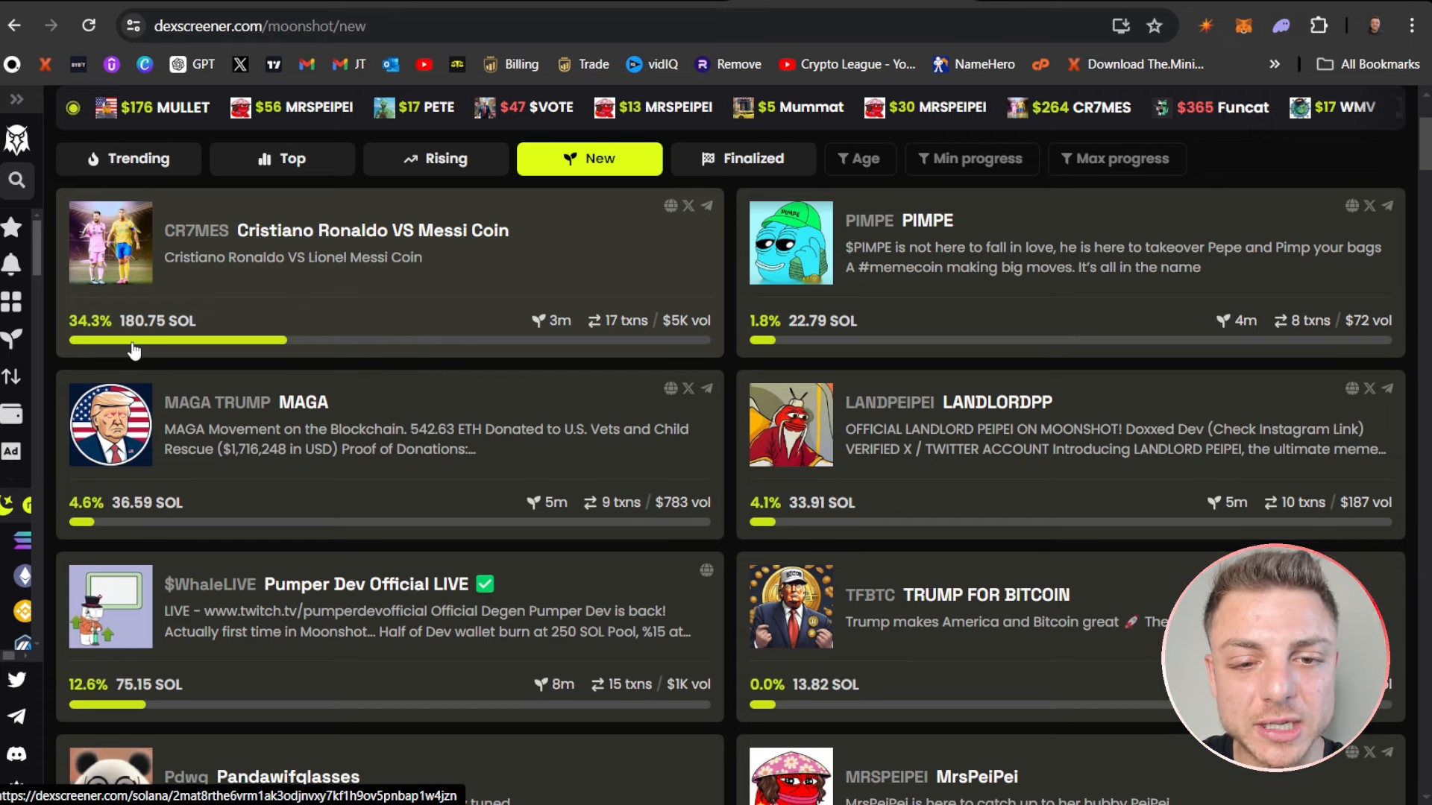
pyautogui.moveTo(603, 325)
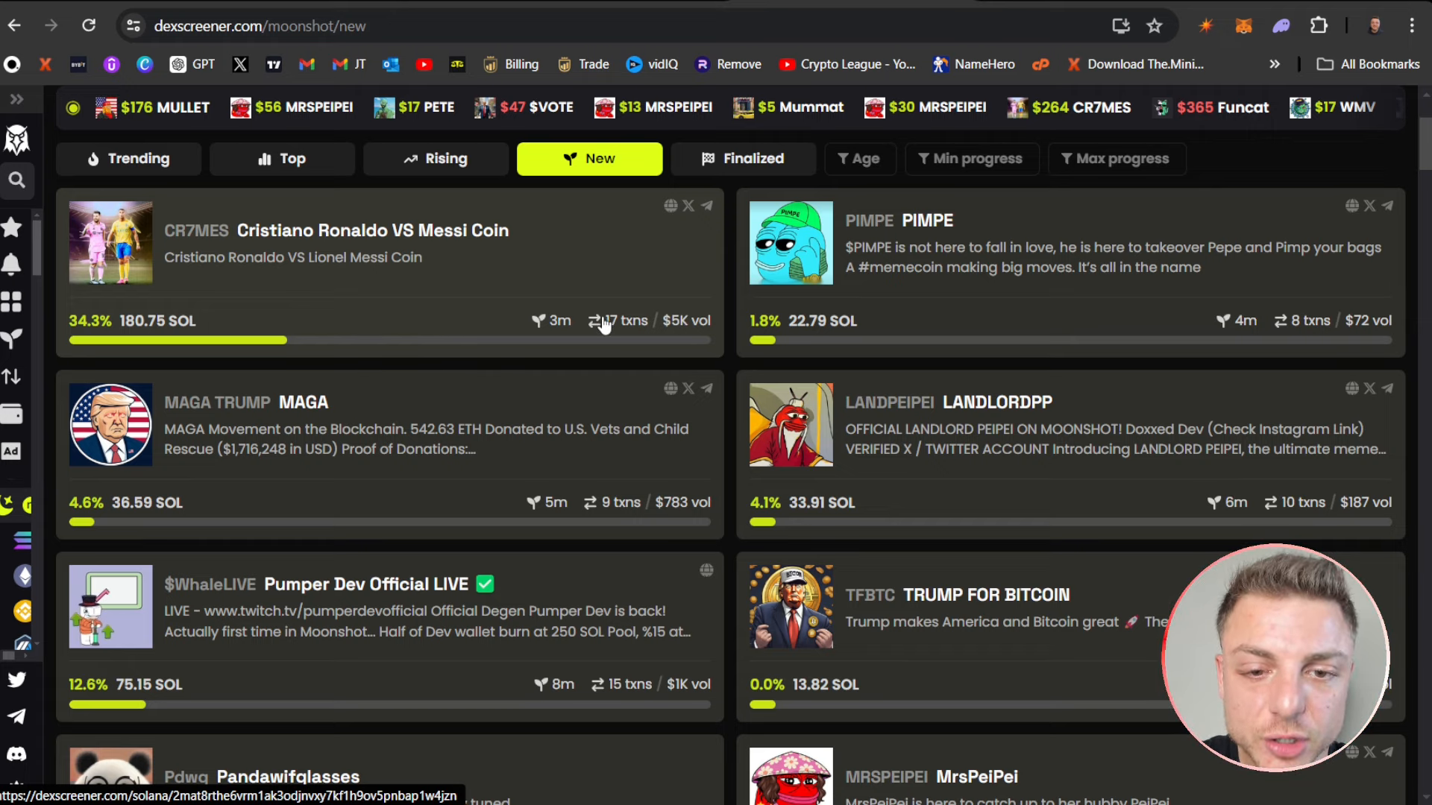
pyautogui.click(371, 230)
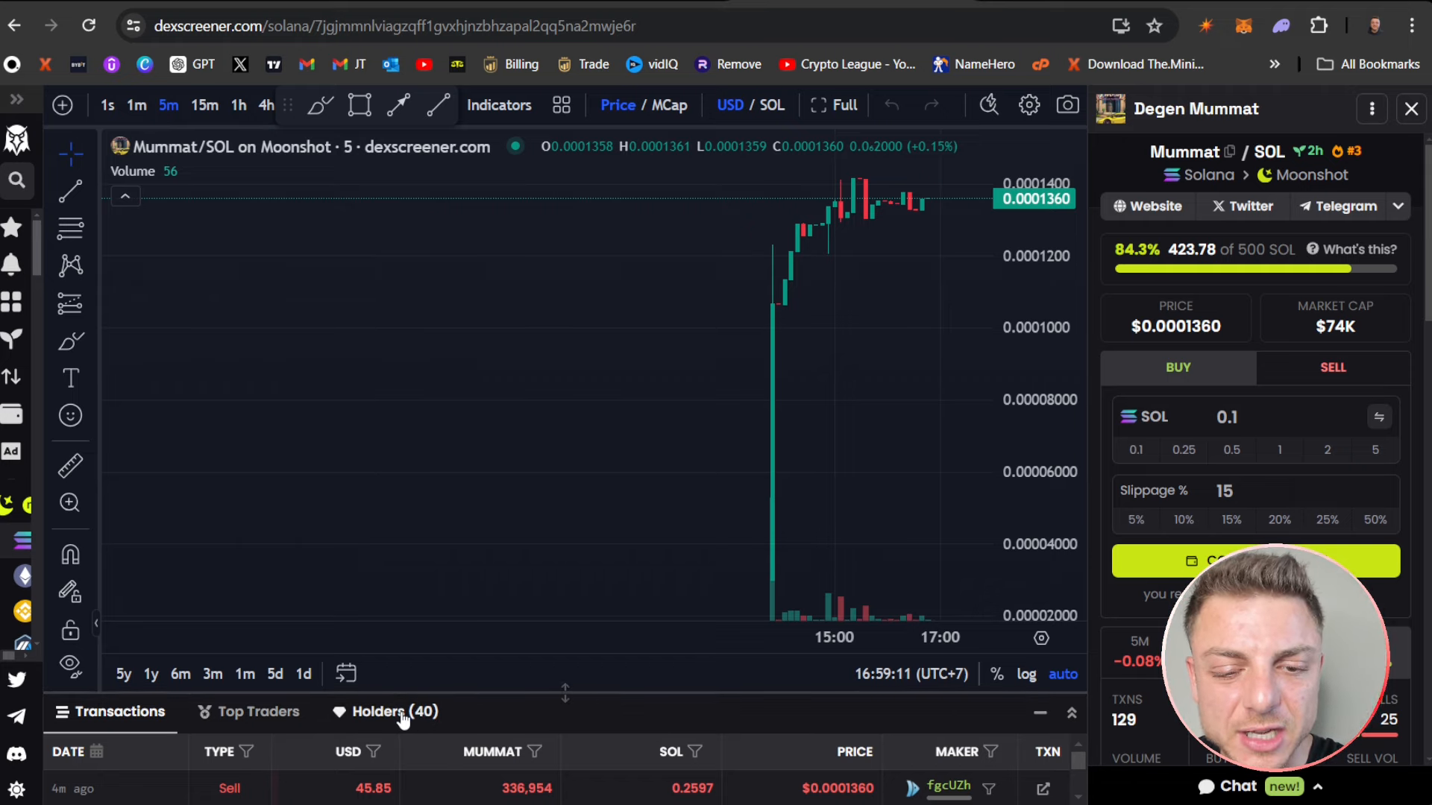
# - Show Mummat's Holders list and its 24h figures: 129 transactions, 44 makers
pyautogui.click(383, 711)
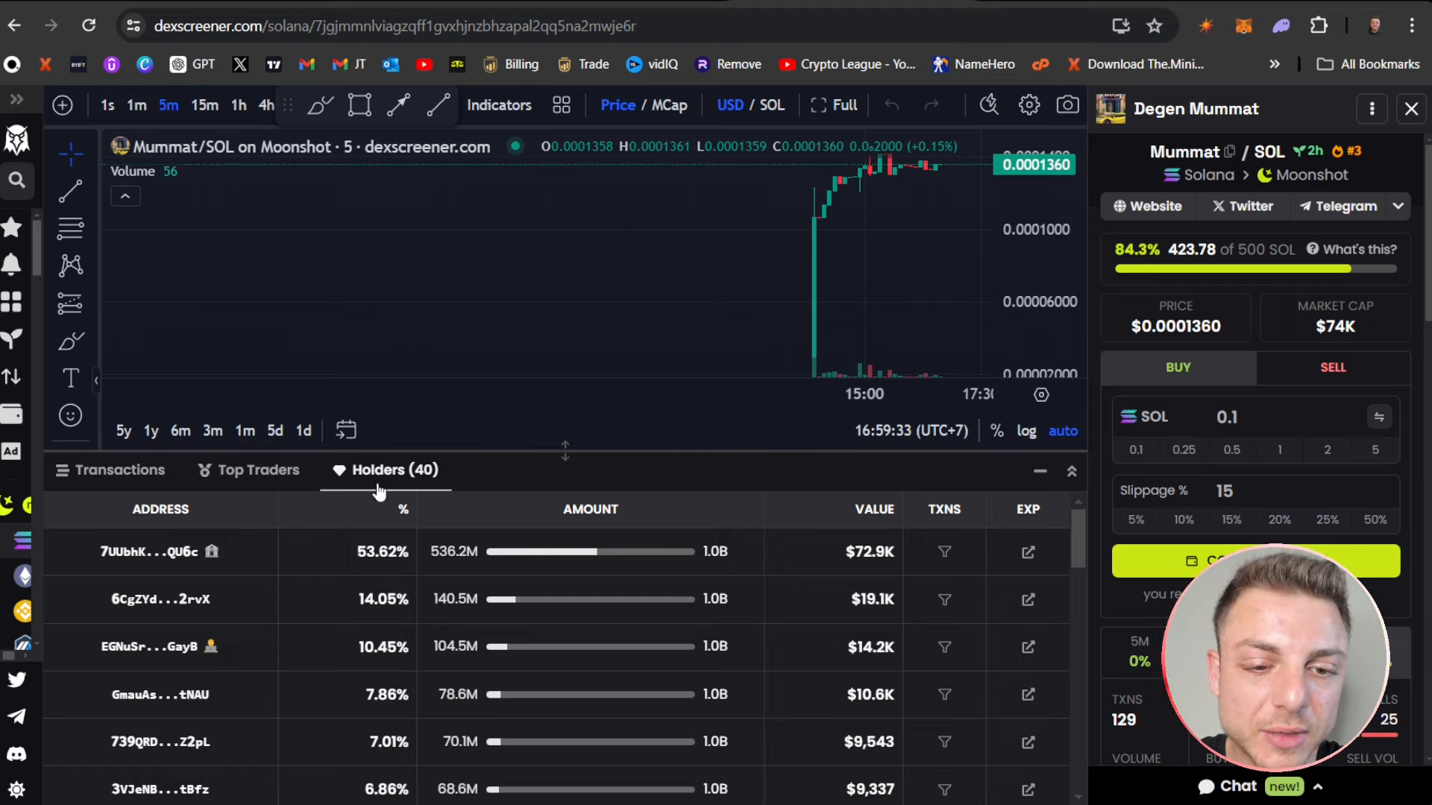
pyautogui.scroll(-3)
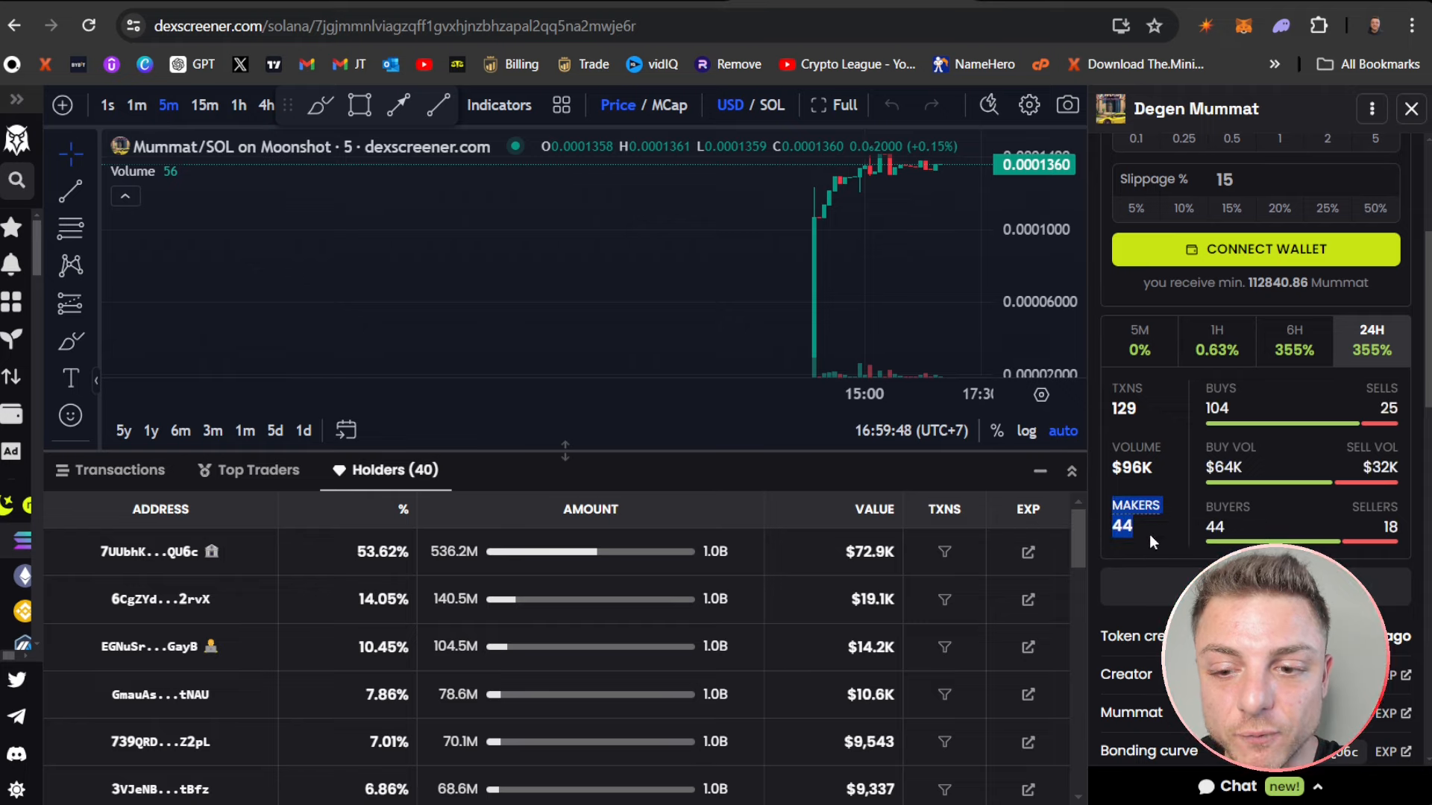
pyautogui.moveTo(1137, 510)
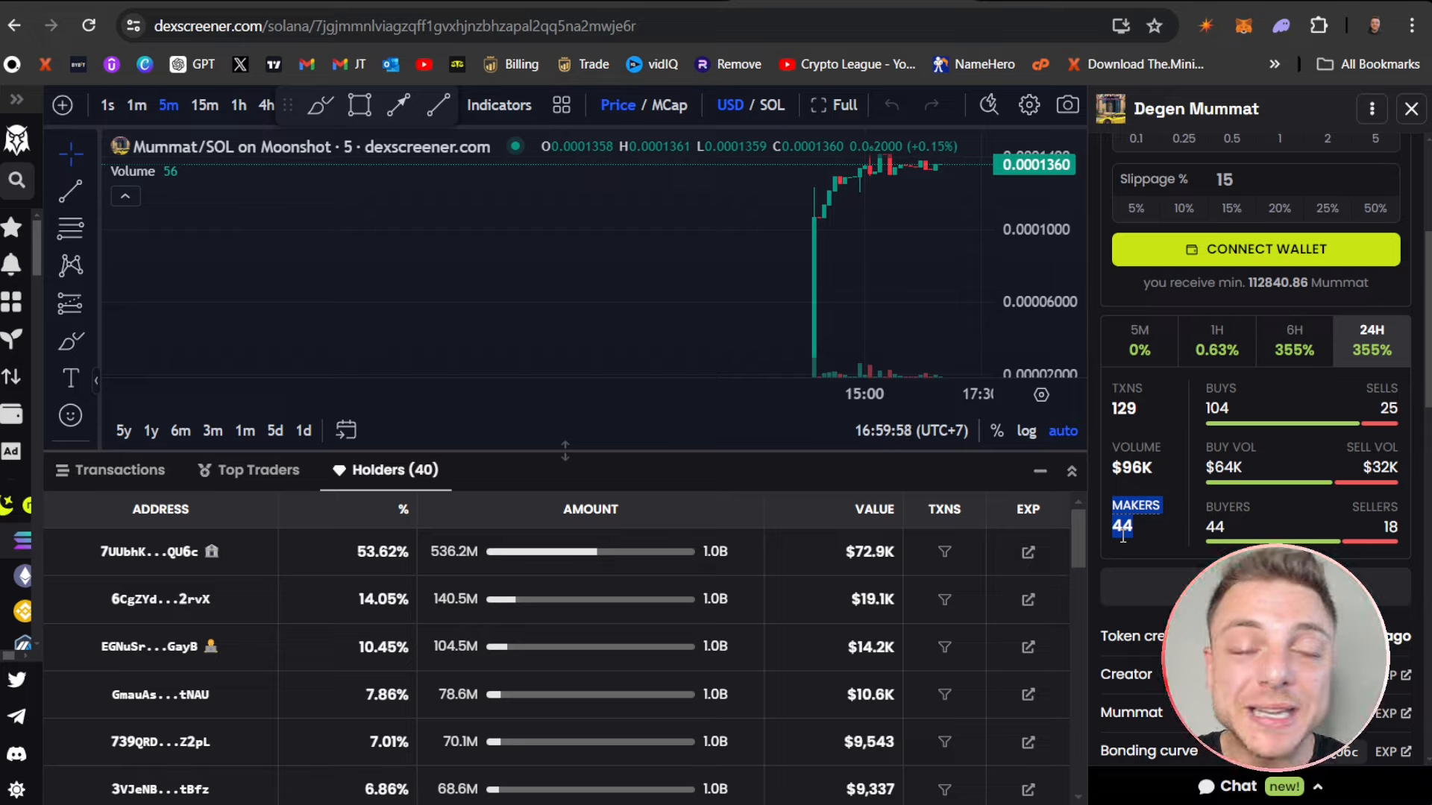
pyautogui.moveTo(1133, 525)
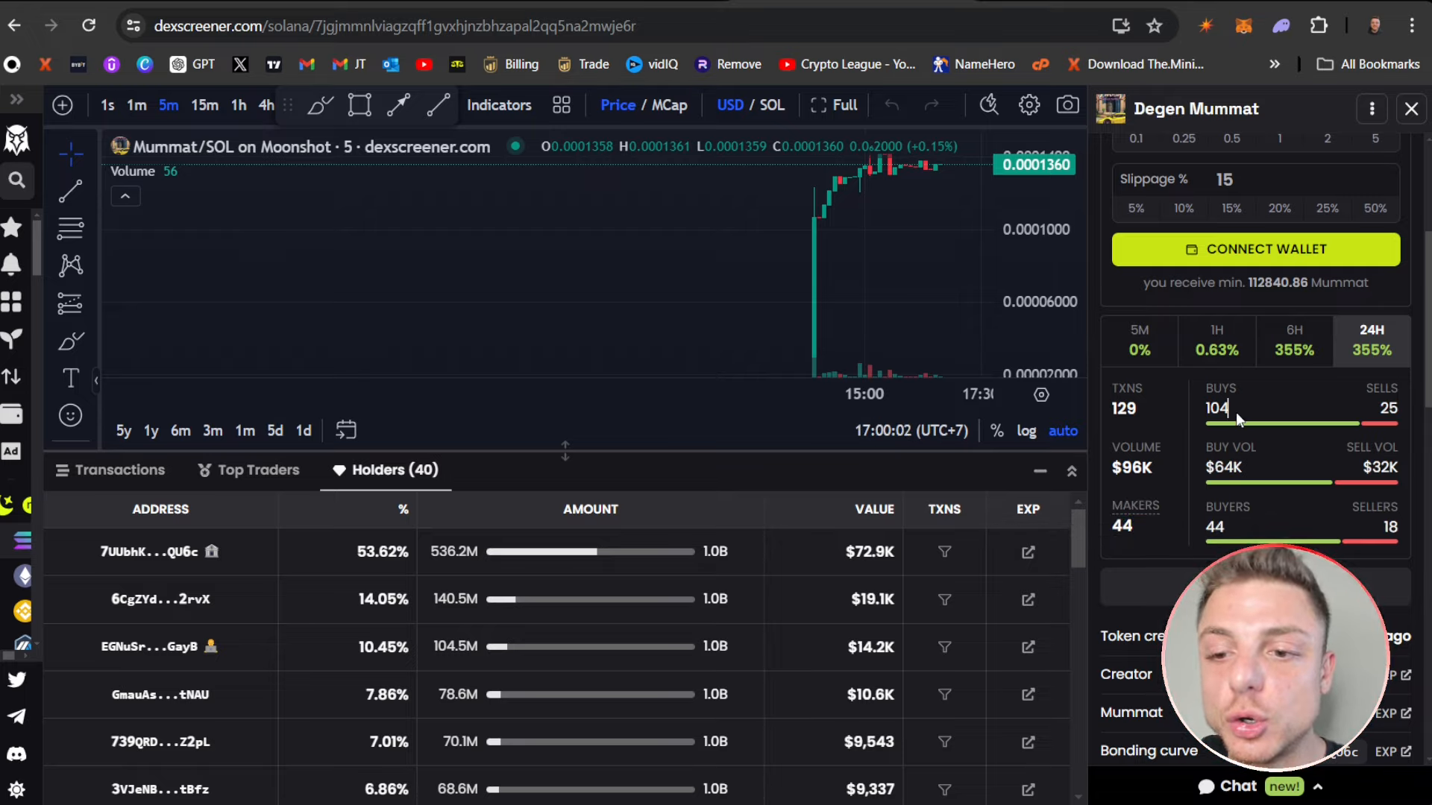
pyautogui.moveTo(1405, 427)
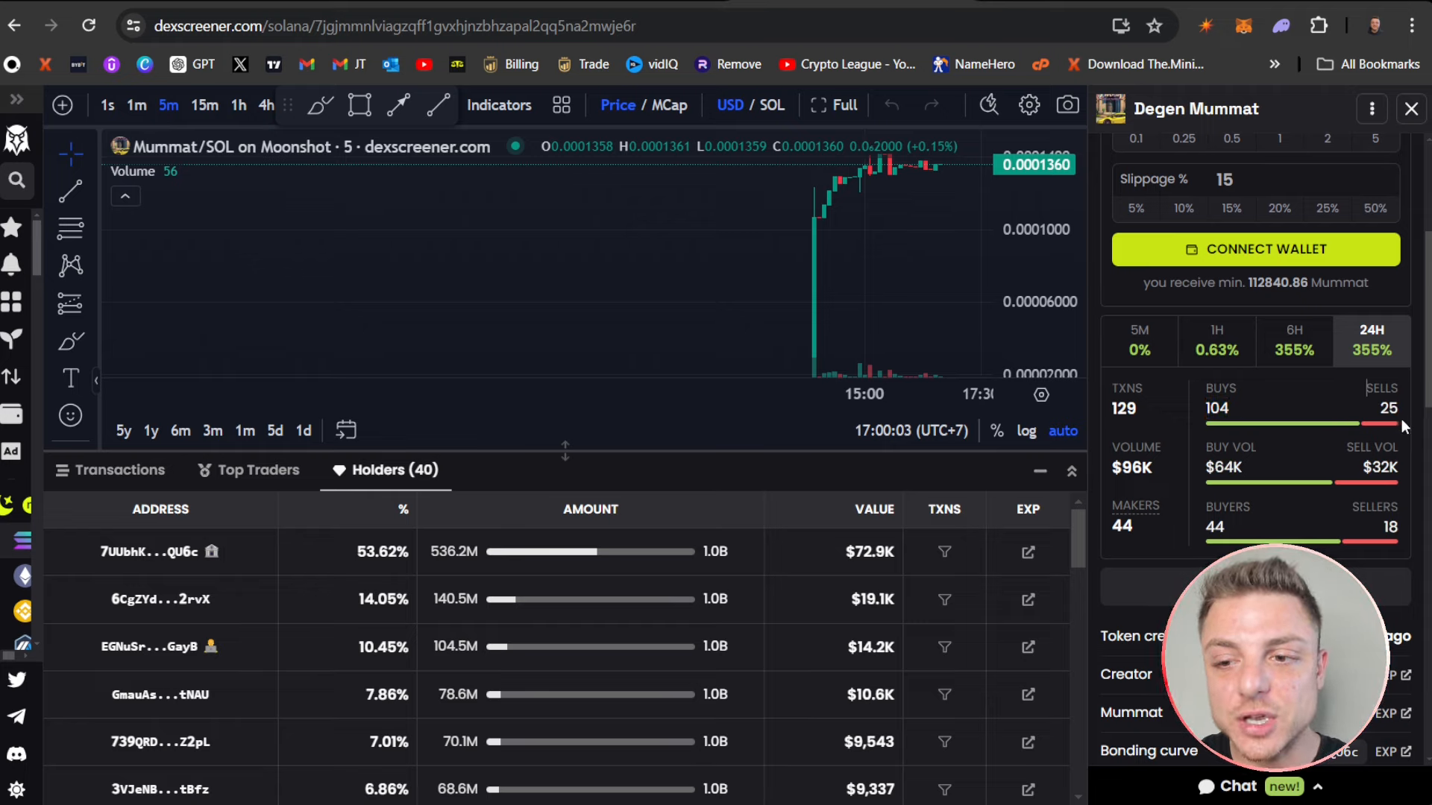
pyautogui.moveTo(1180, 466)
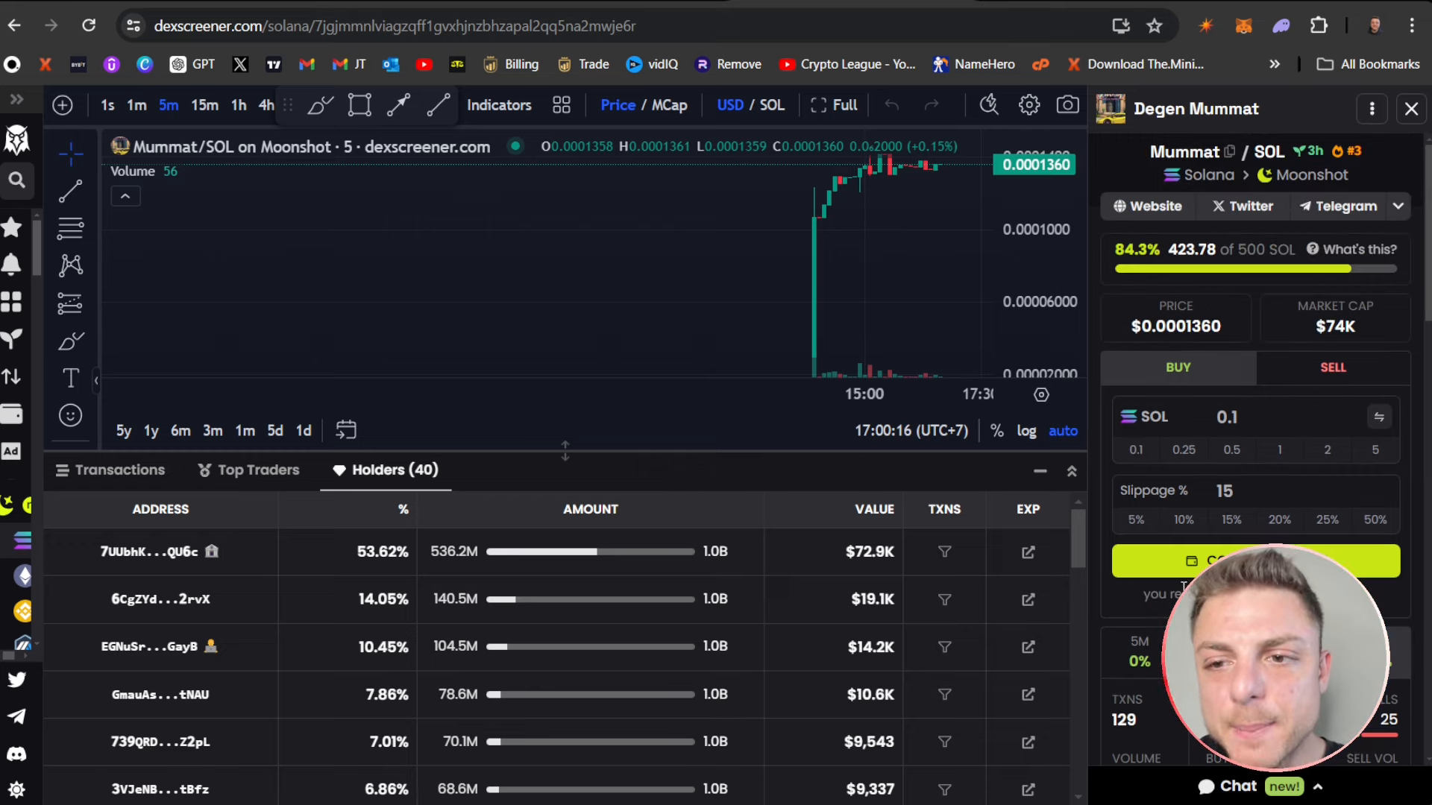
pyautogui.moveTo(1310, 182)
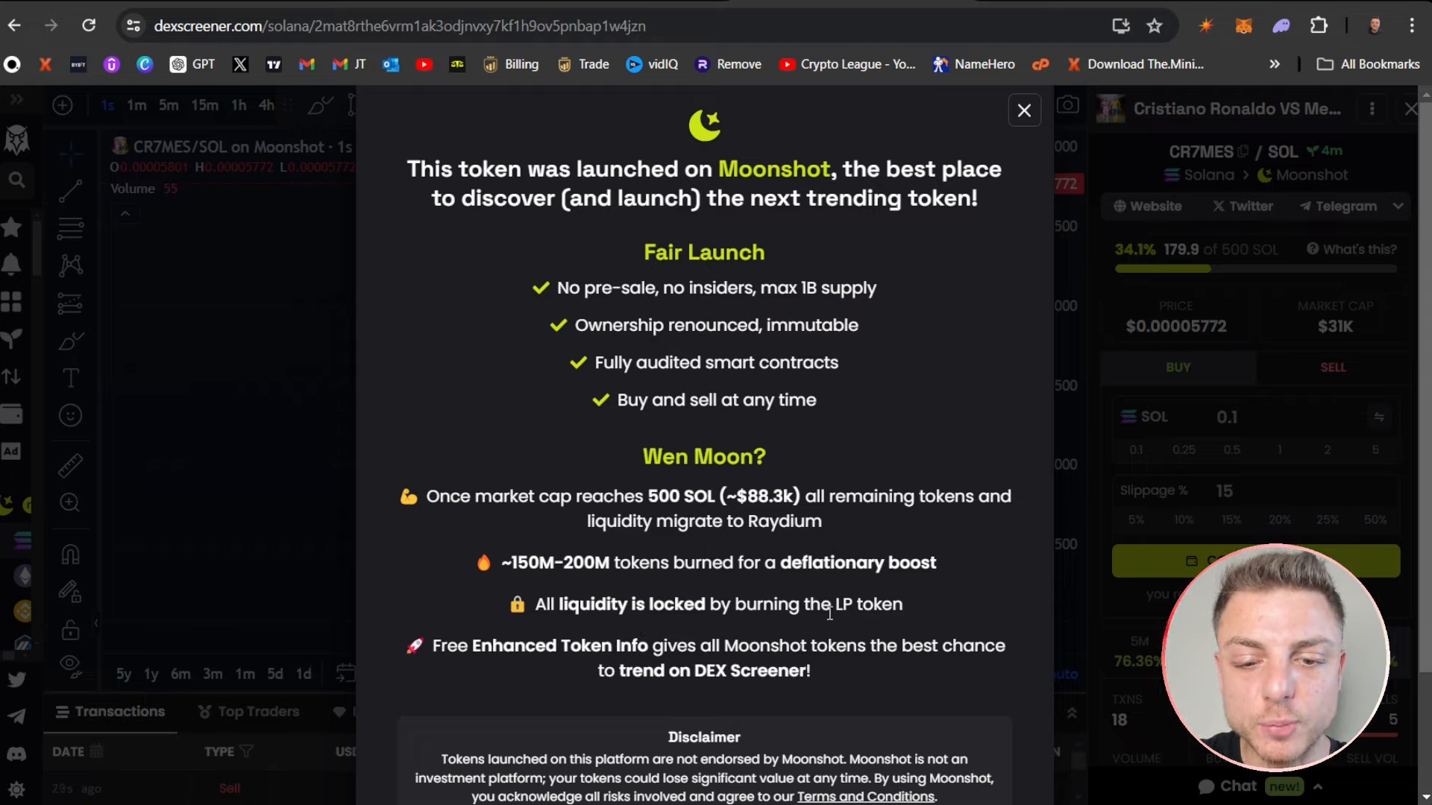
# - Close the Moonshot launch explainer and return to the New token list
pyautogui.doubleClick(662, 252)
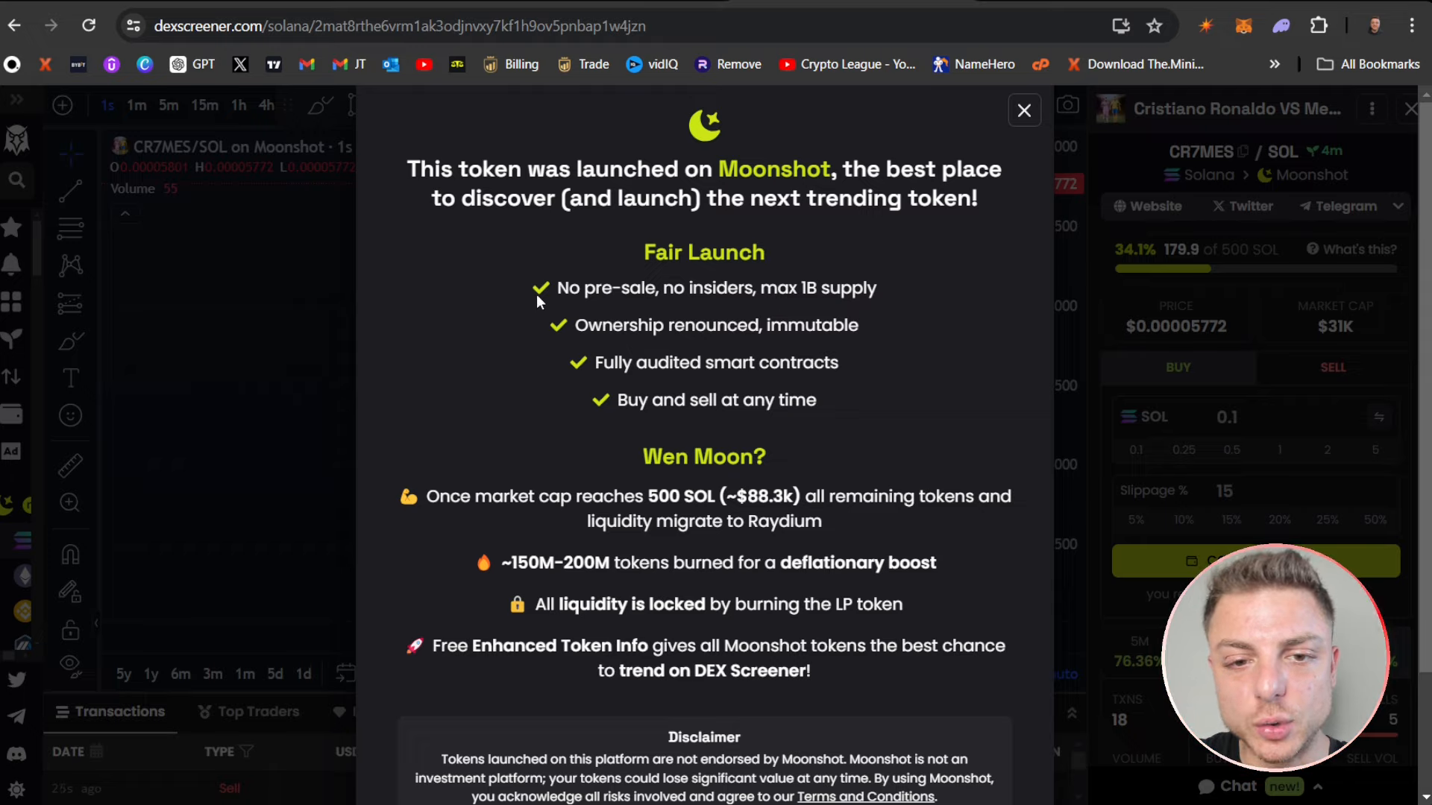
pyautogui.moveTo(898, 298)
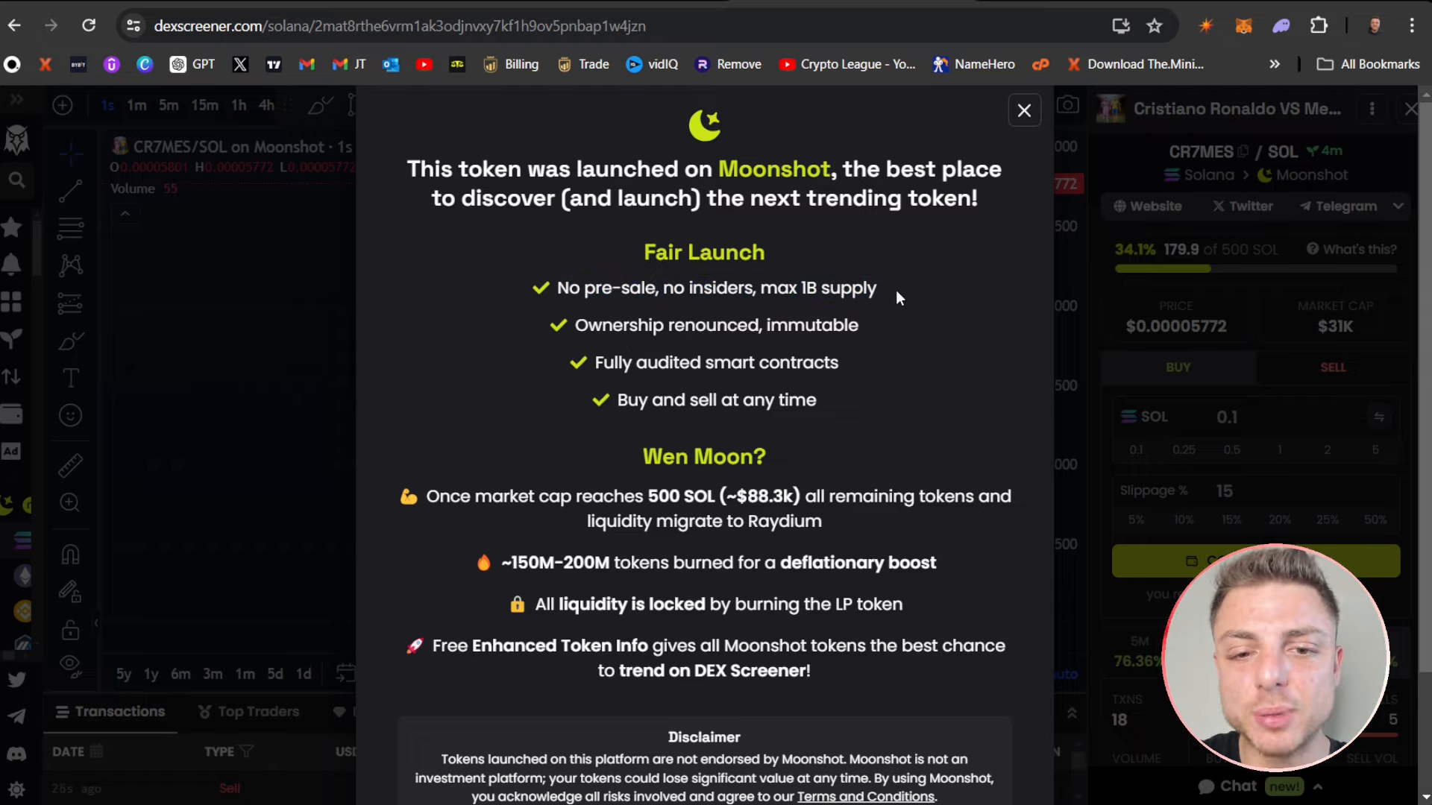
pyautogui.moveTo(708, 376)
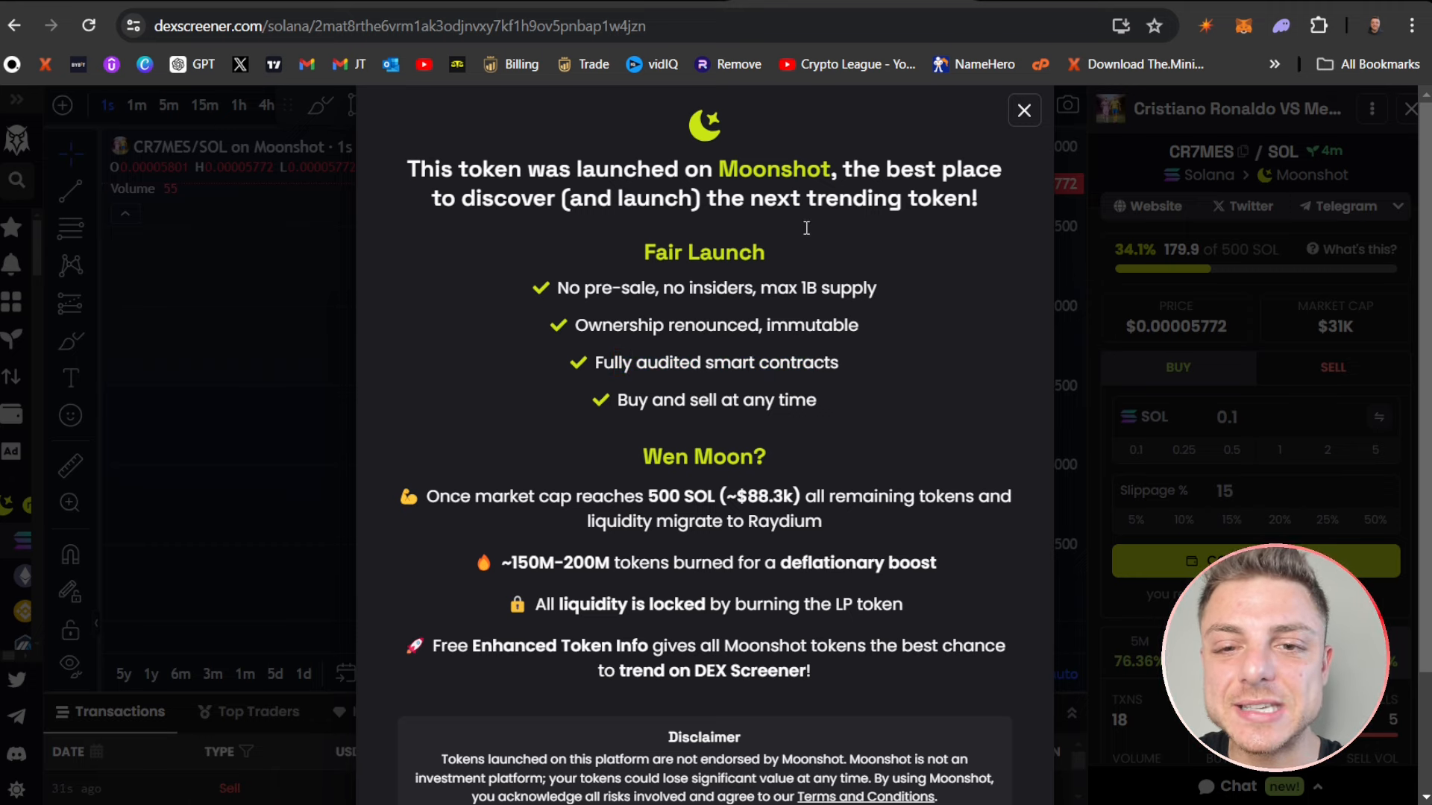
pyautogui.click(1023, 110)
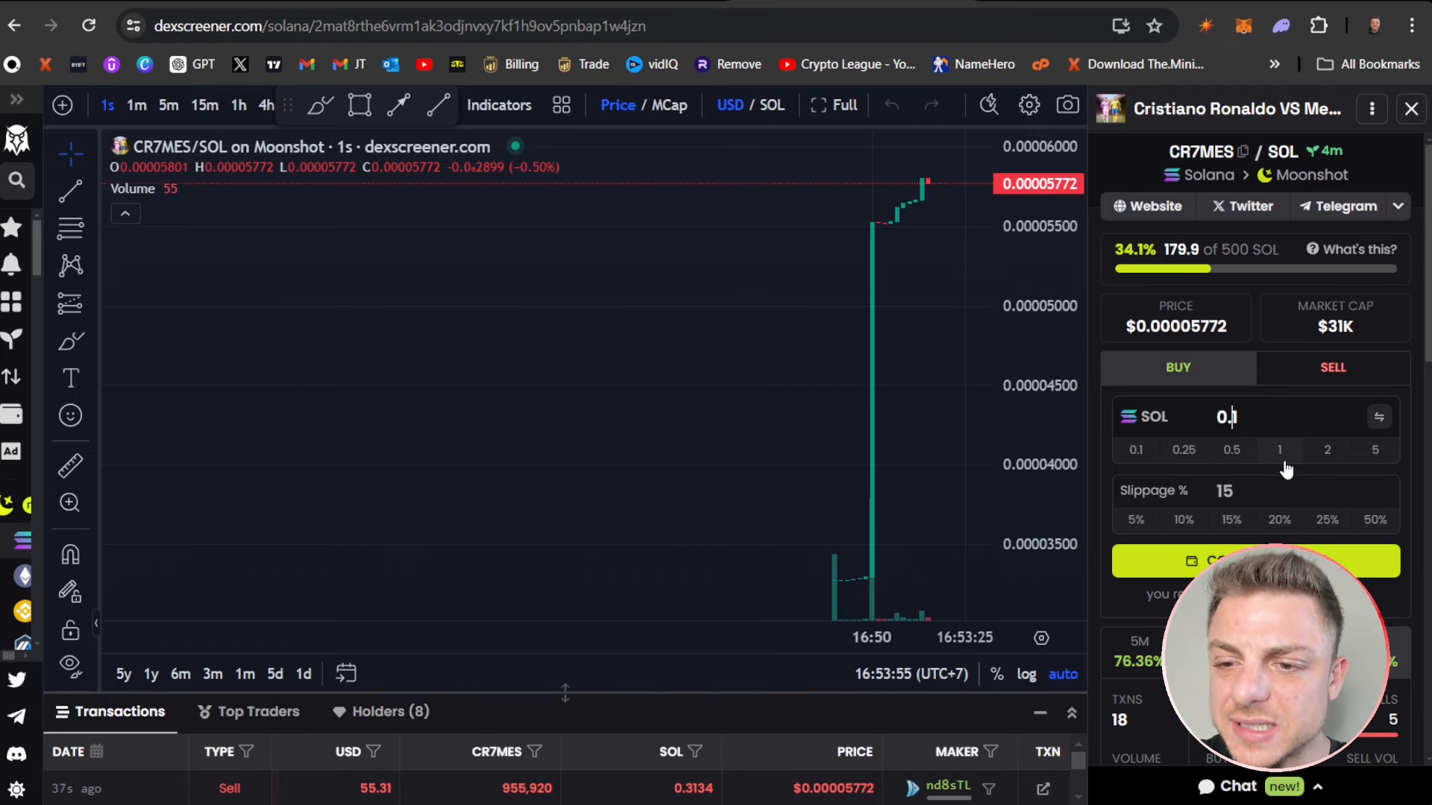
pyautogui.click(1333, 367)
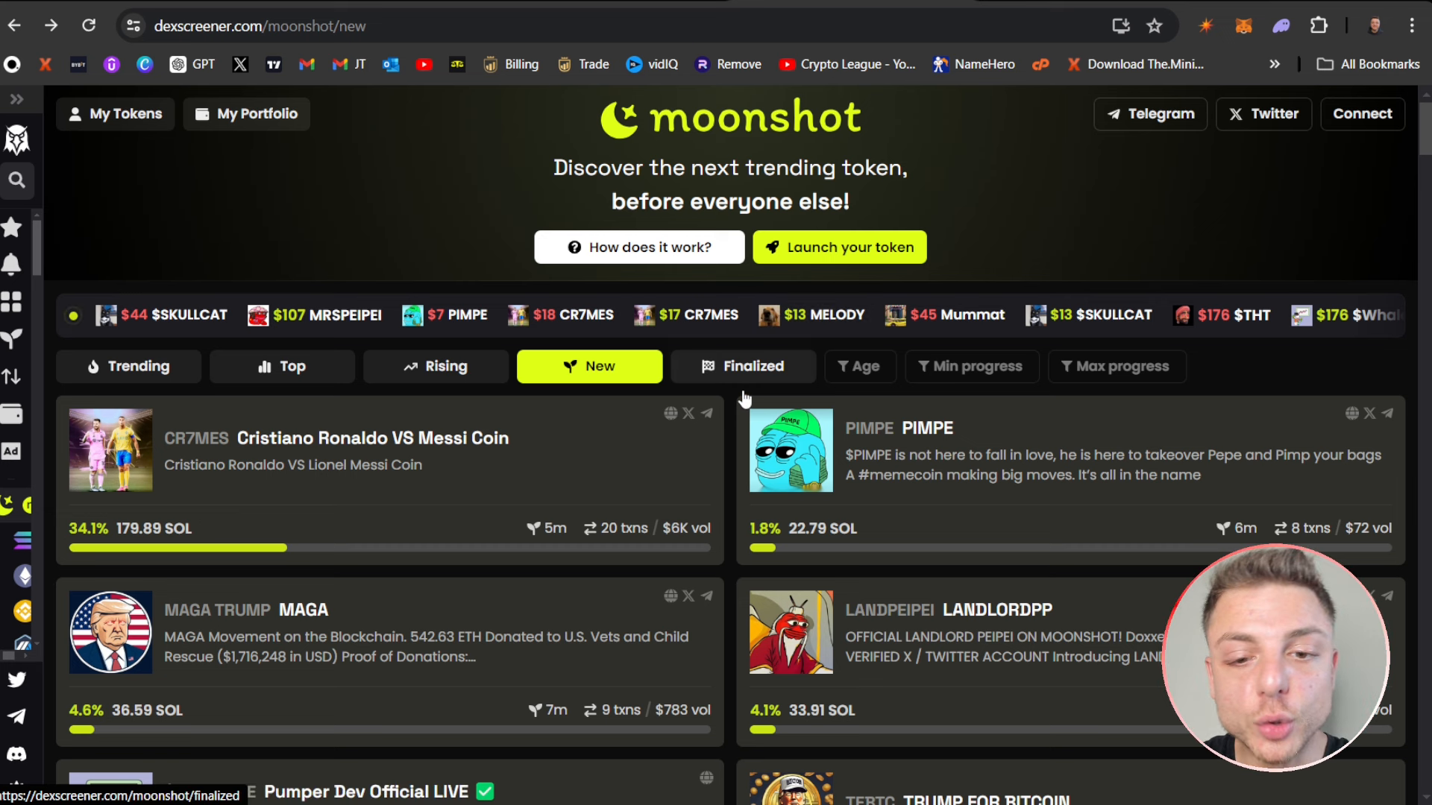
# - From the Finalized list, open the saddy / SOL chart now trading on Raydium
pyautogui.click(754, 367)
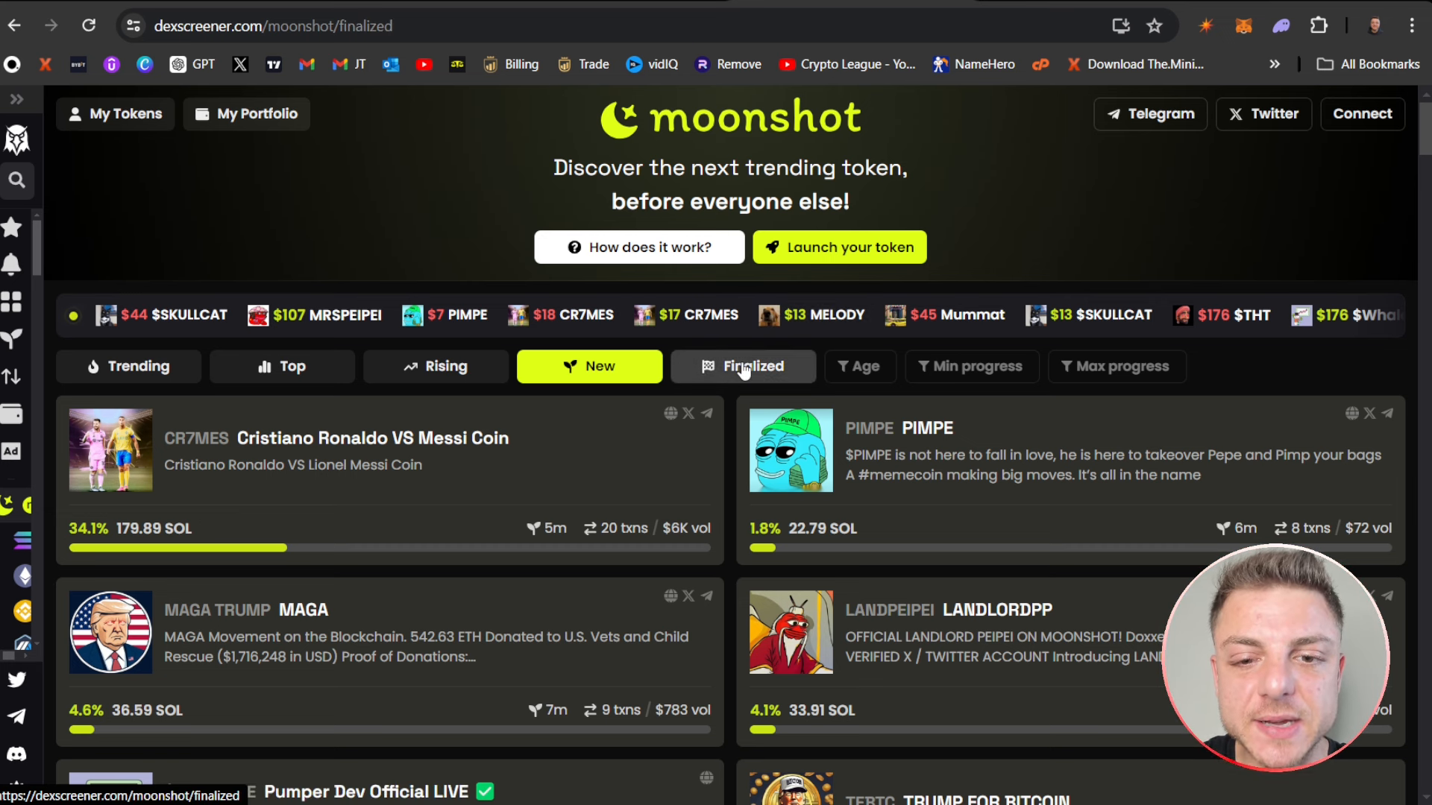
pyautogui.click(743, 367)
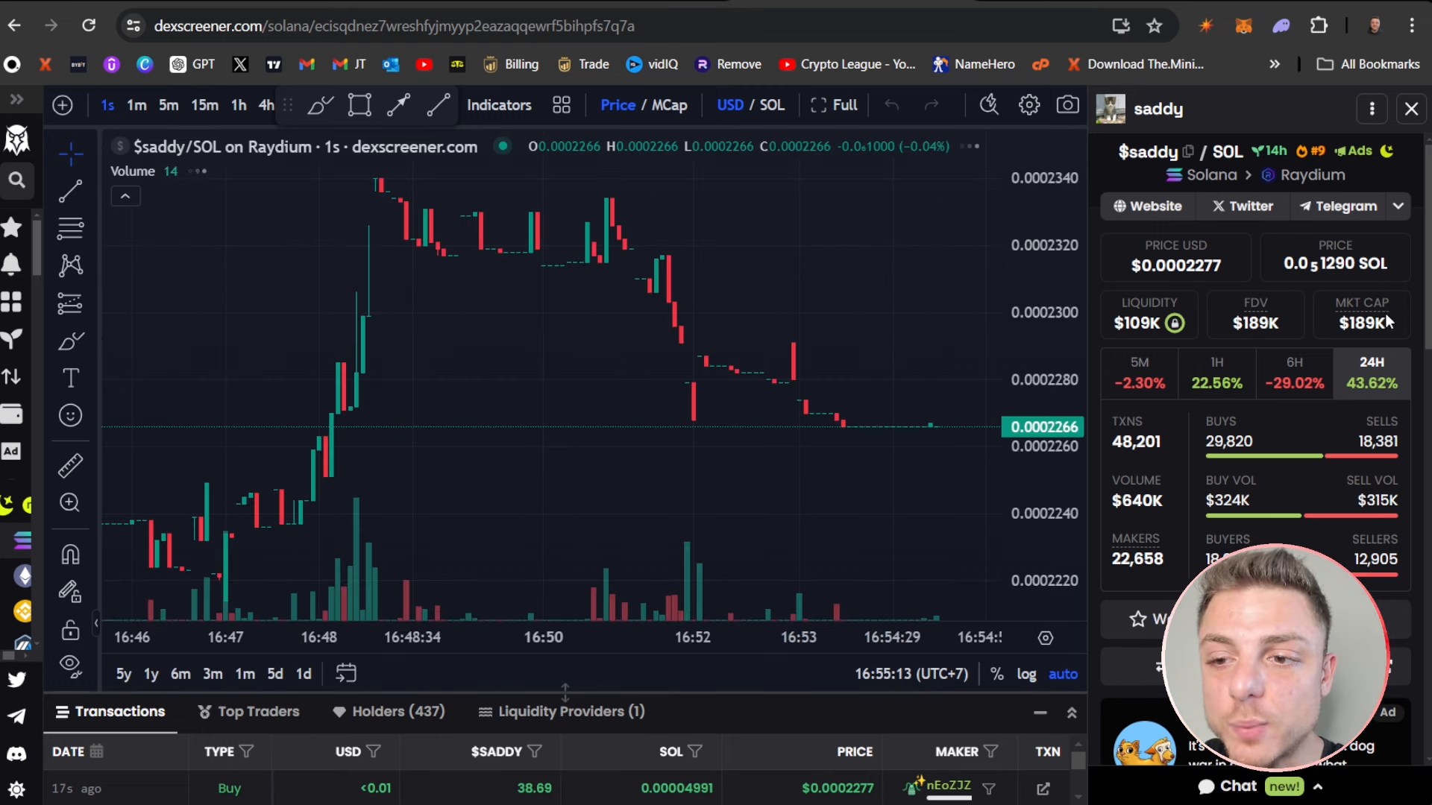
# - Plot saddy's market cap on 1-hour candles and mark the level near $185K
pyautogui.doubleClick(1362, 322)
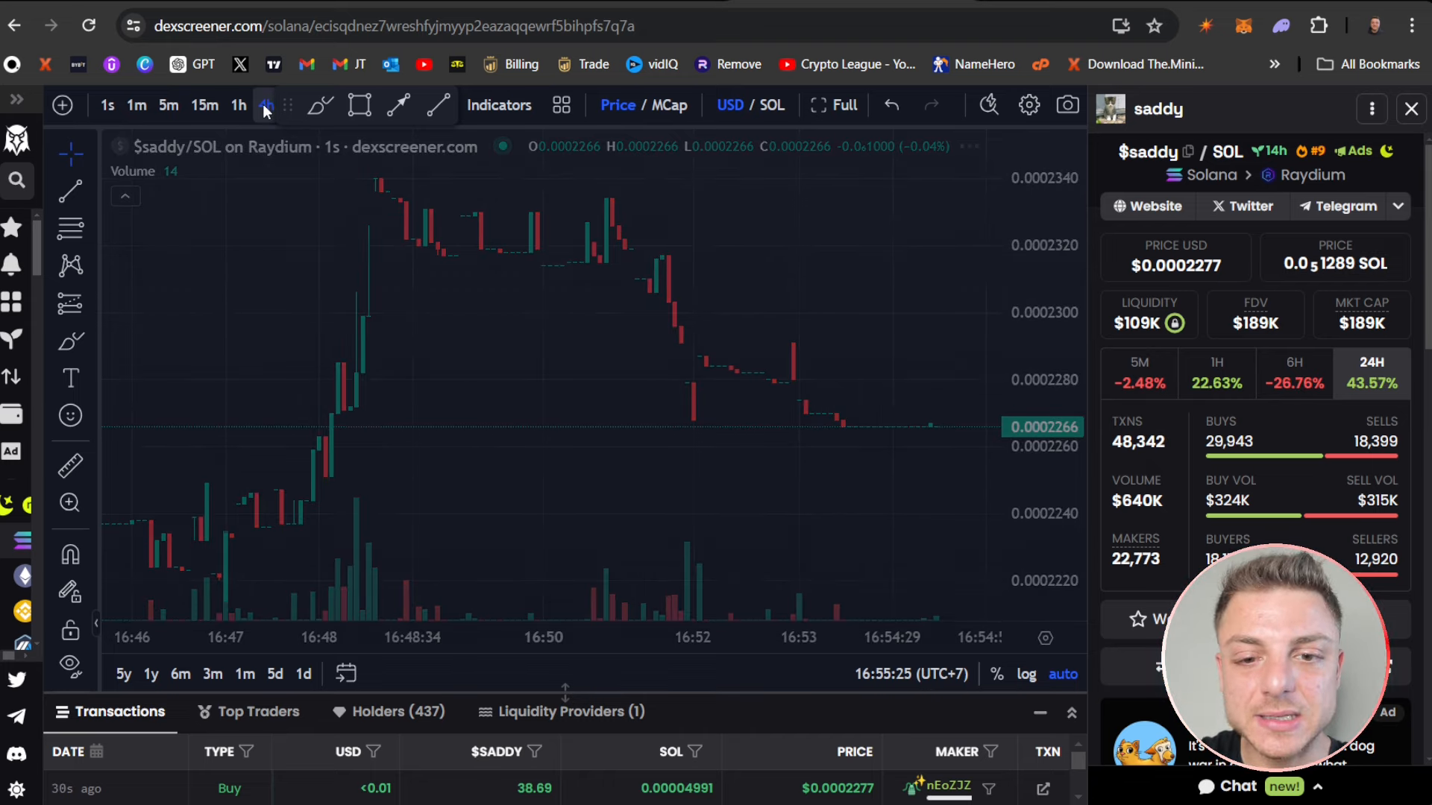
pyautogui.click(265, 105)
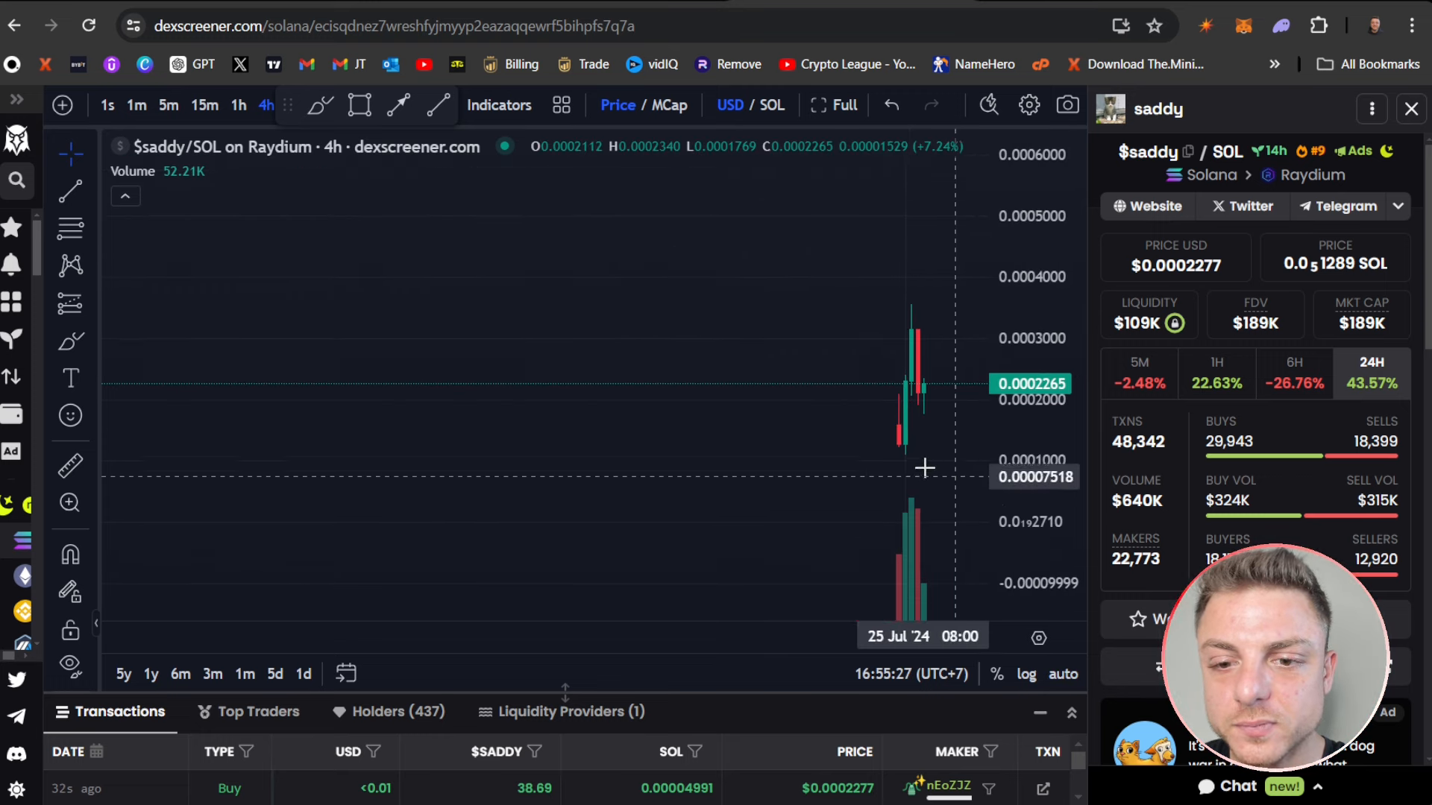
pyautogui.click(671, 104)
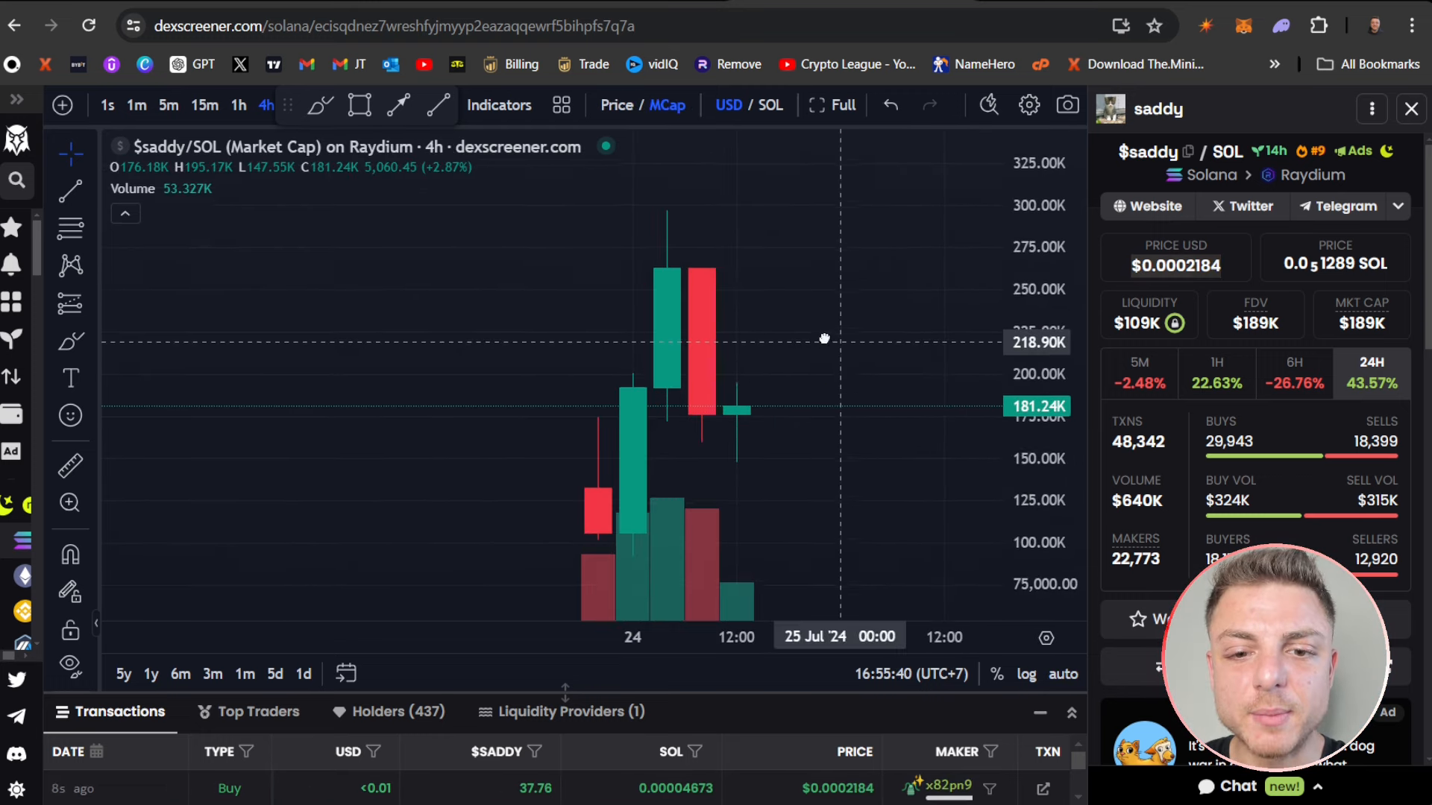
pyautogui.moveTo(823, 340); pyautogui.dragTo(810, 401)
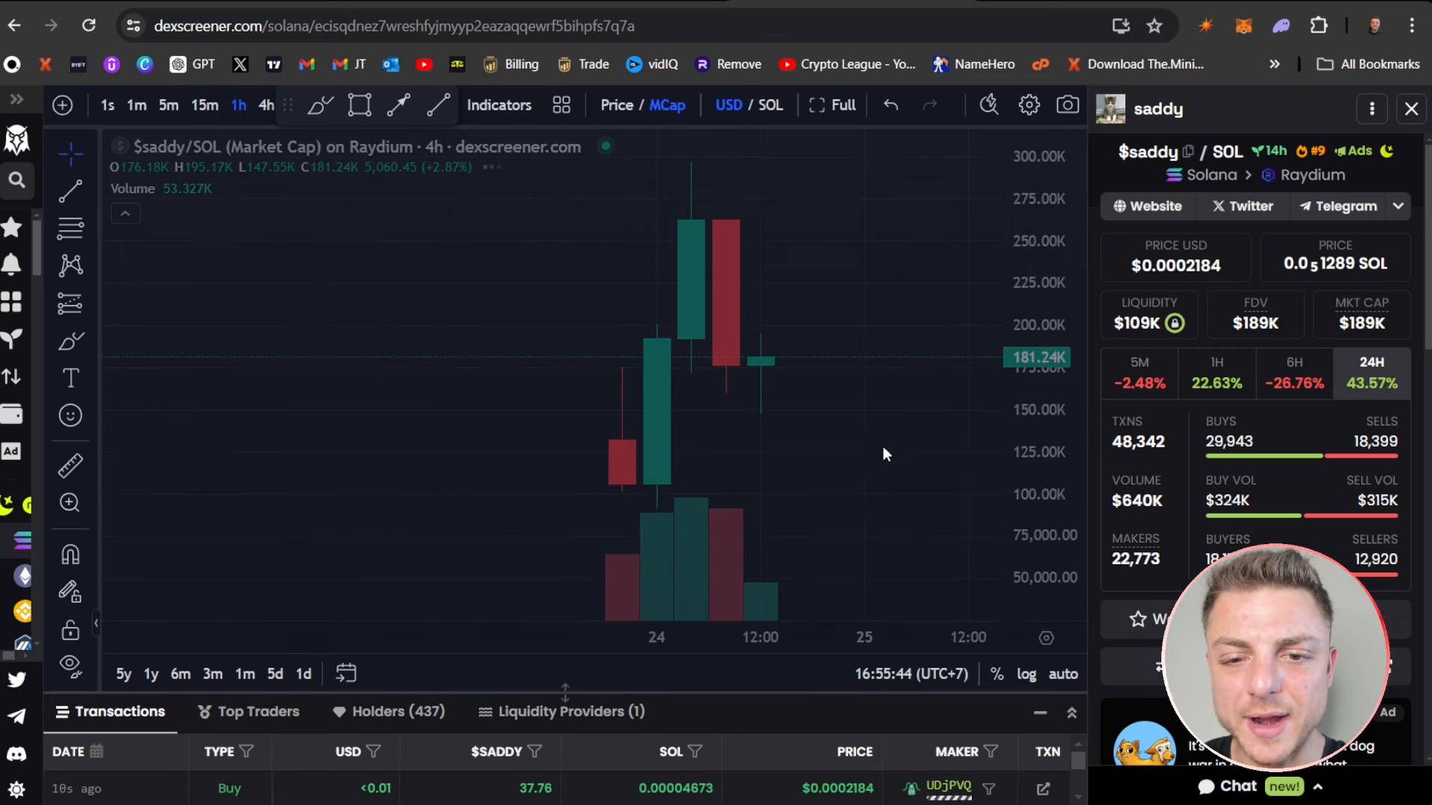
pyautogui.click(239, 104)
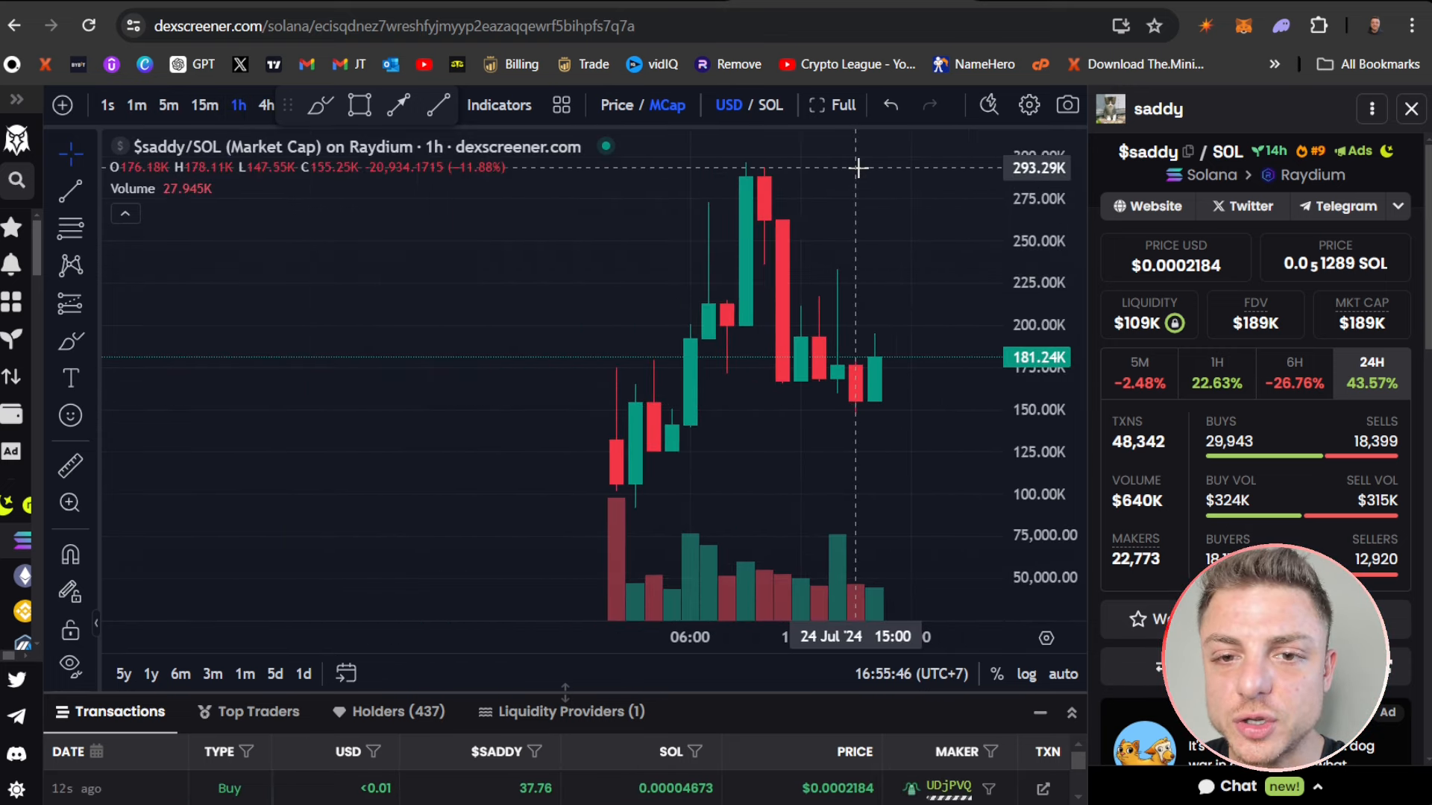
pyautogui.moveTo(835, 159)
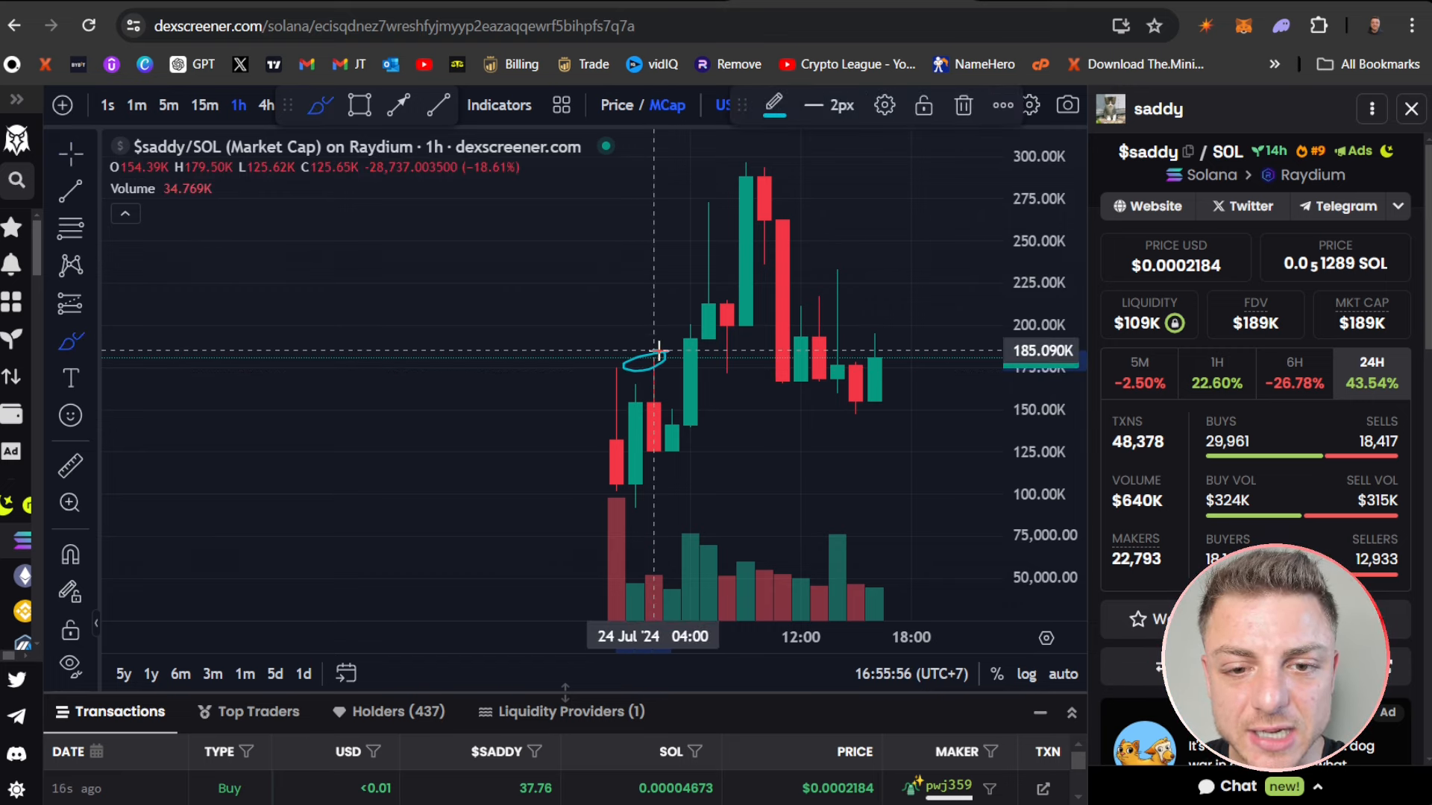
pyautogui.moveTo(640, 370); pyautogui.dragTo(986, 370)
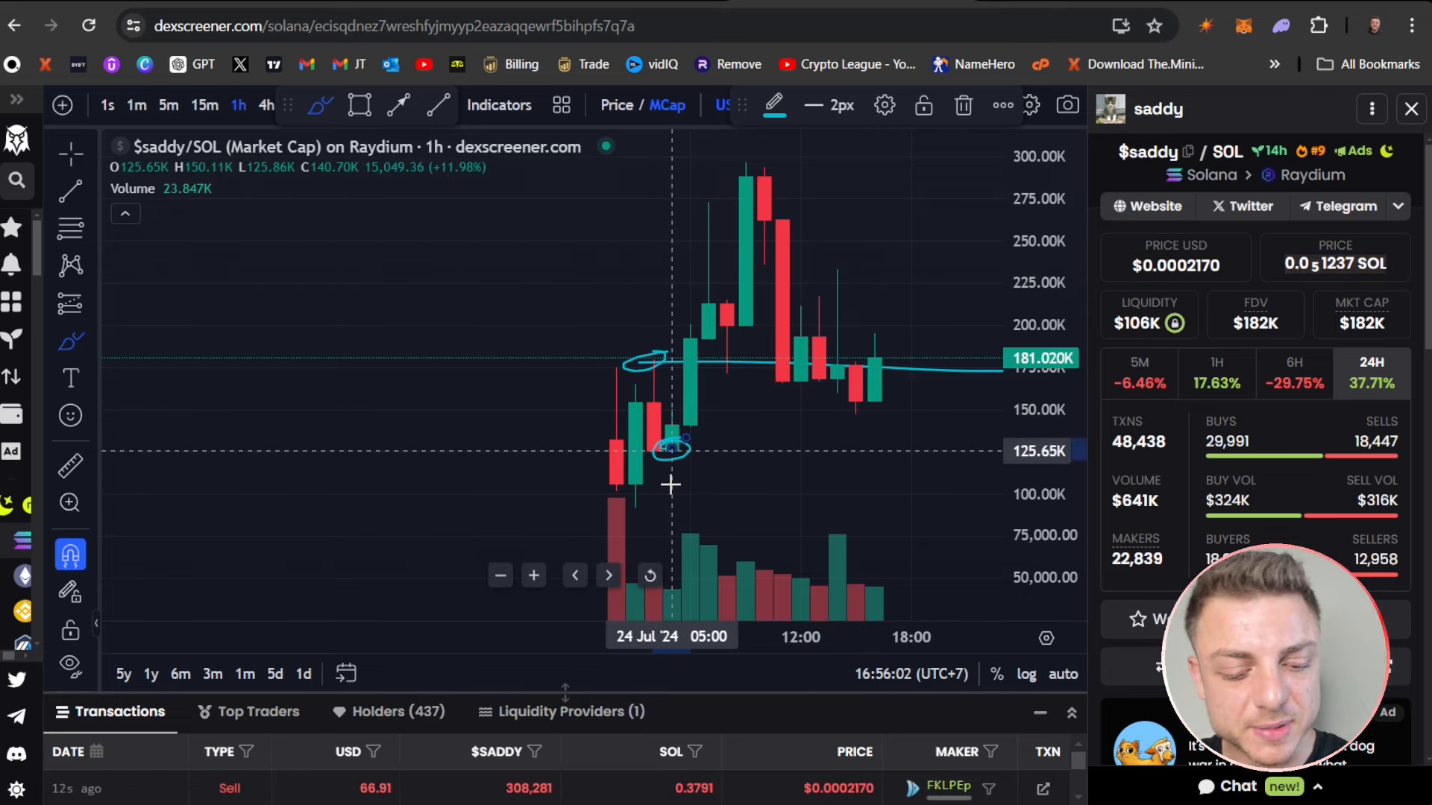
pyautogui.moveTo(694, 194)
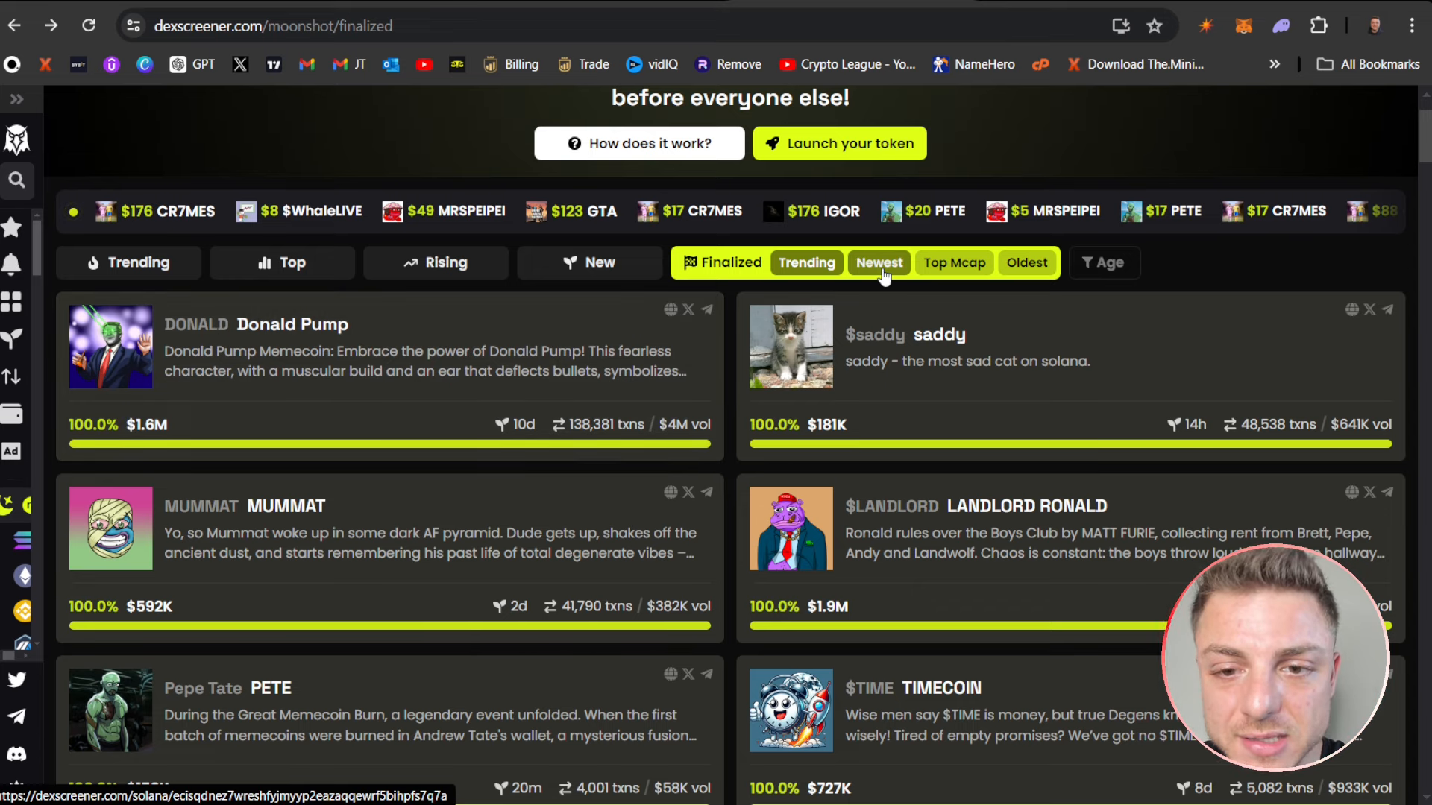
# - Sort finalized tokens newest first and view The Dems market cap on 5-minute candles
pyautogui.click(879, 262)
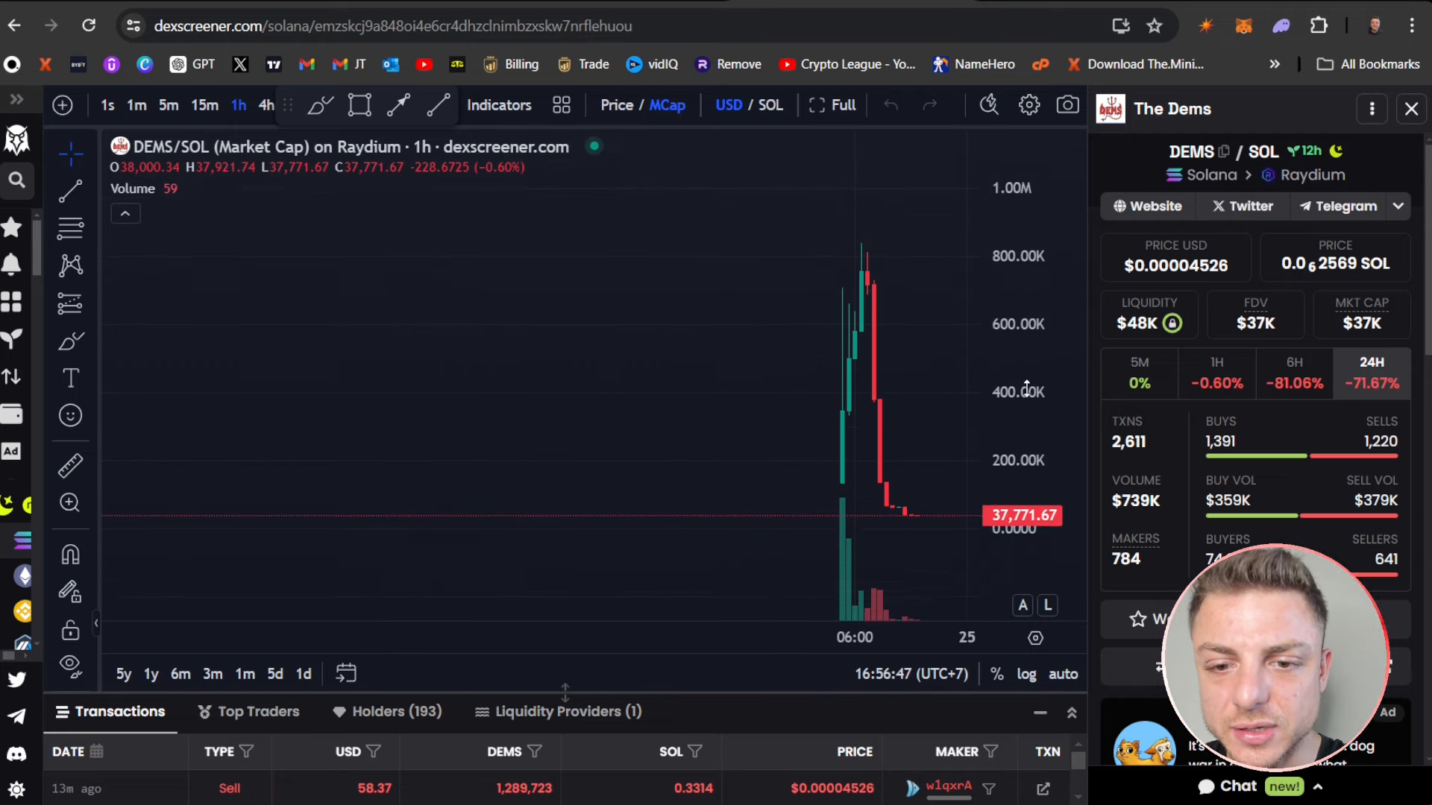
pyautogui.click(169, 105)
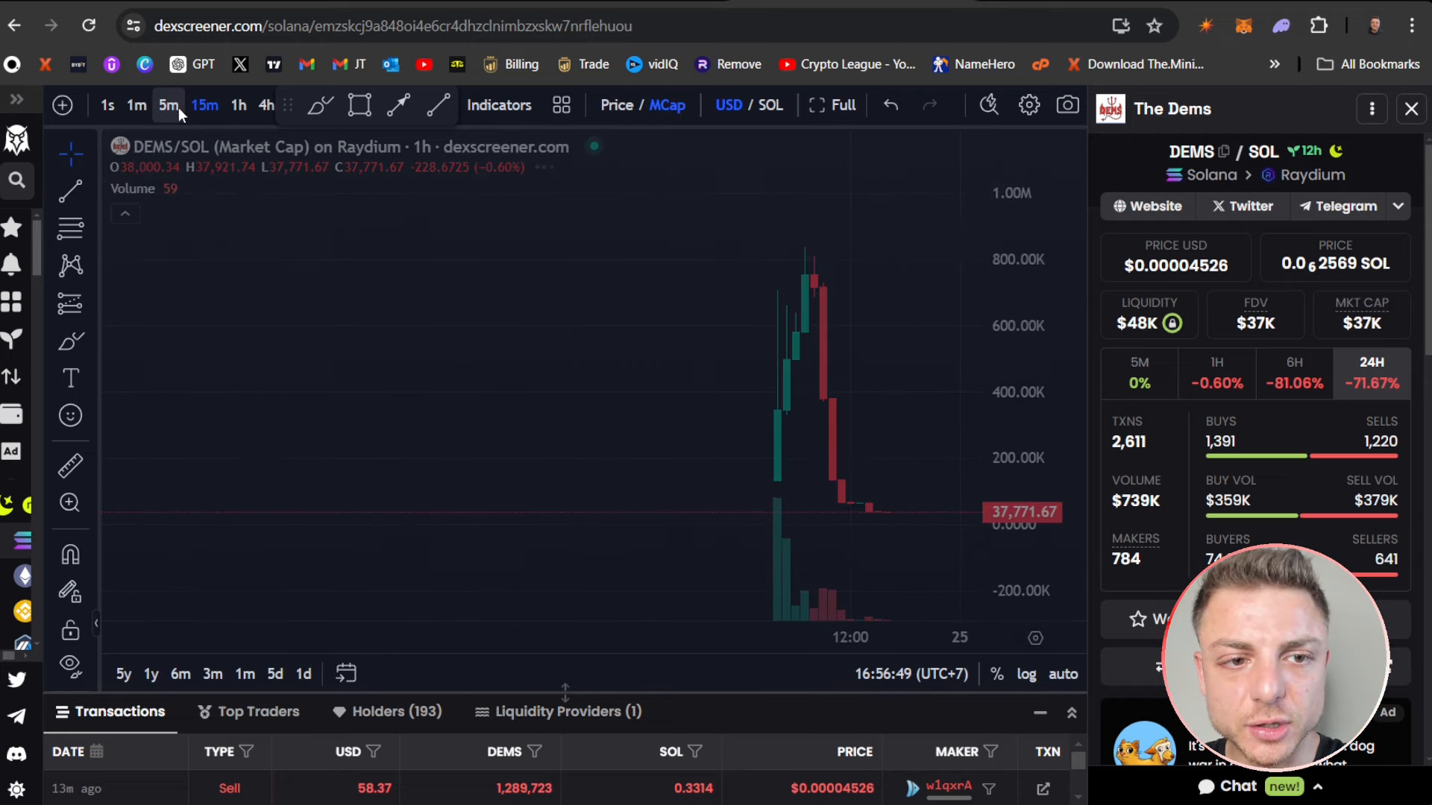
pyautogui.click(169, 105)
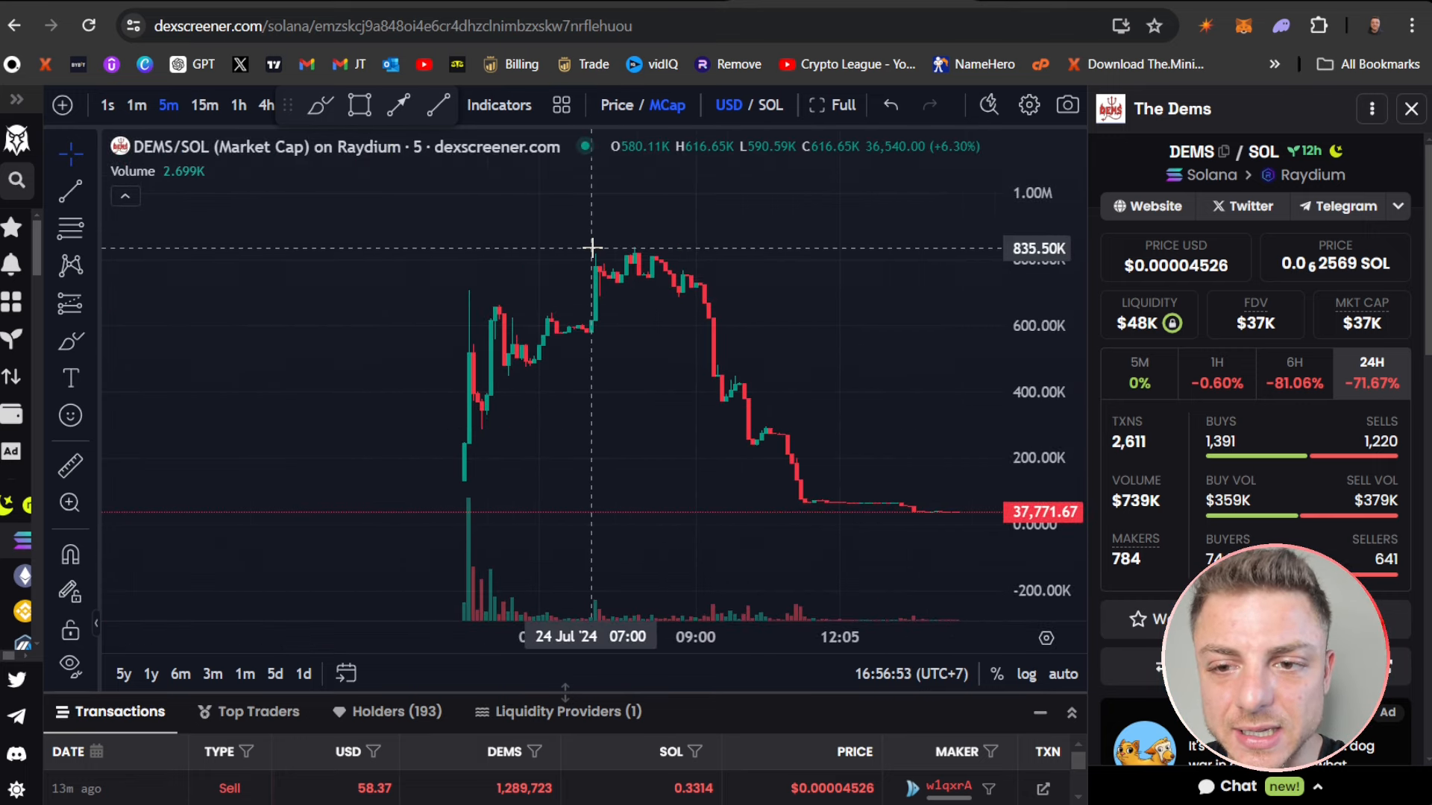
pyautogui.moveTo(458, 479)
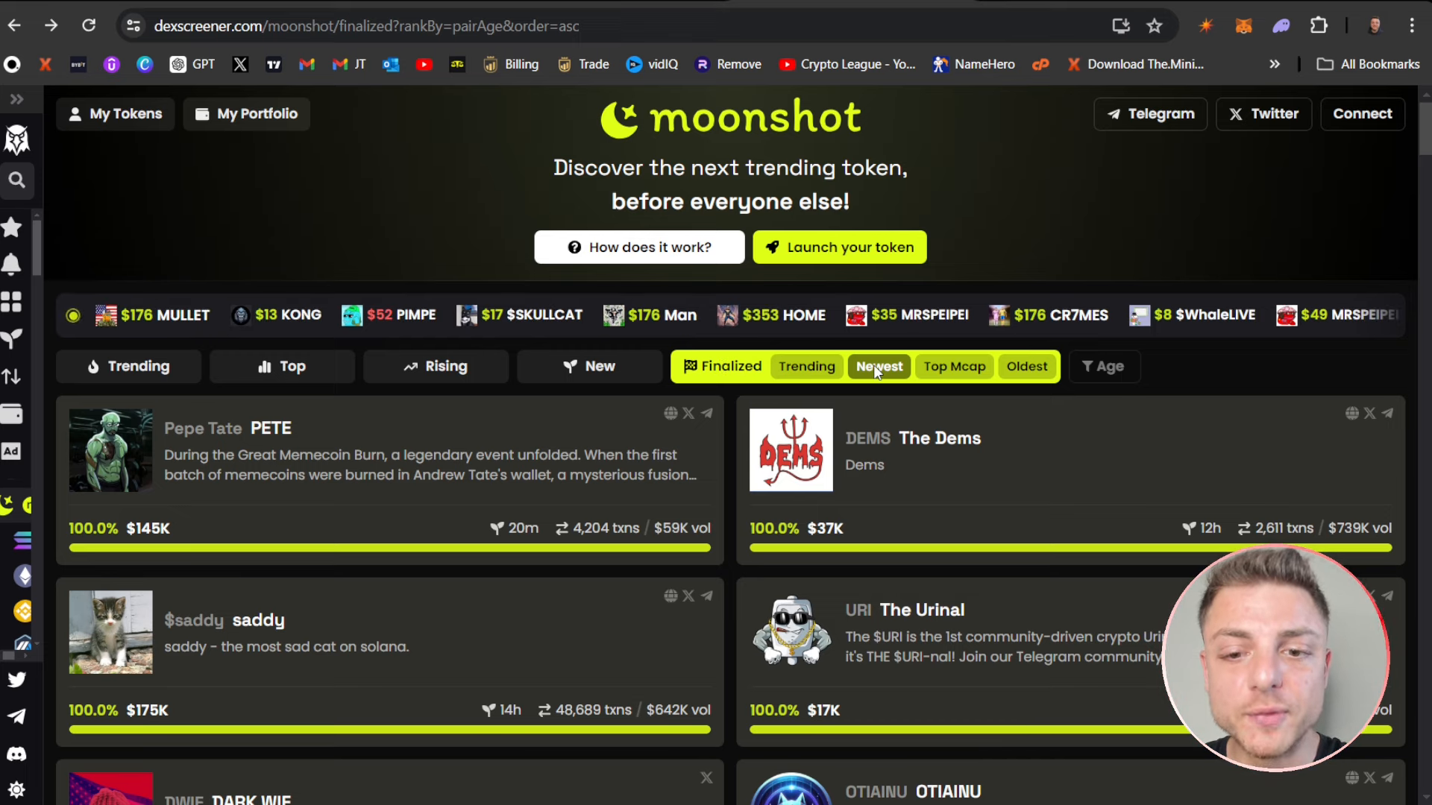
pyautogui.scroll(-3)
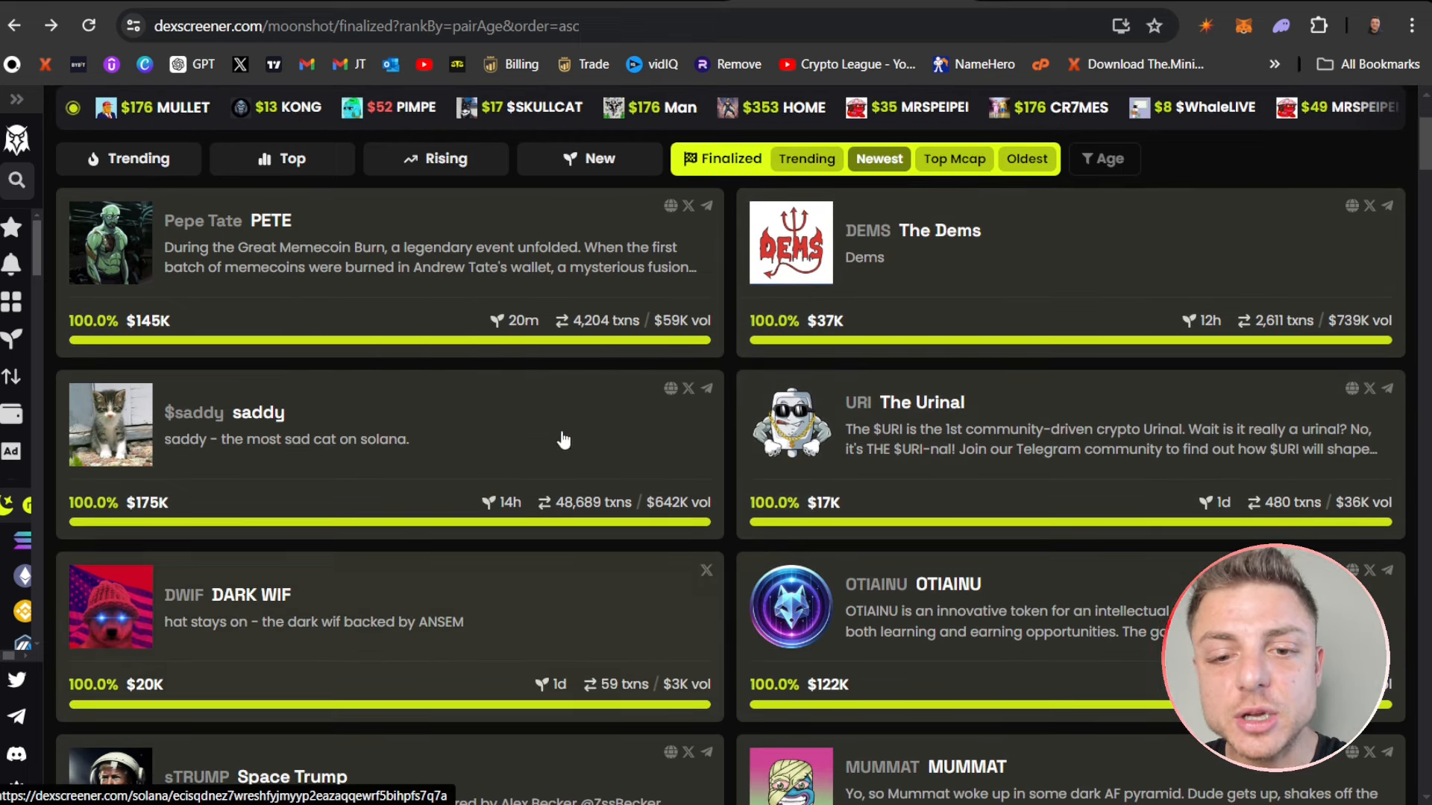
pyautogui.scroll(-3)
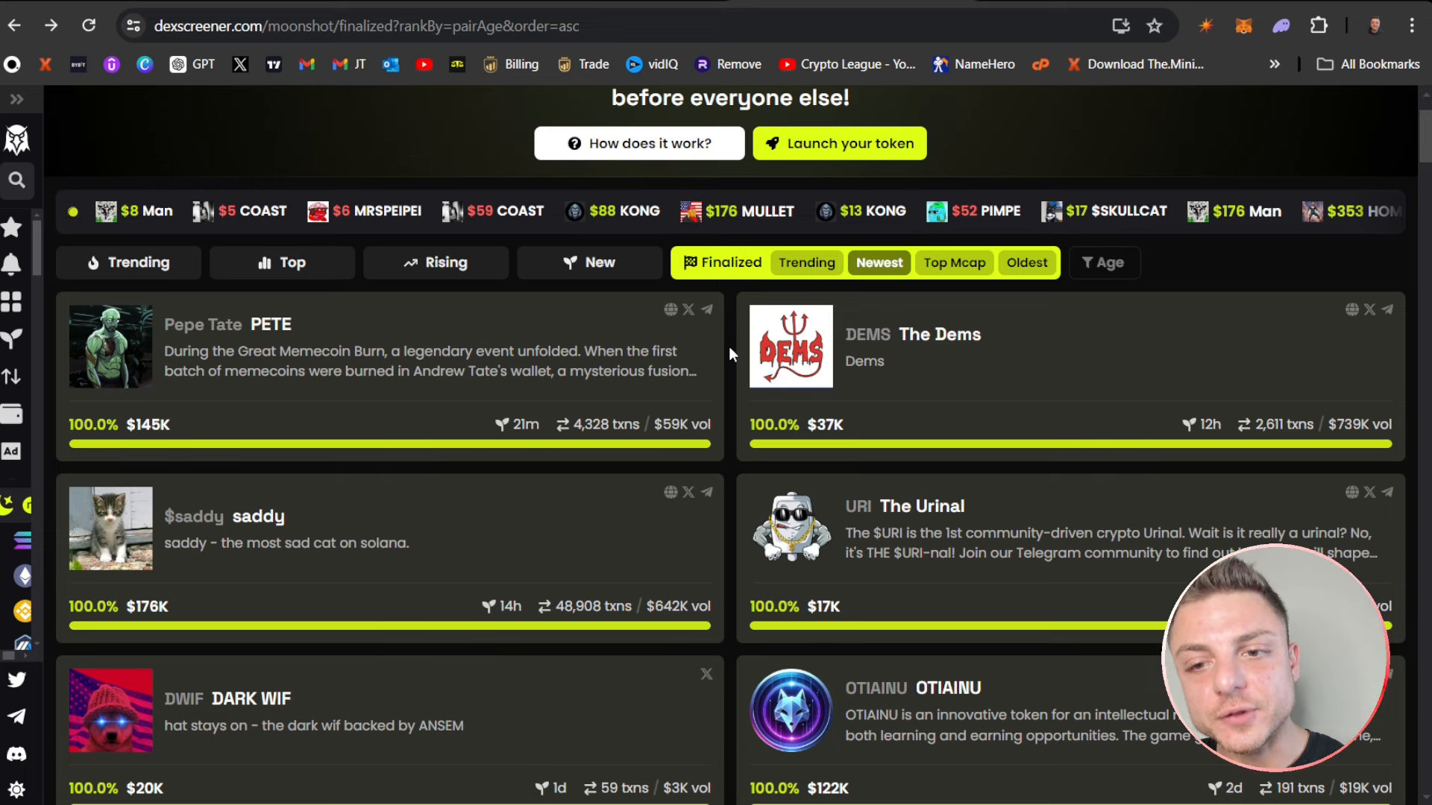
pyautogui.scroll(-3)
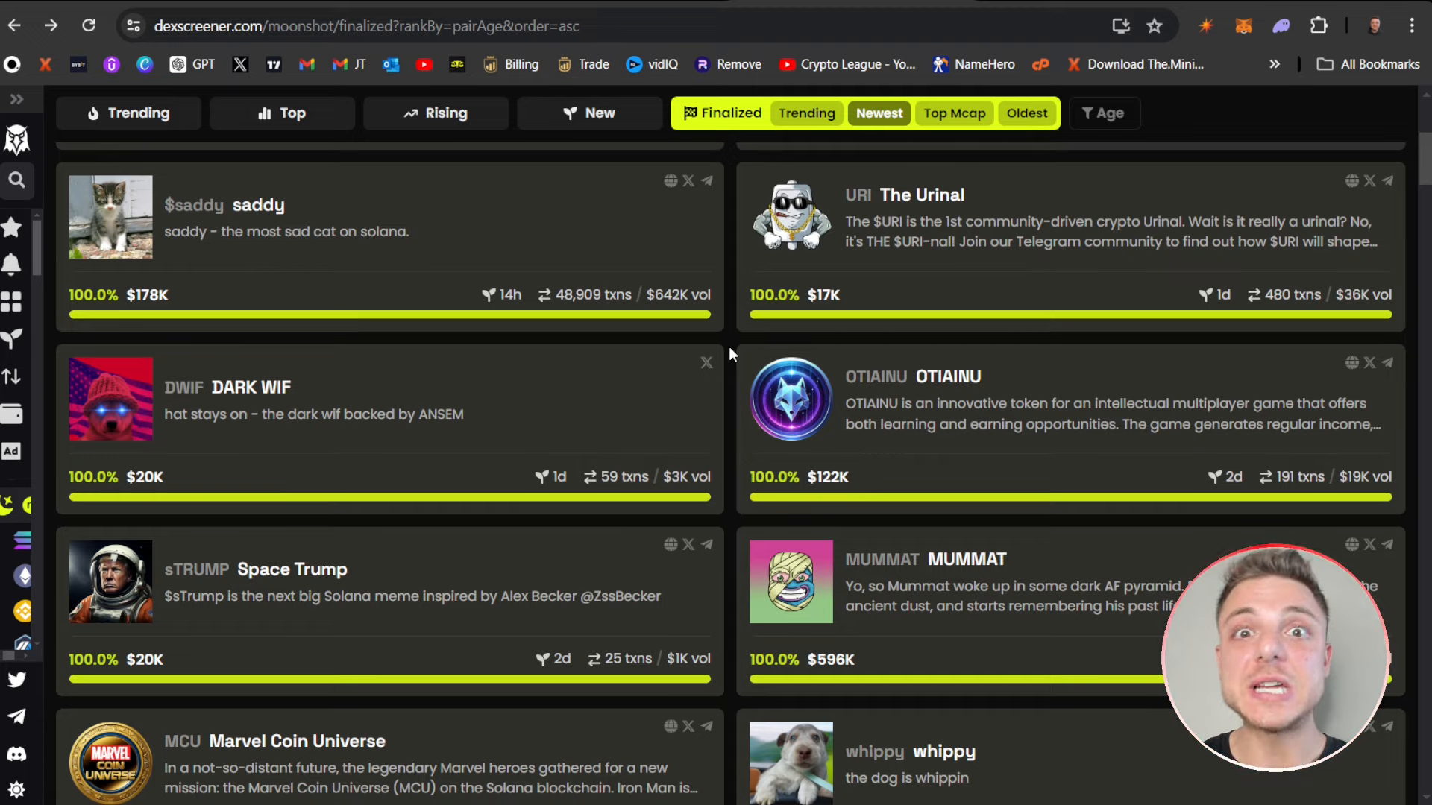
pyautogui.scroll(-3)
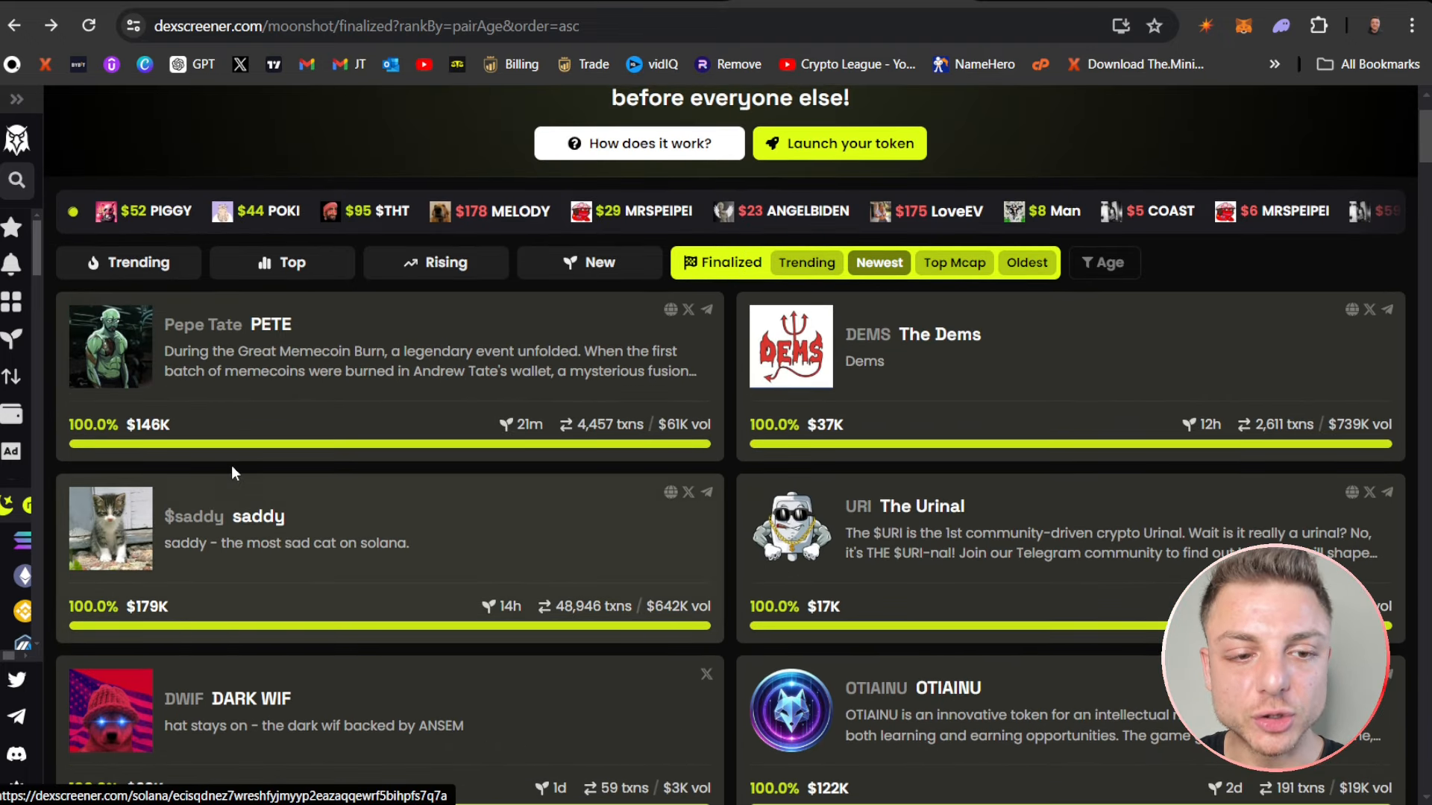
# - Sort finalized tokens by trending, led by Donald Pump, saddy and Mummat
pyautogui.click(806, 262)
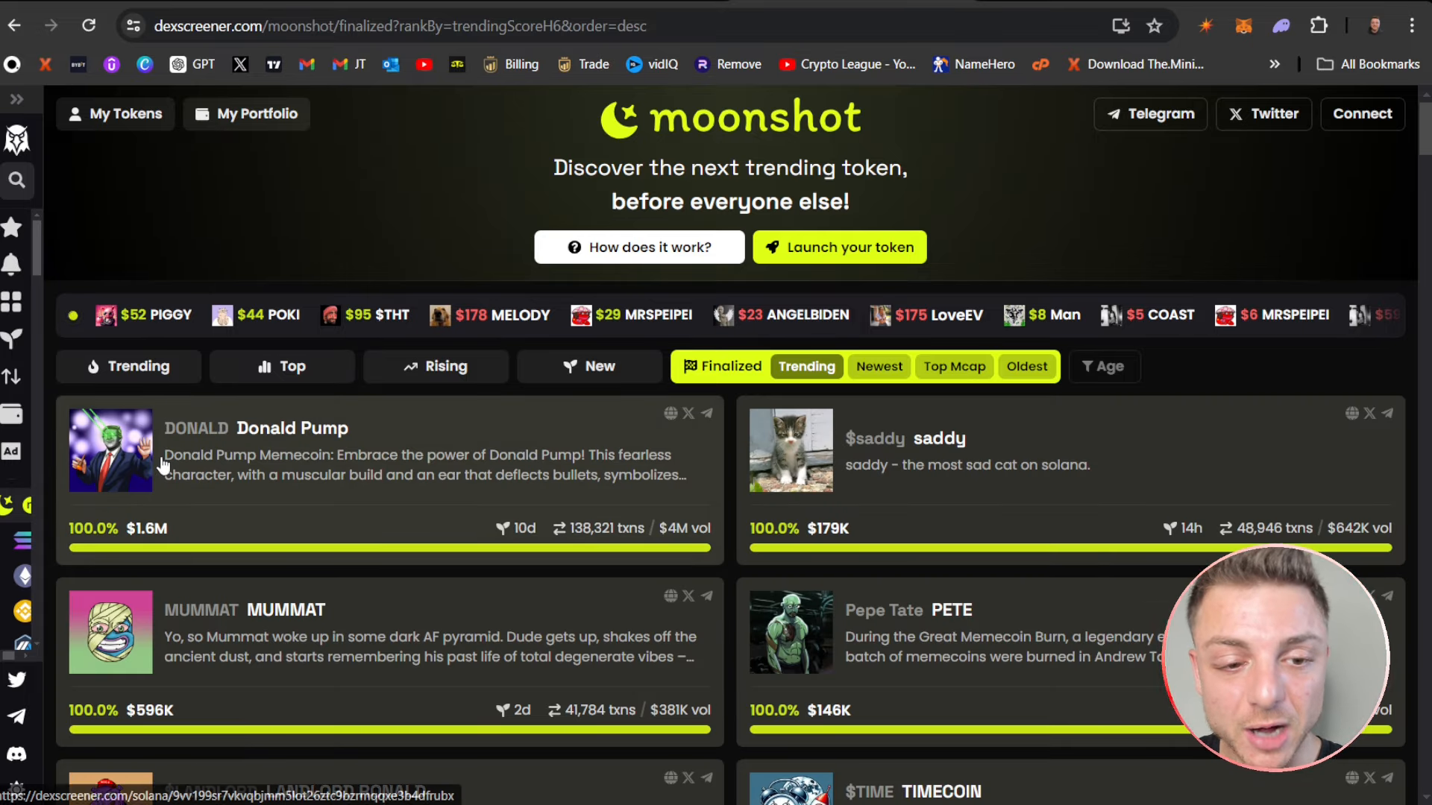
pyautogui.scroll(-3)
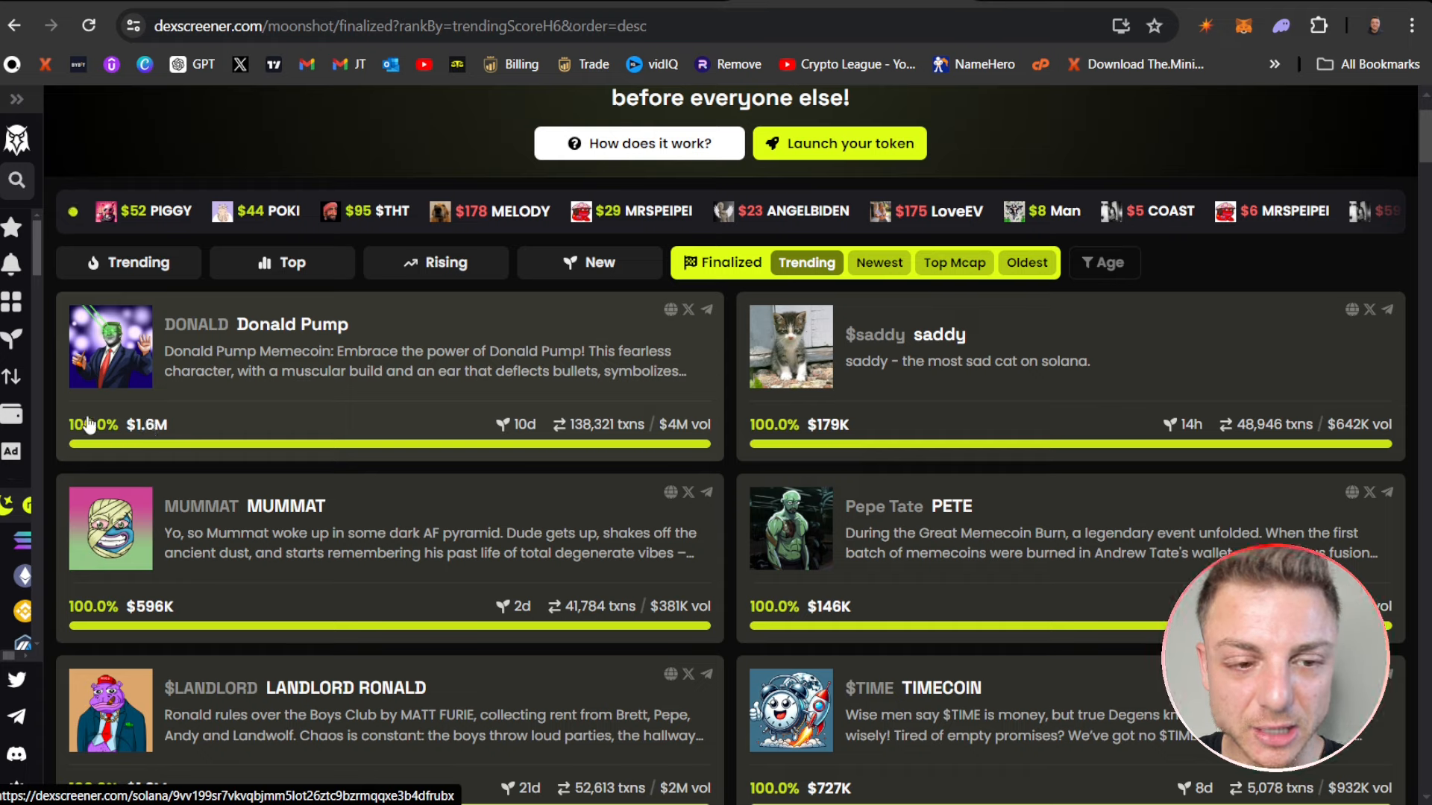
pyautogui.moveTo(170, 434)
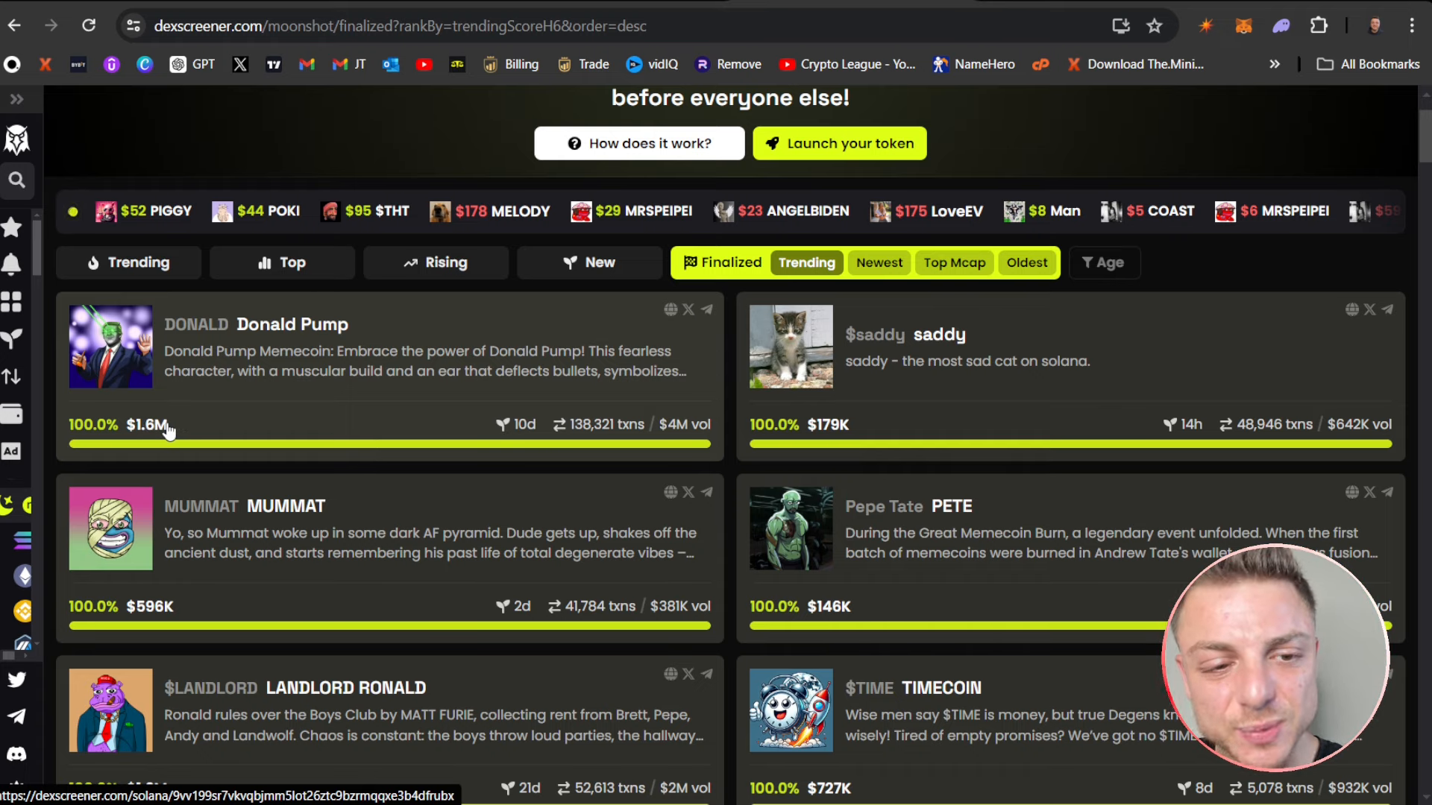